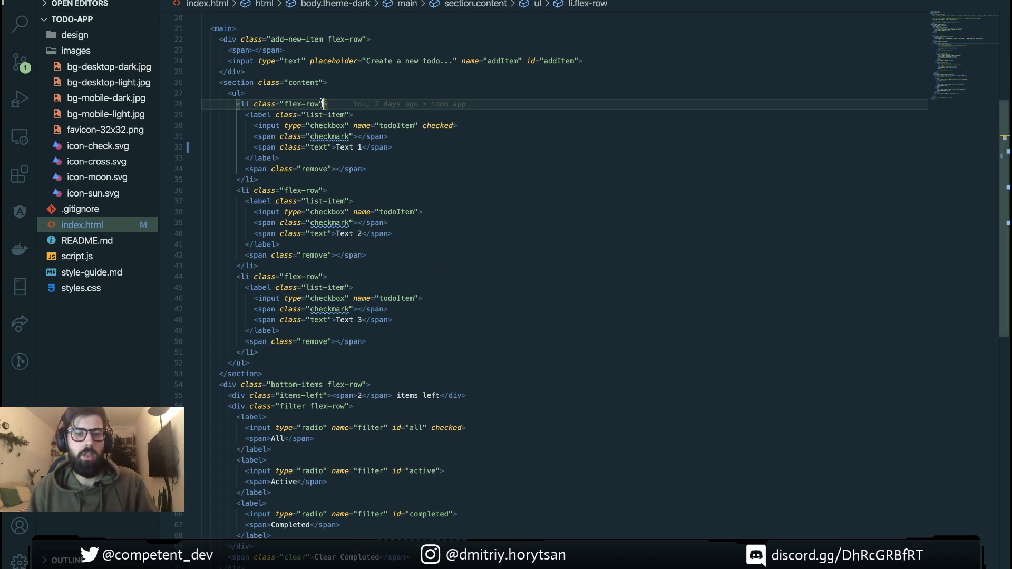
Add draggable="true" and the drag-item class to all three flex-row list items in index.html
text(draggable="true)
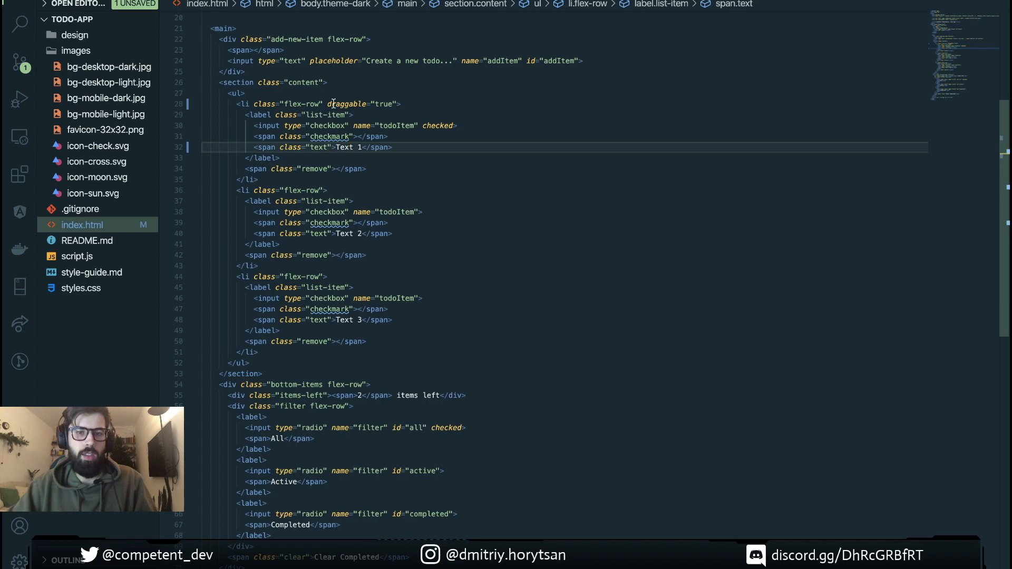
click(239, 103)
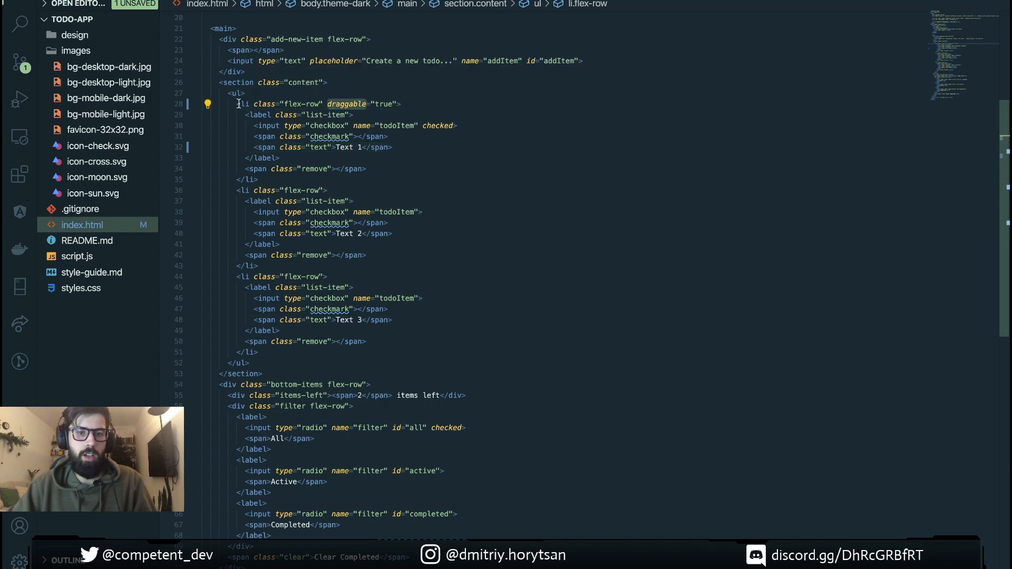
click(348, 103)
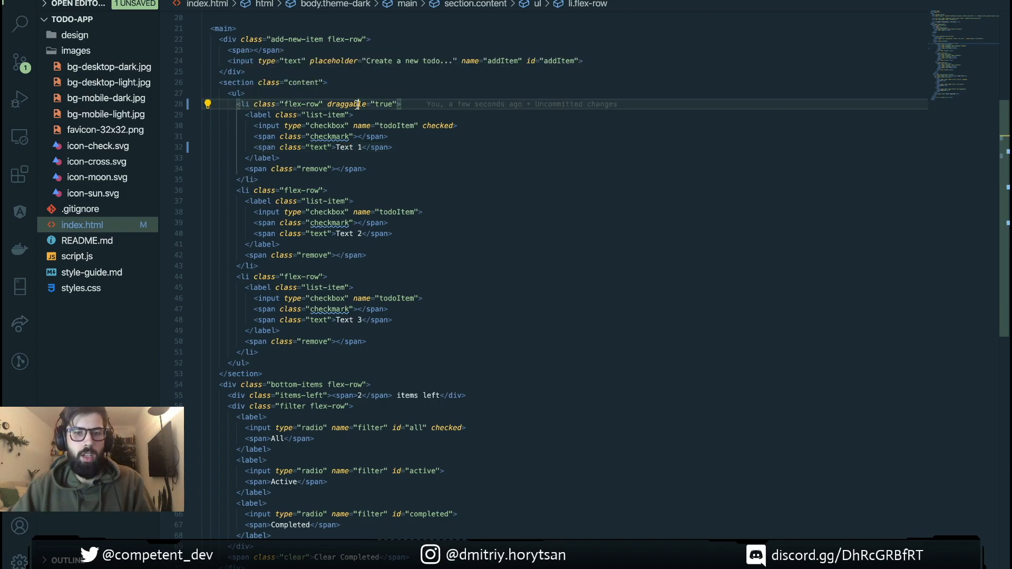
double_click(347, 104)
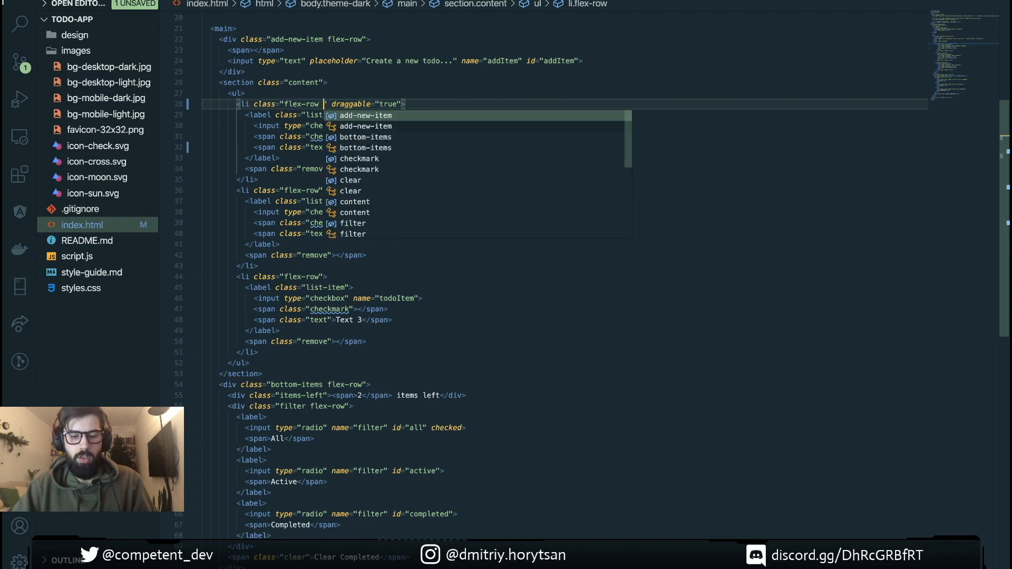
text(drag-item)
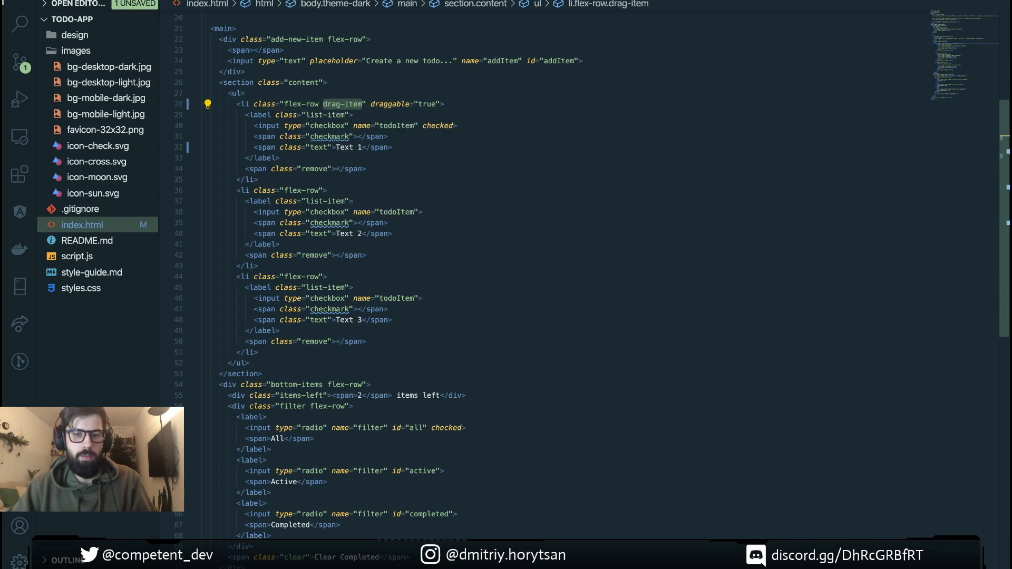
text(" ")
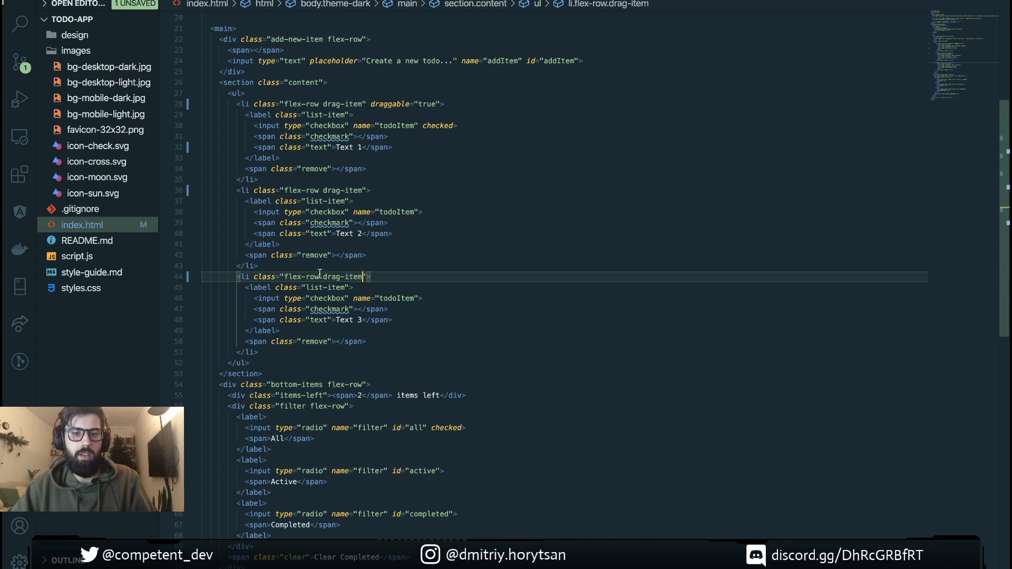
click(369, 190)
text( draggable="true")
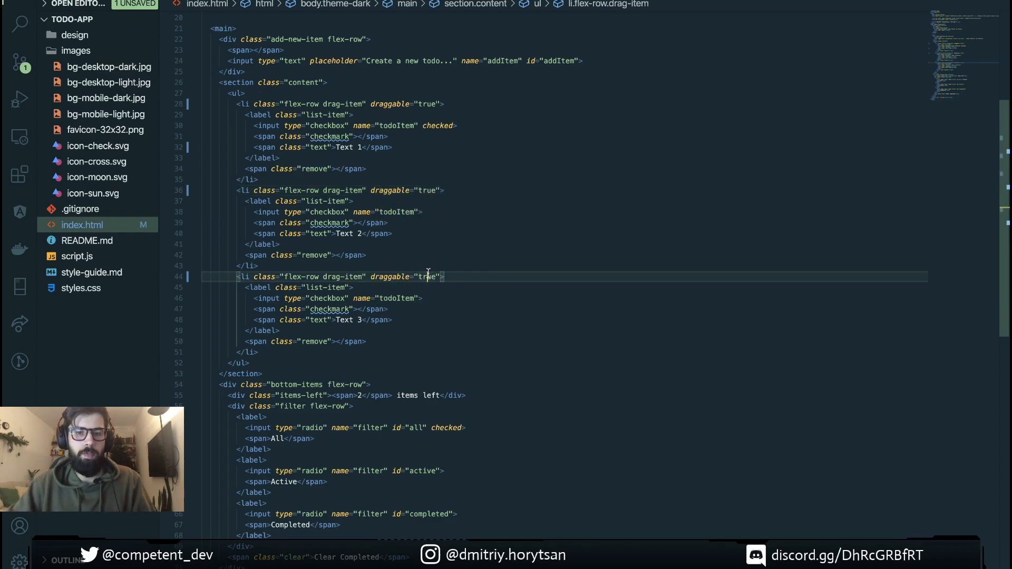
In createNewTodoItem, set classList to 'flex-row drag-item' and elem.draggable = true
click(76, 256)
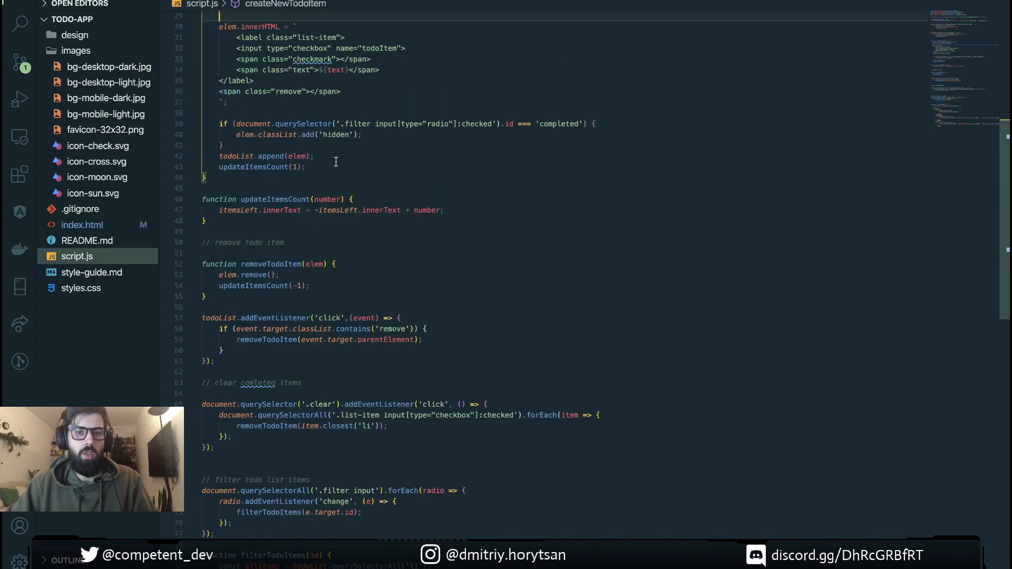
scroll(up, 3)
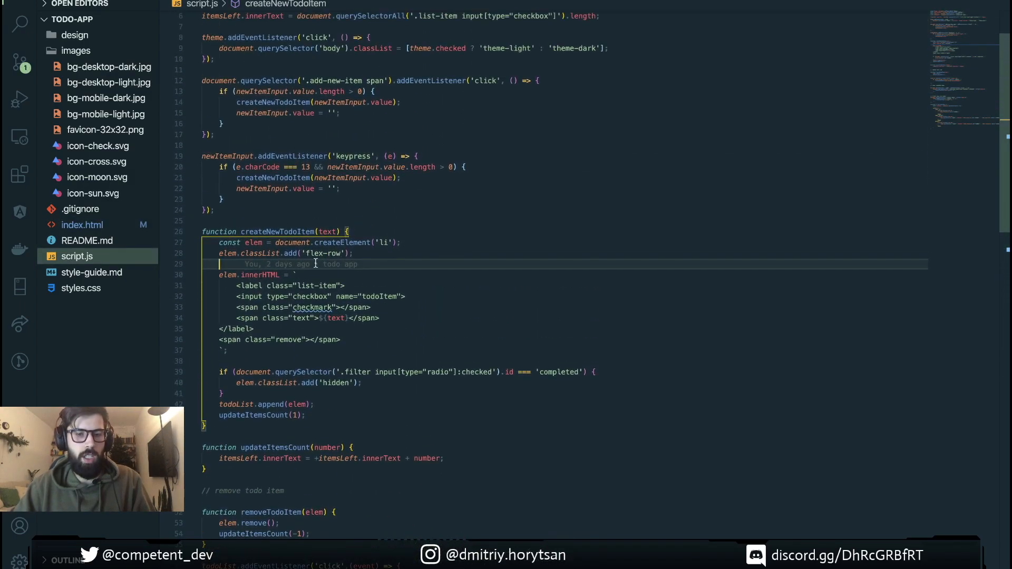
click(353, 253)
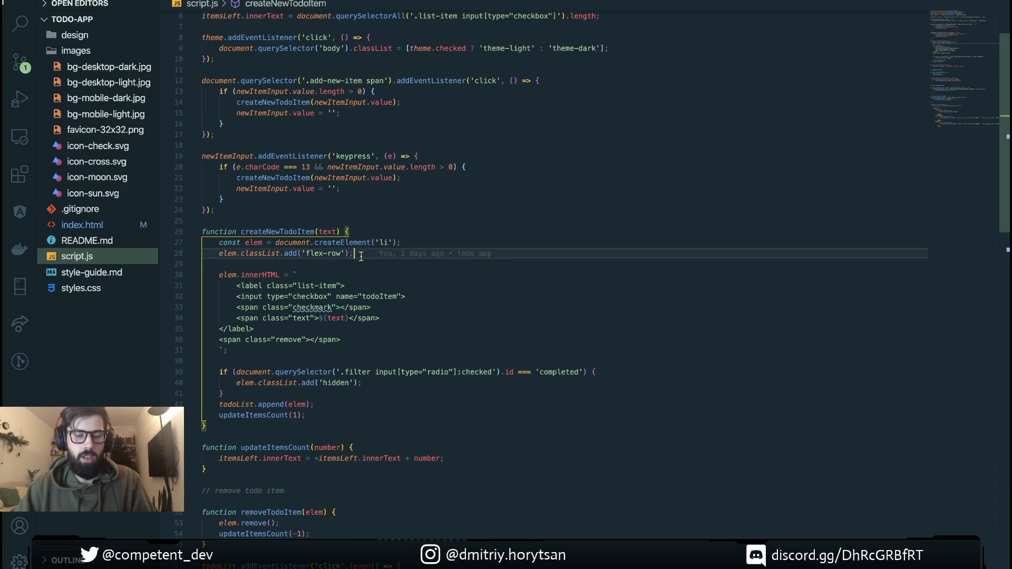
double_click(290, 253)
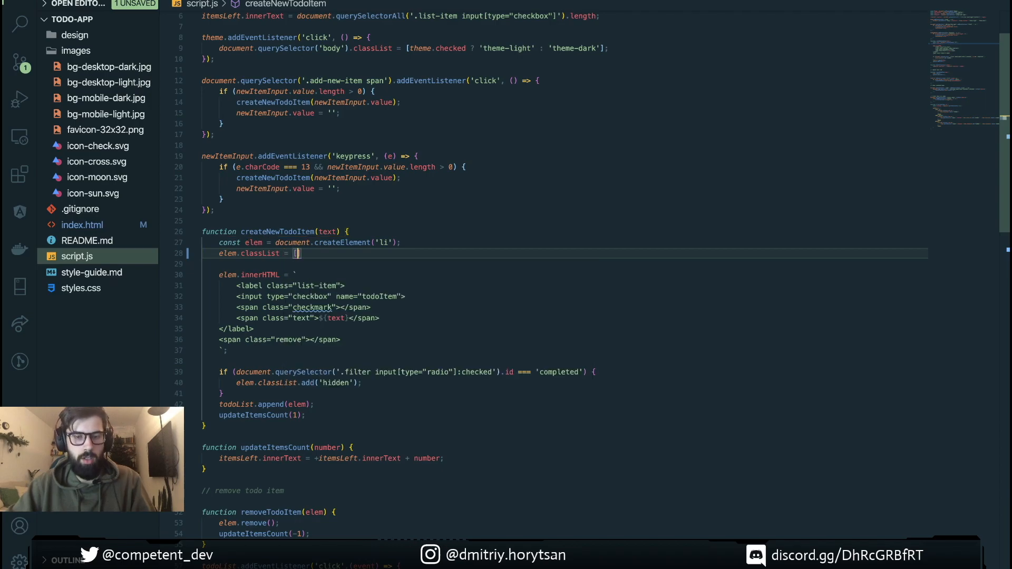
text('fle')
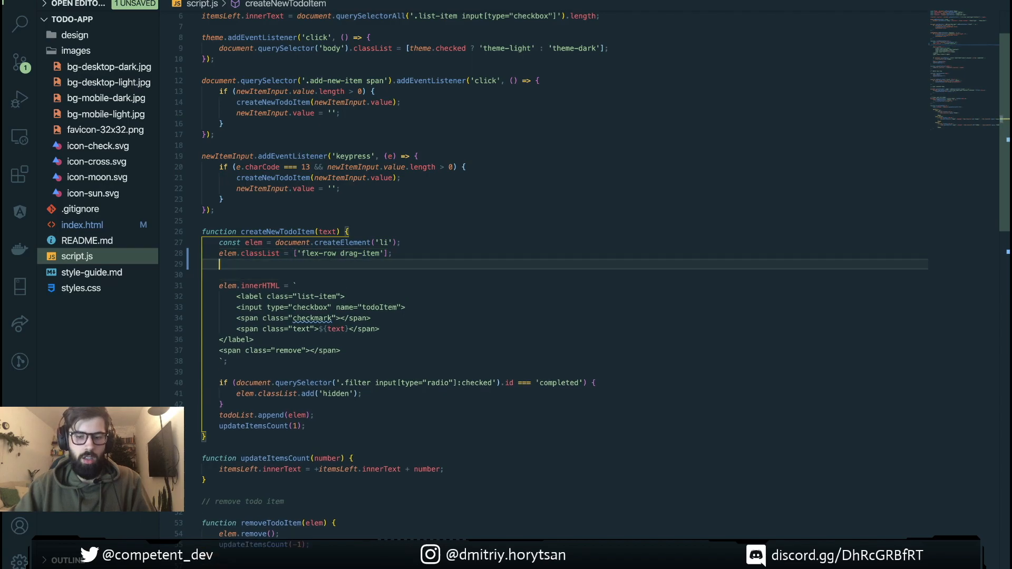
text(elem.)
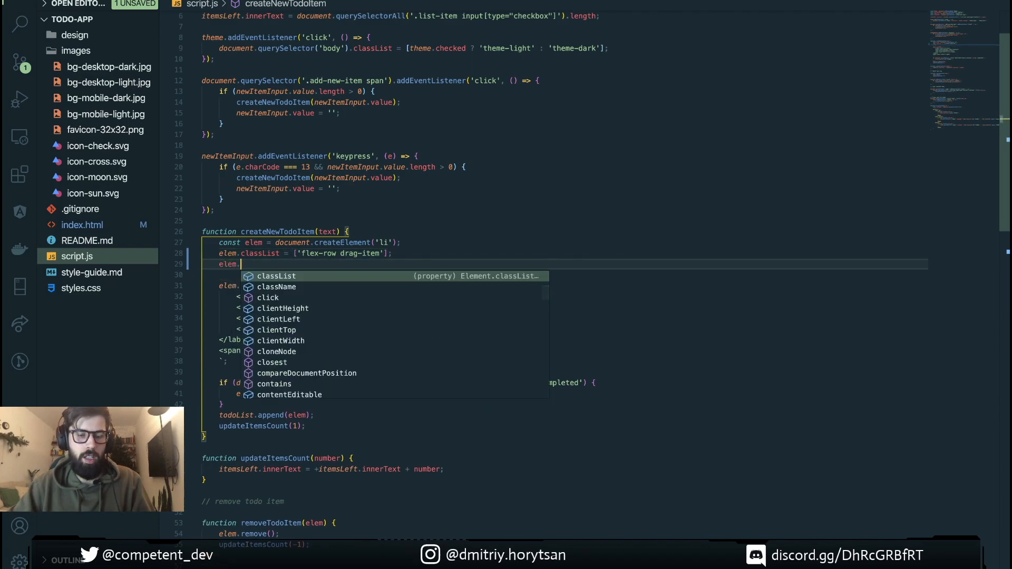
text(draggable = true)
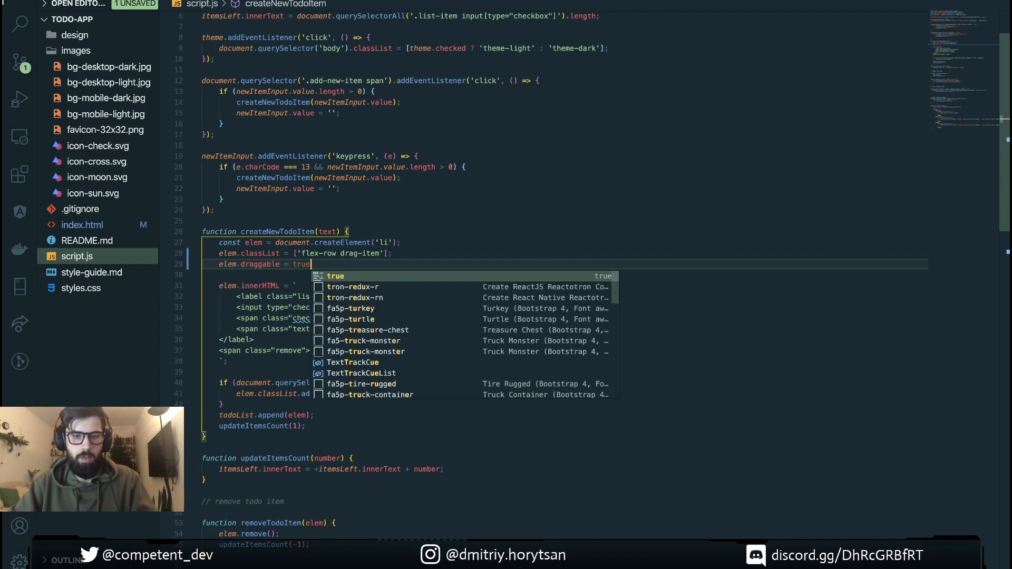
scroll(down, 3)
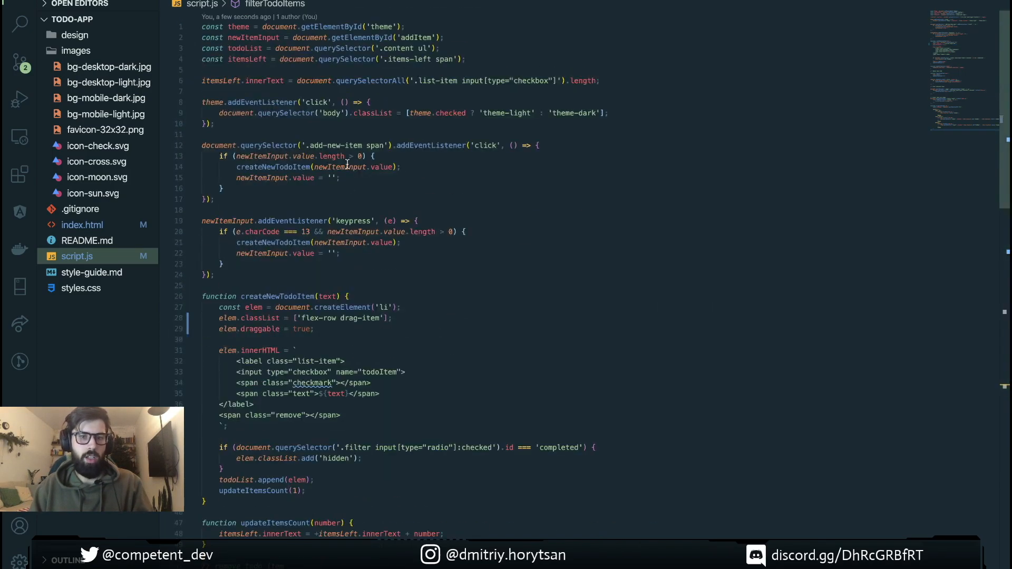
double_click(244, 48)
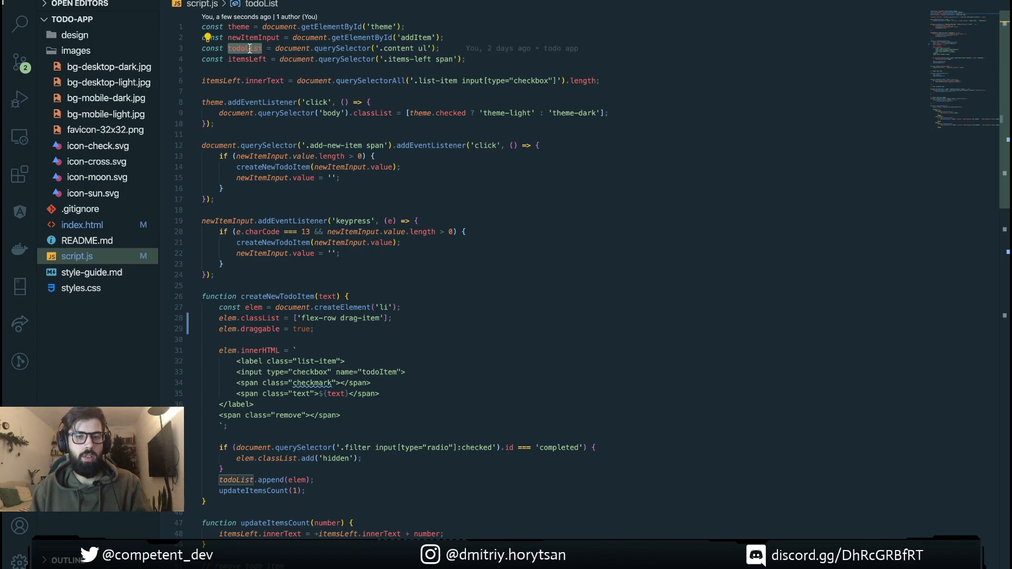
Add a todoList dragstart listener with an empty (event) => {} callback at the script's end
scroll(down, 3)
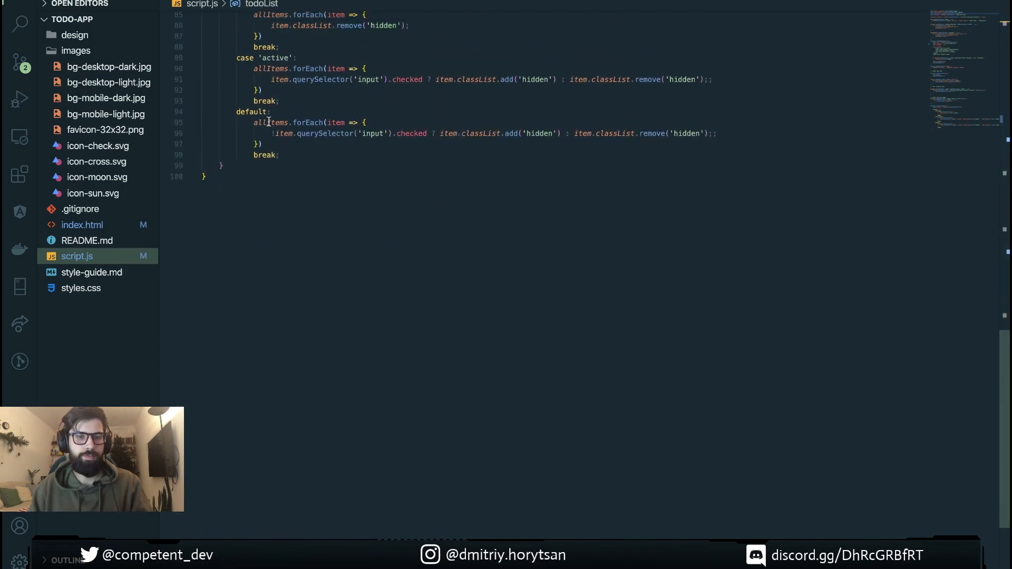
key(enter)
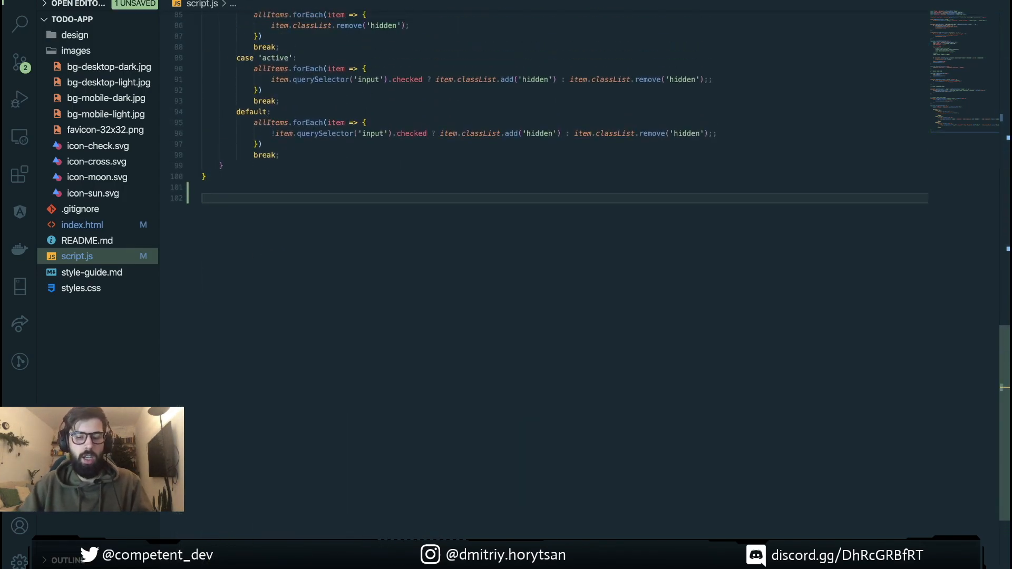
text(todo)
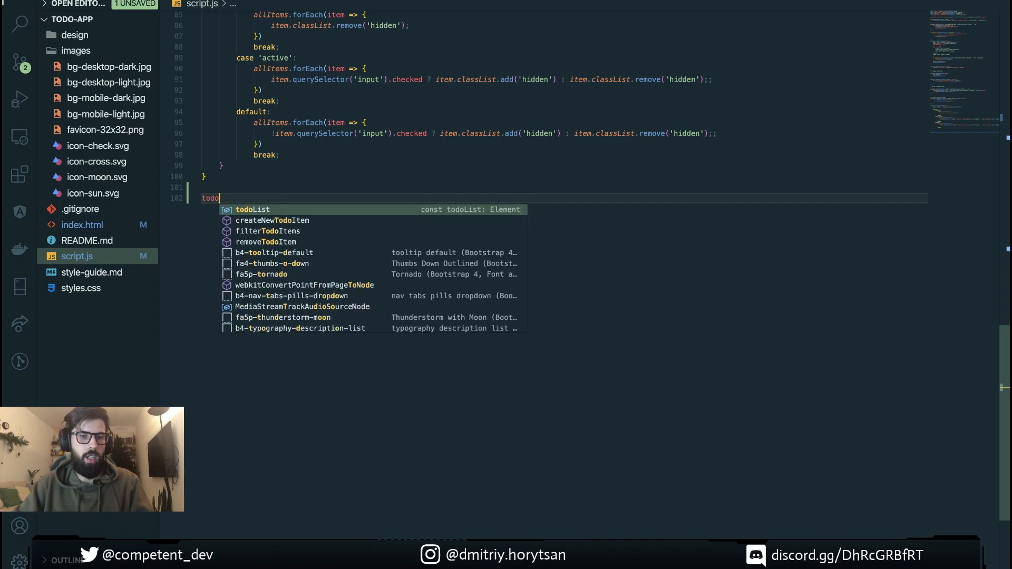
text(List.addEventListener)
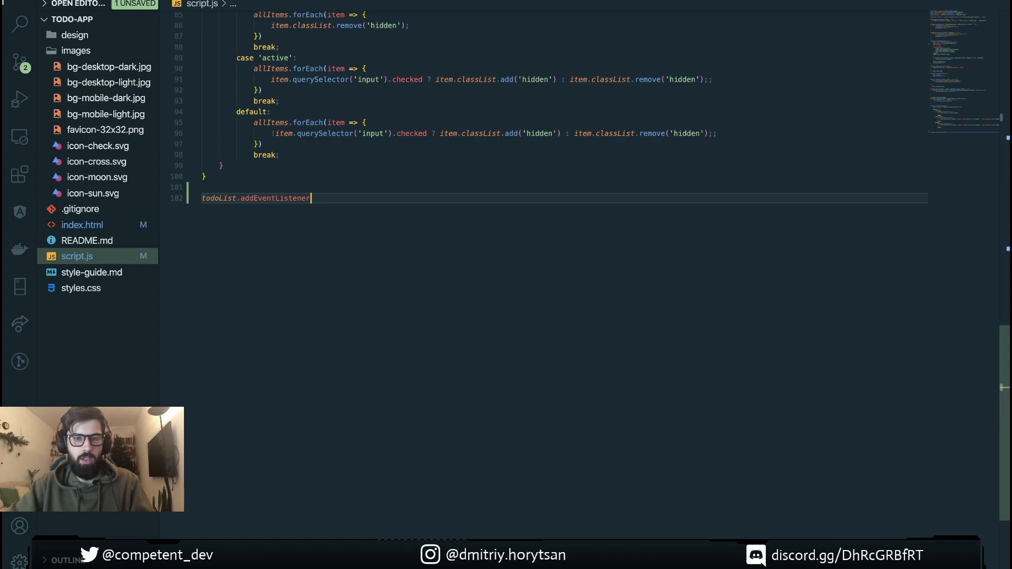
text(('gragstart',)
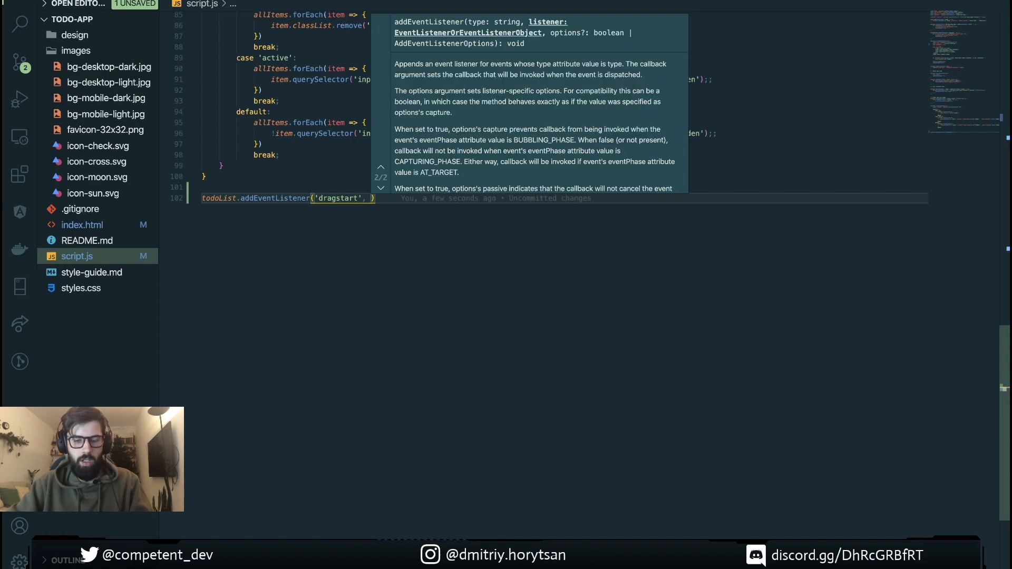
text((event)))
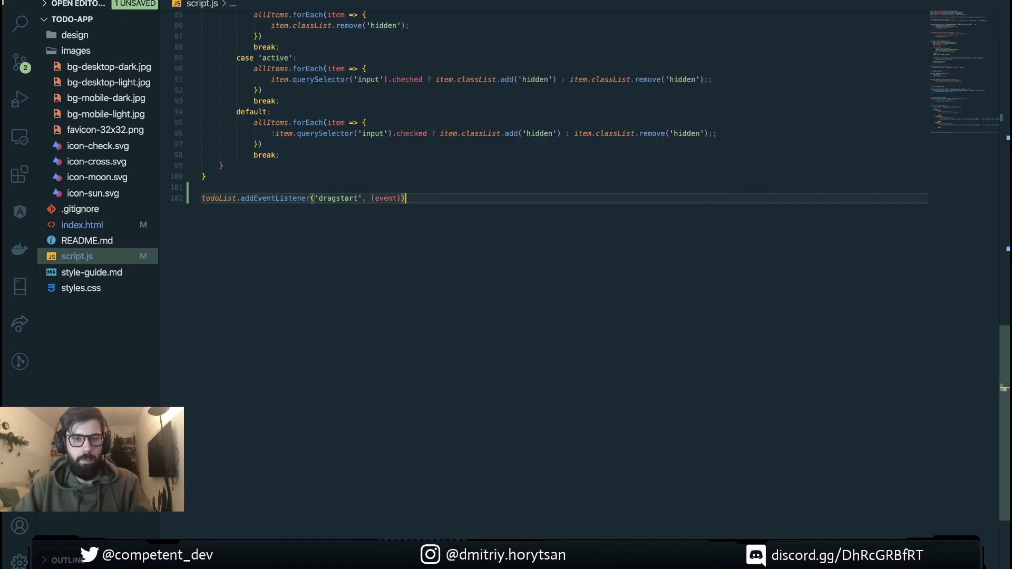
text(=> {})
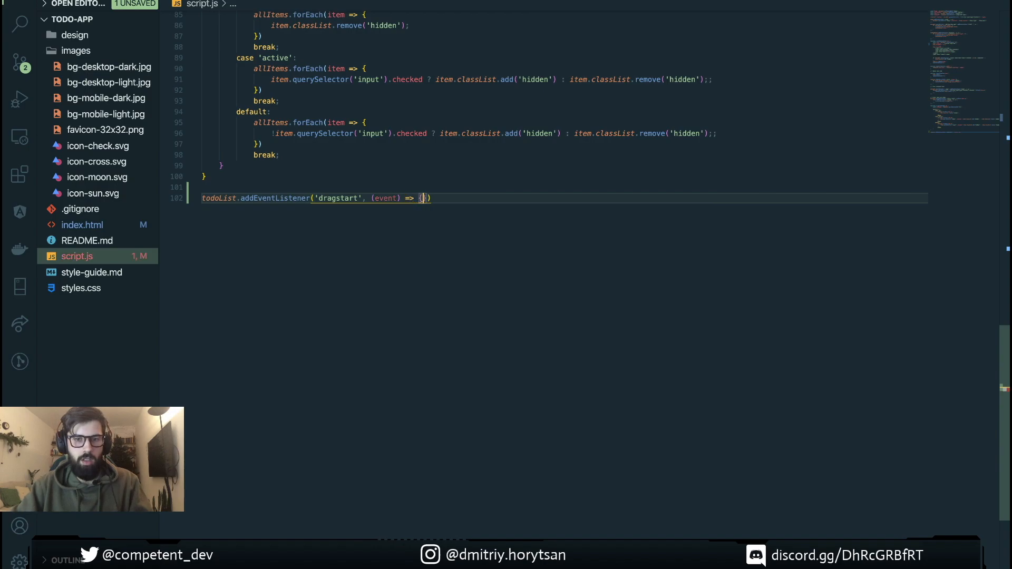
key(Enter)
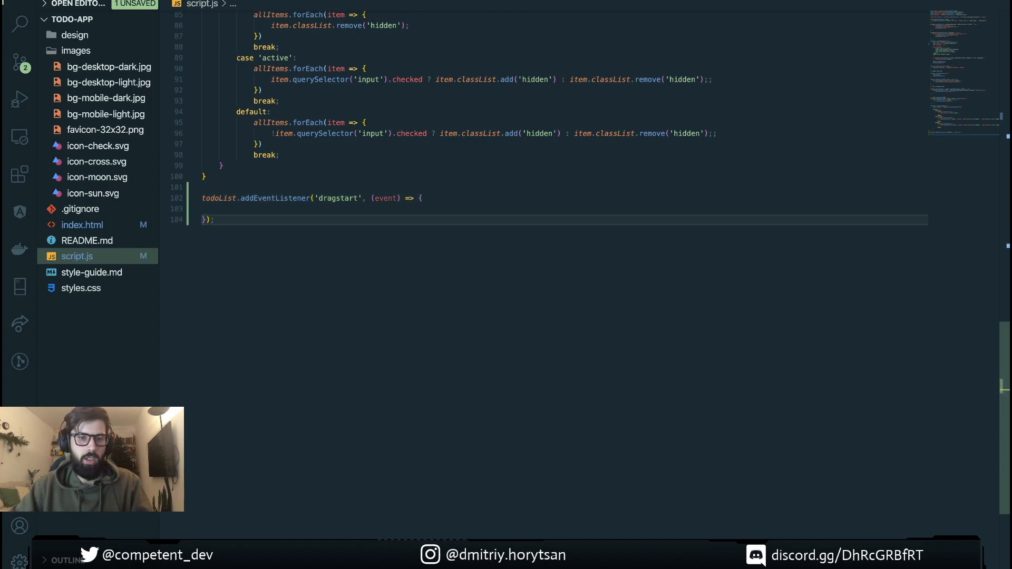
click(429, 209)
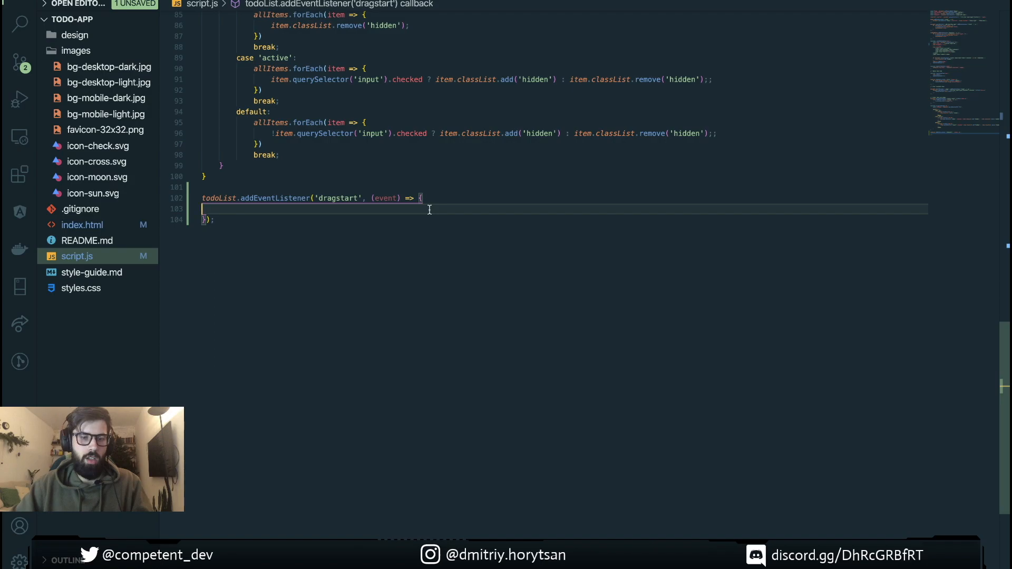
mouse_move(442, 222)
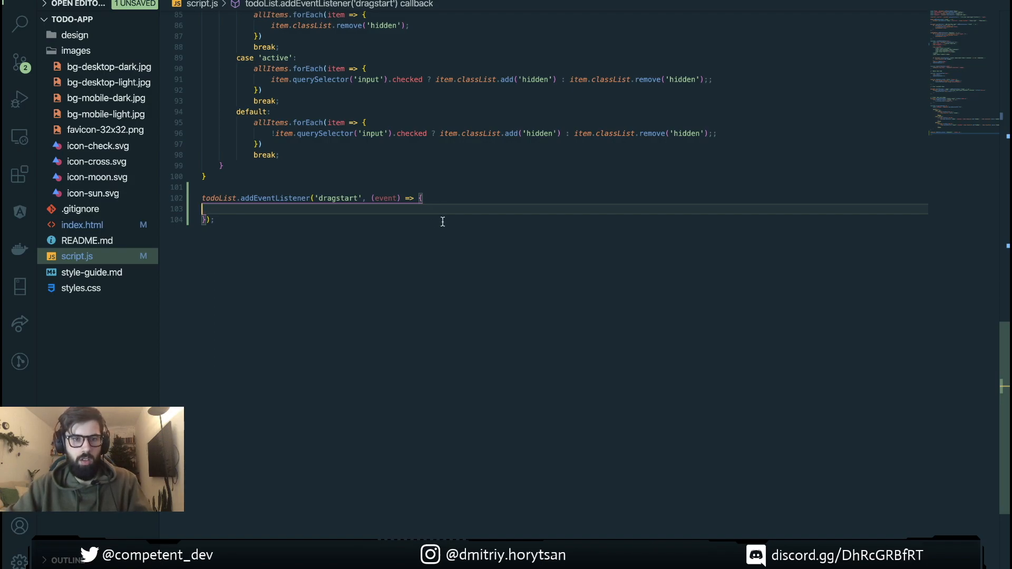
Make the callback run event.target.classList.add('draggable-element')
text(event.)
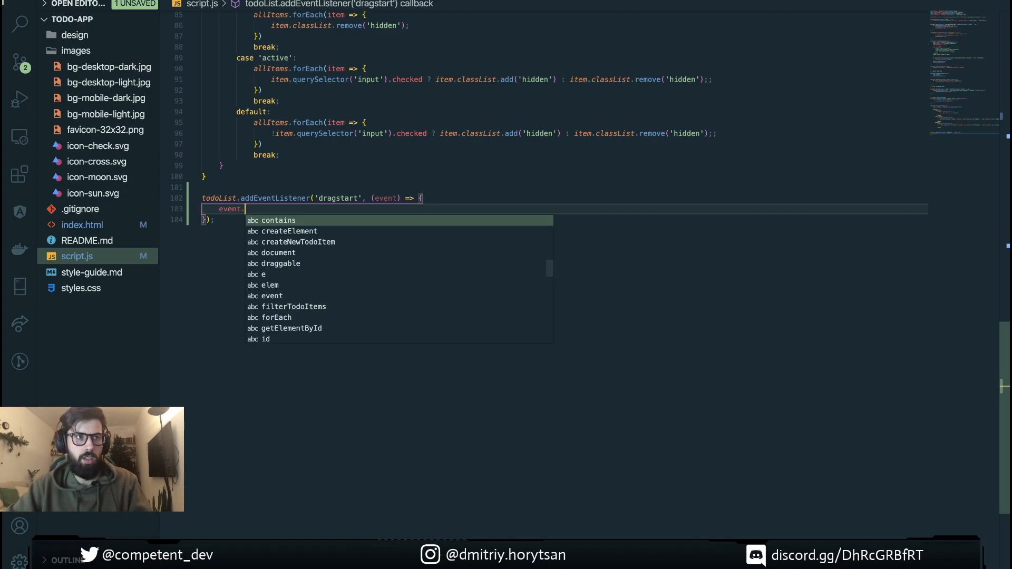
text(target.classList)
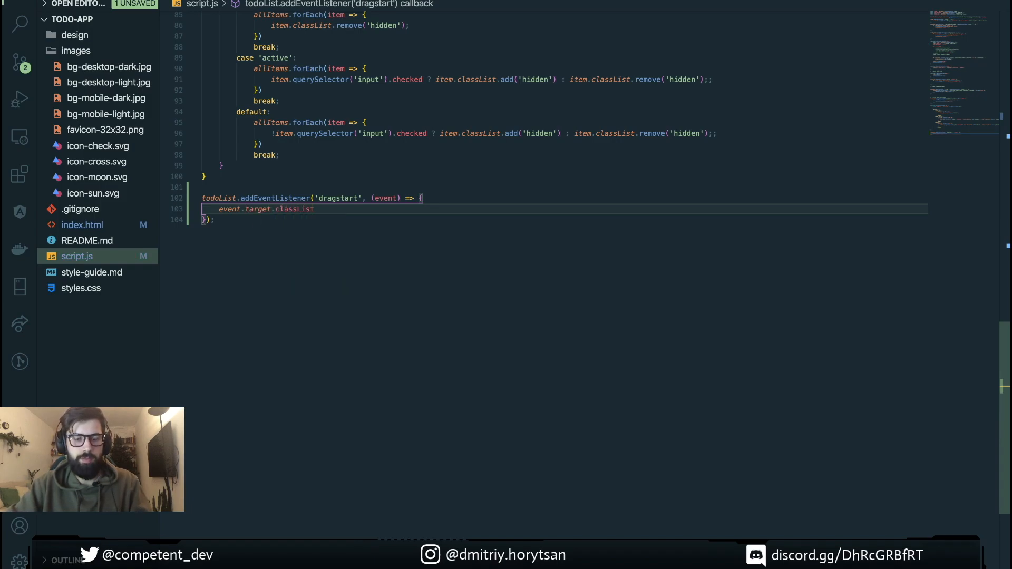
text(.add)
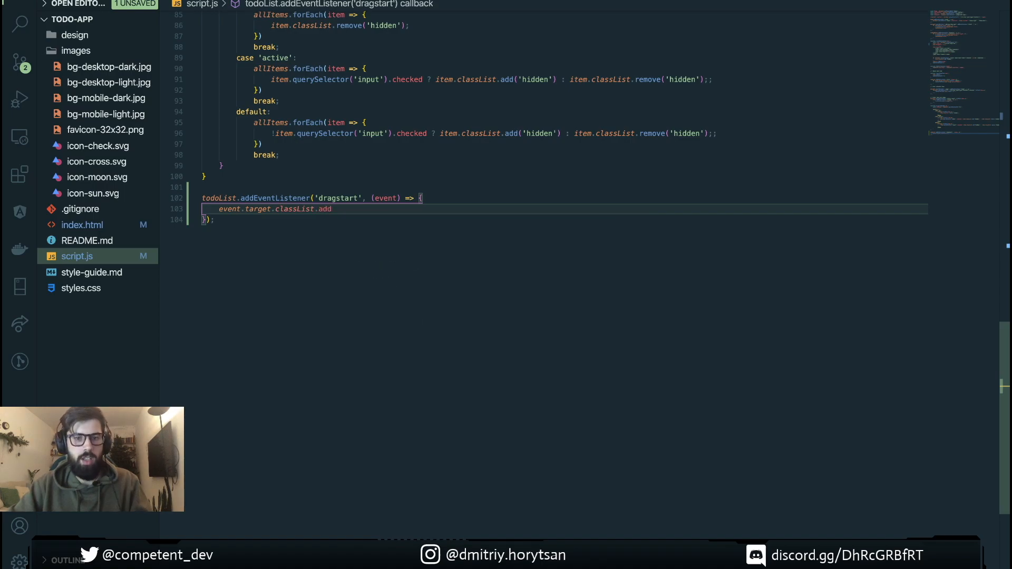
text(())
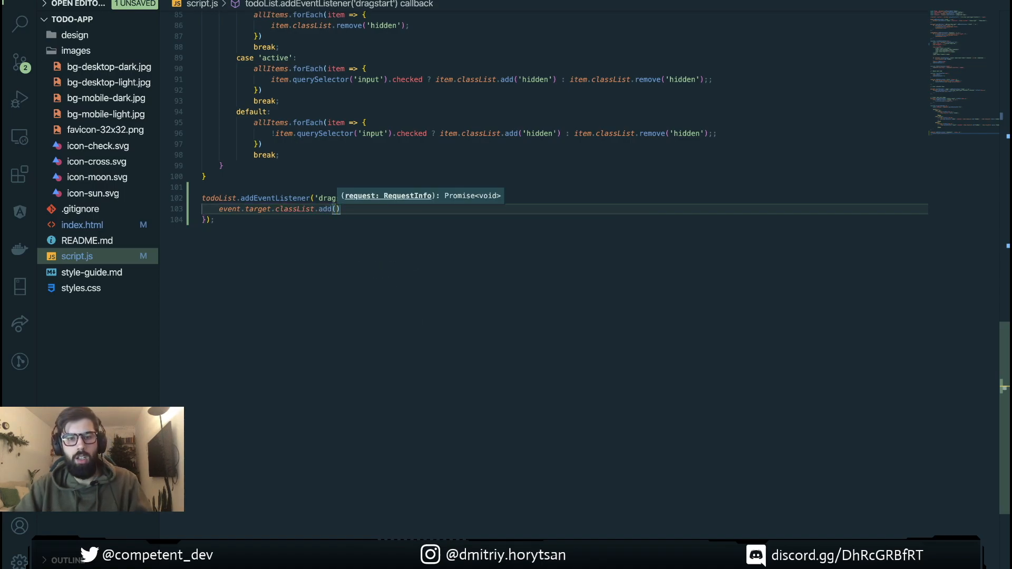
mouse_move(469, 231)
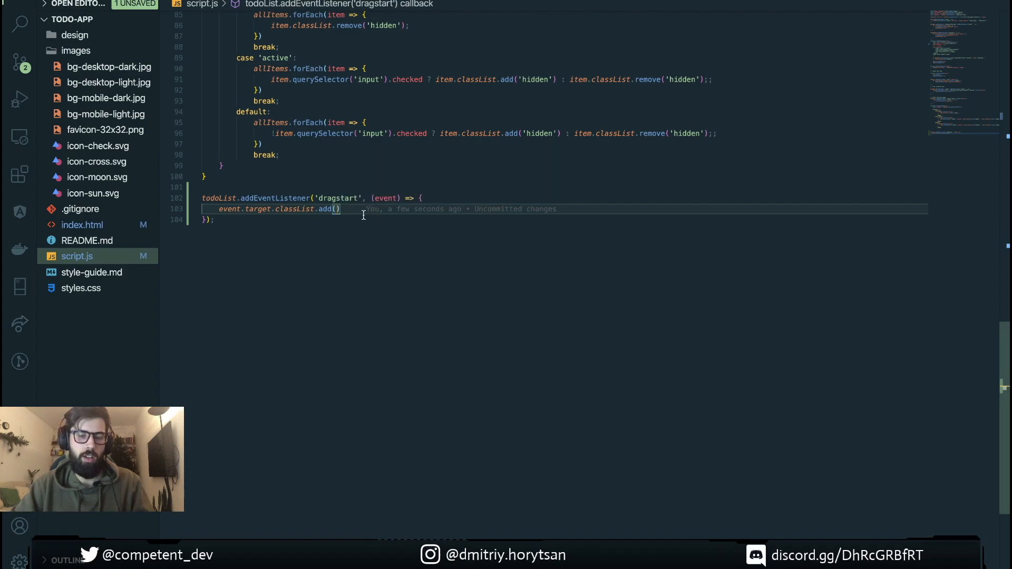
text(')
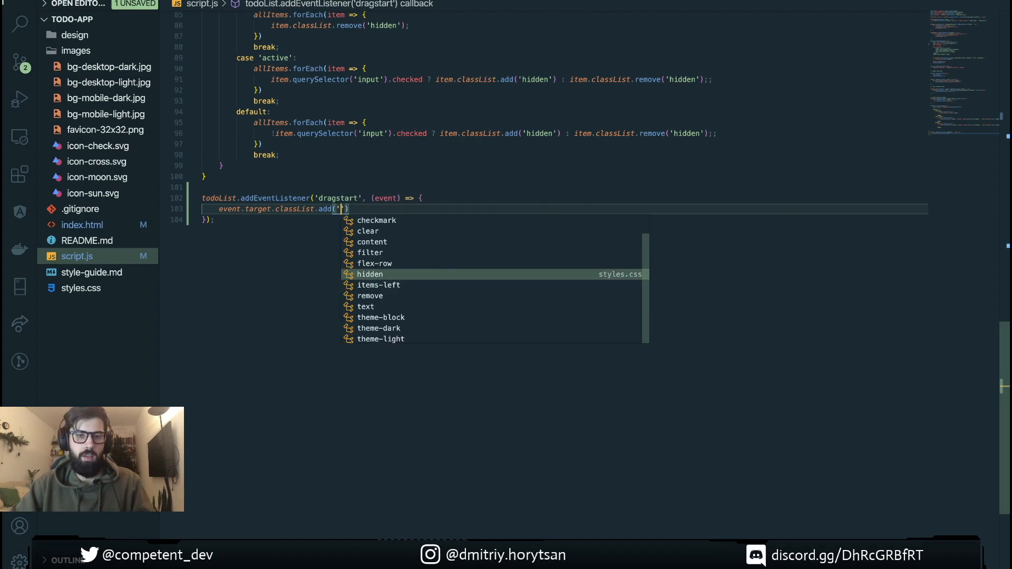
text(draggabl)
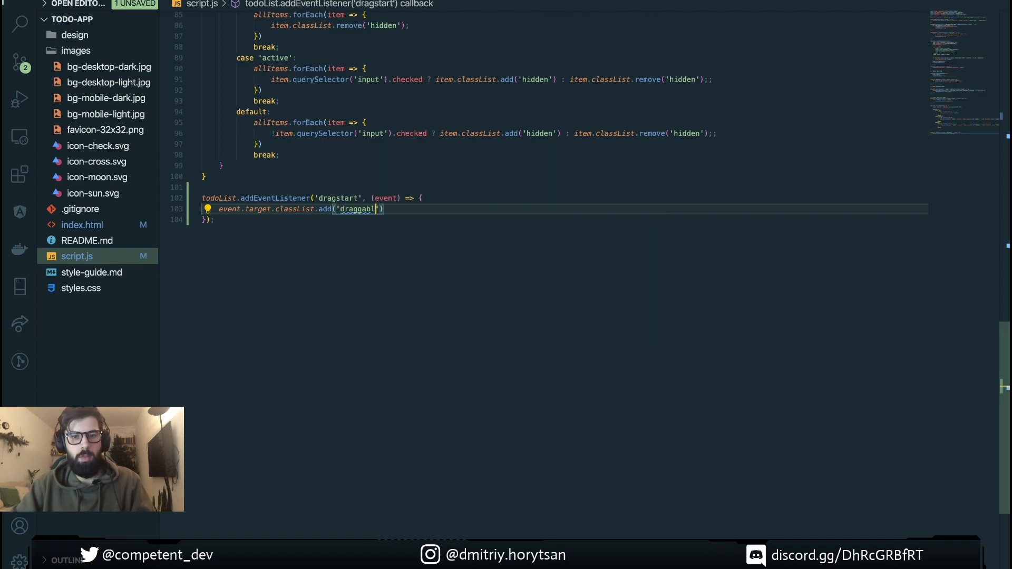
text(-element)
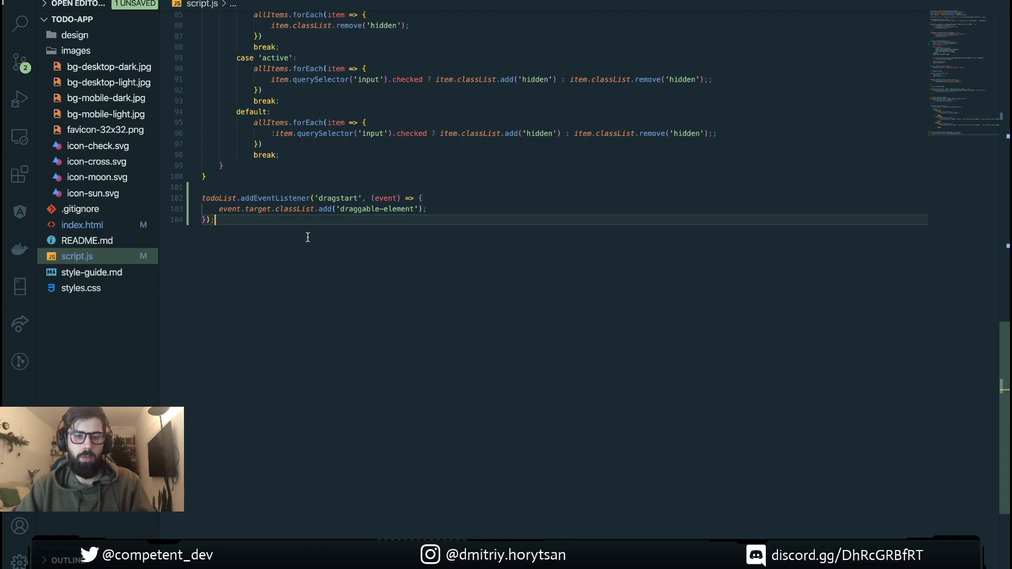
Start a todoList dragend listener whose callback calls event.target.classList.remove
key(enter)
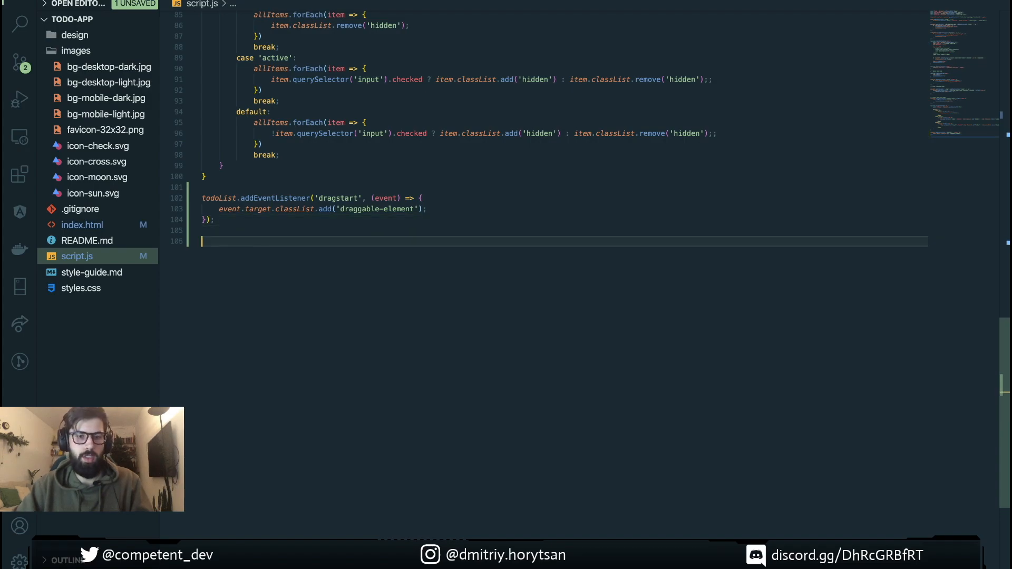
text(todoList)
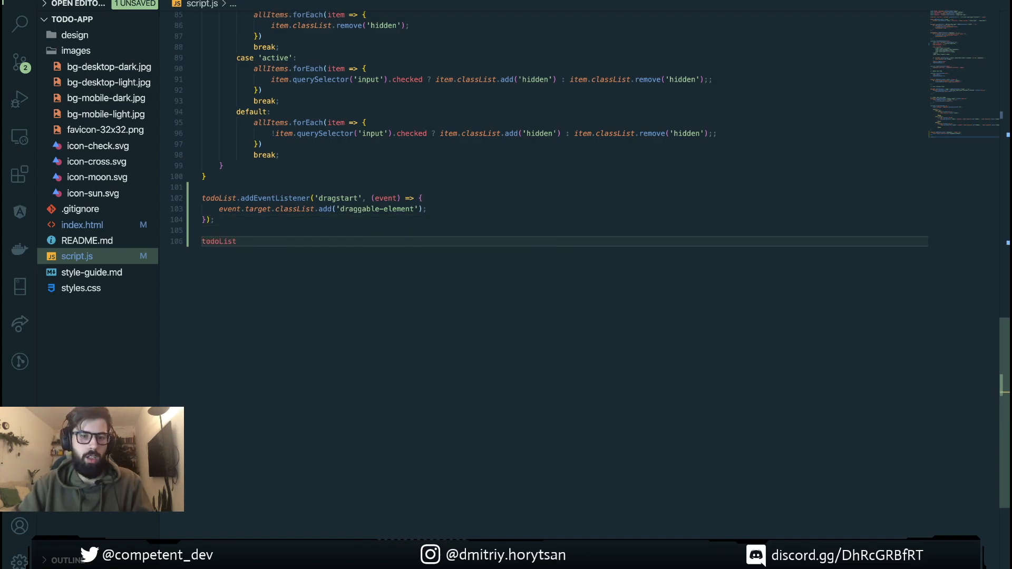
text(.addEventListener(d)
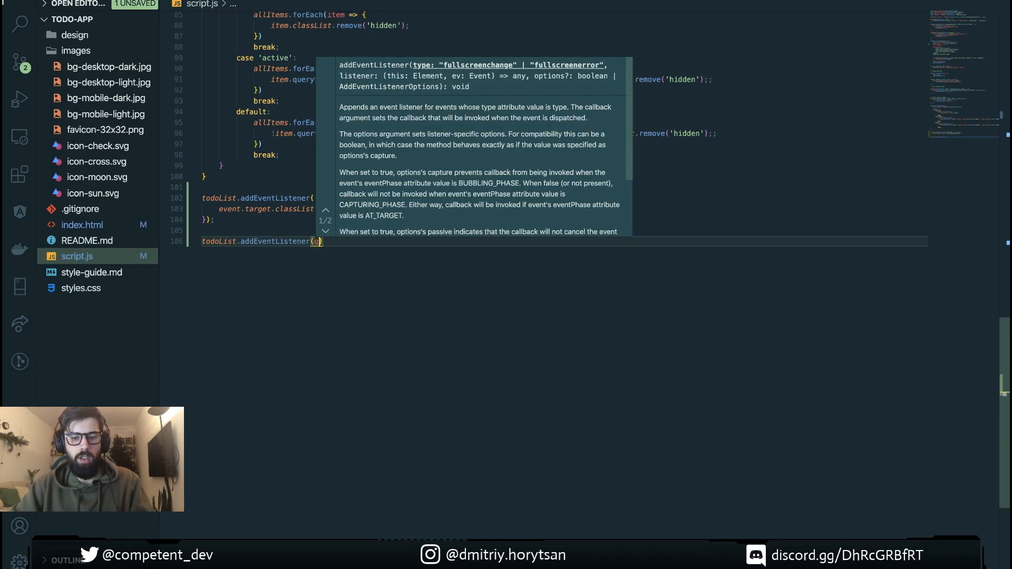
text(drag')
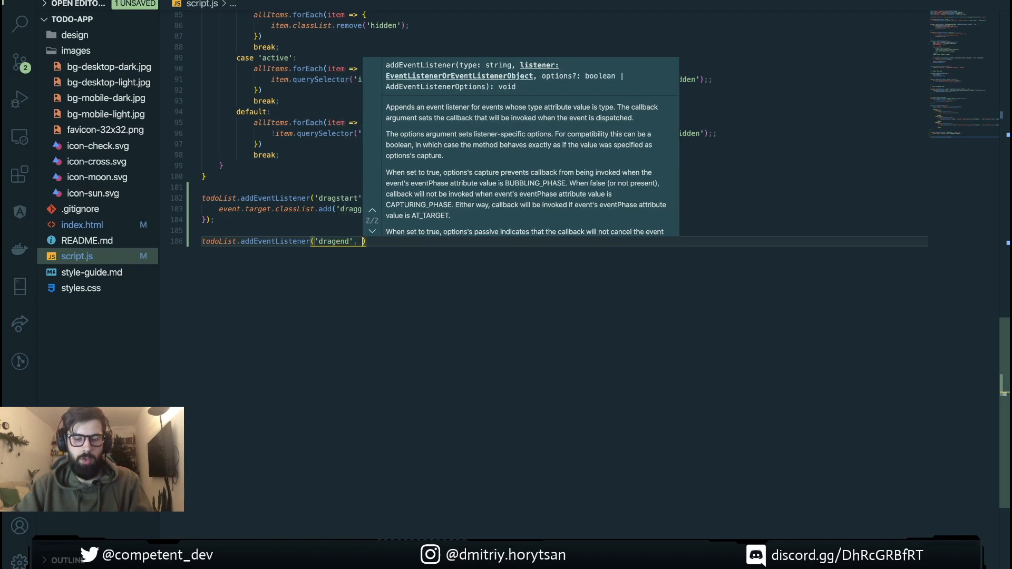
text((event))
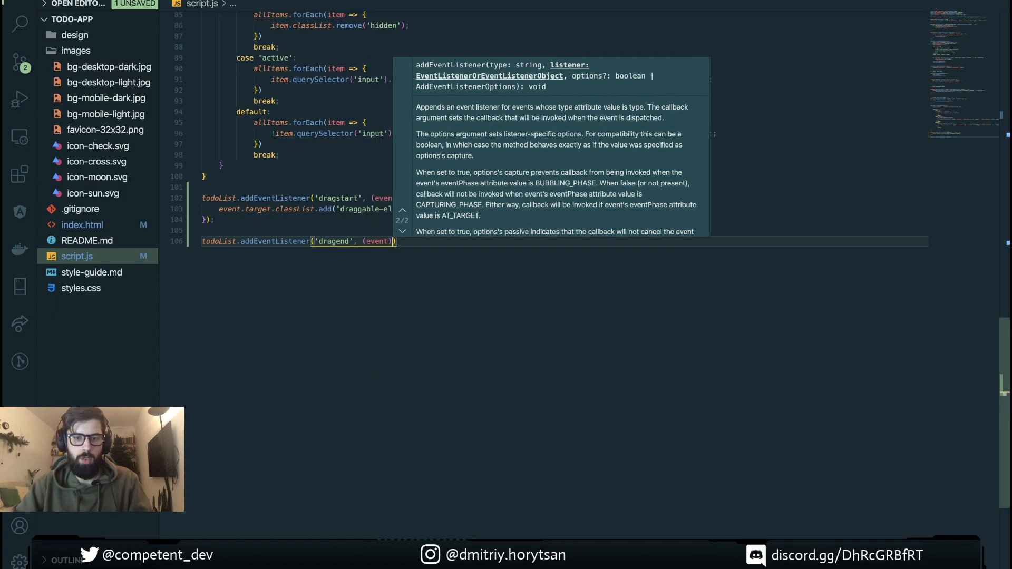
text(=> {)
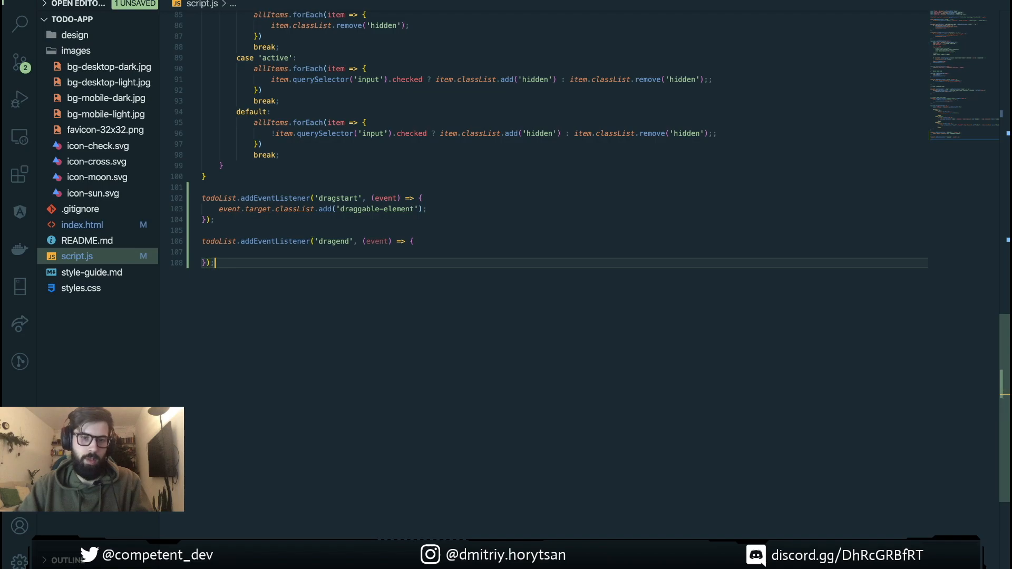
text(e)
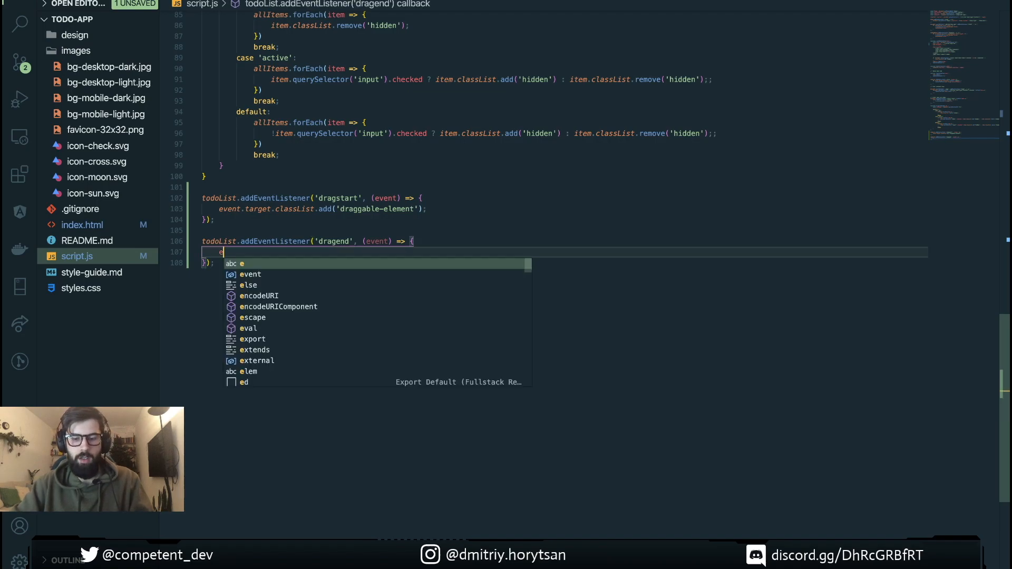
text(vent.target.)
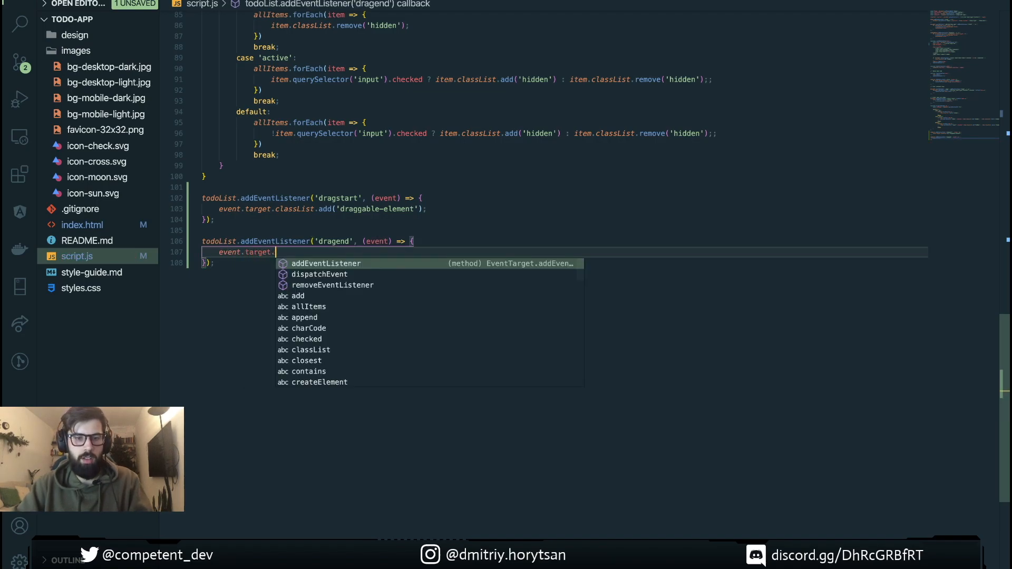
text(classList.remo)
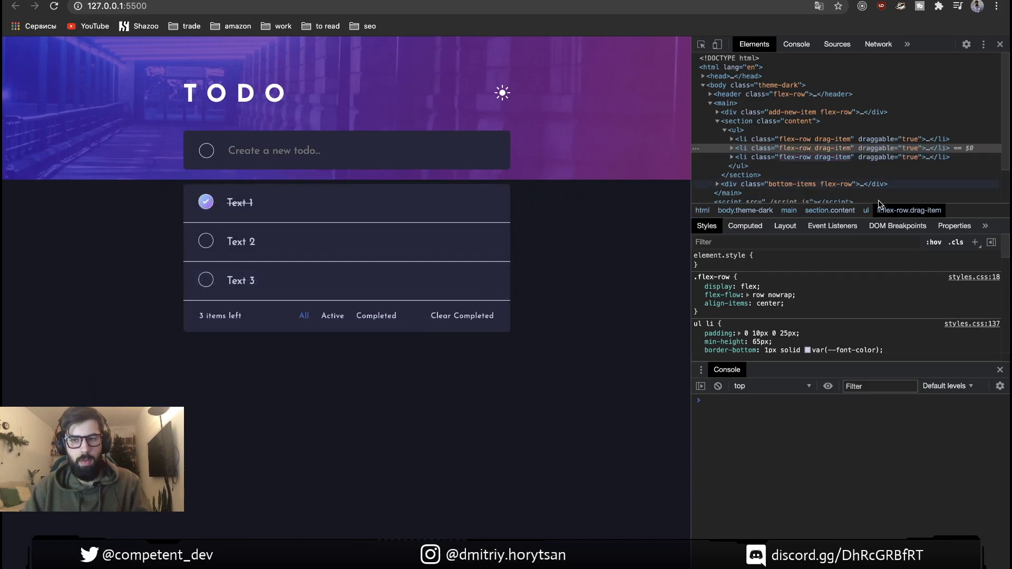
mouse_move(849, 158)
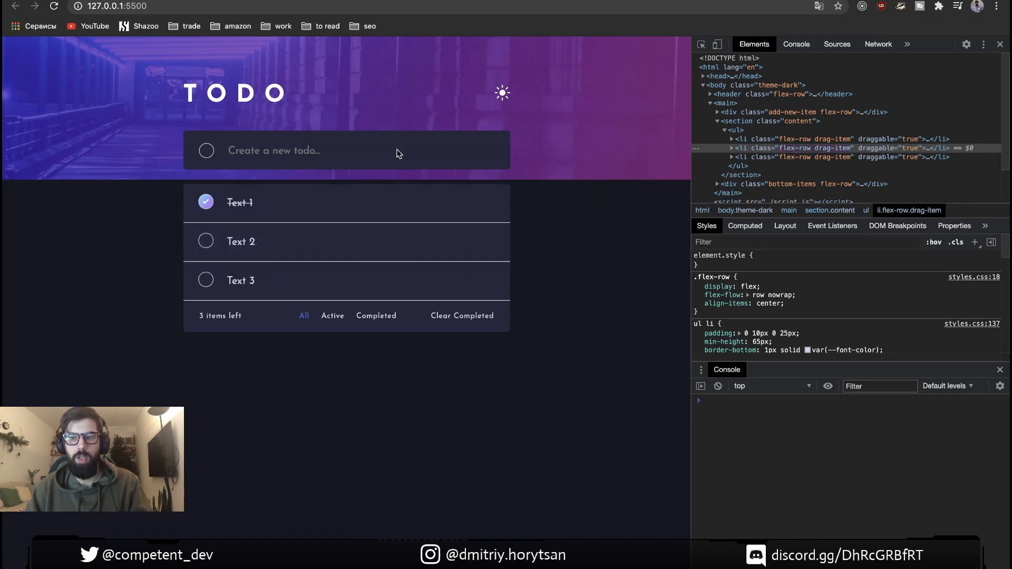
mouse_move(317, 260)
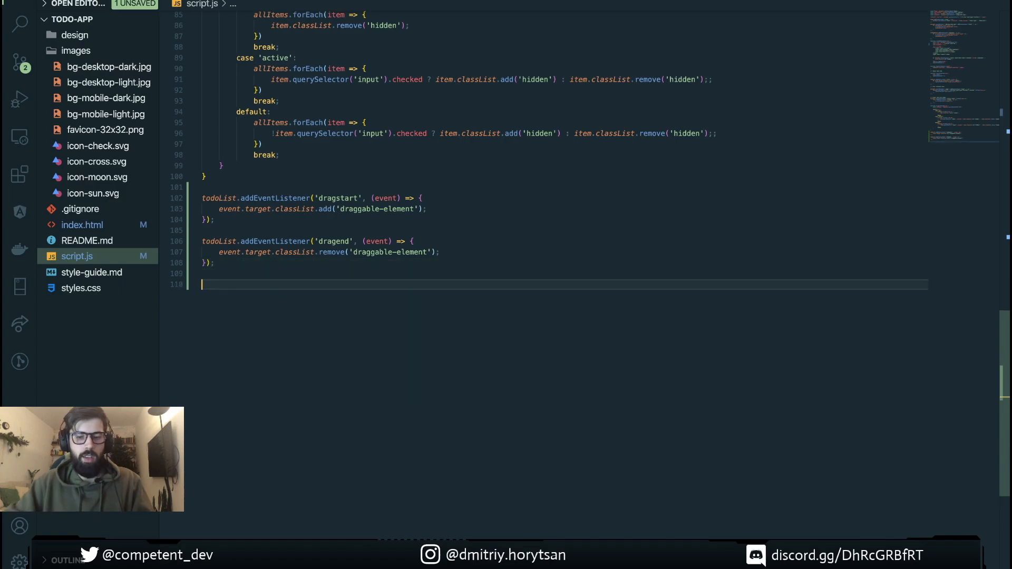
Write todoList.addEventListener('dragover', (event) => { event.preventDefault(); }) below dragend
text(todoList)
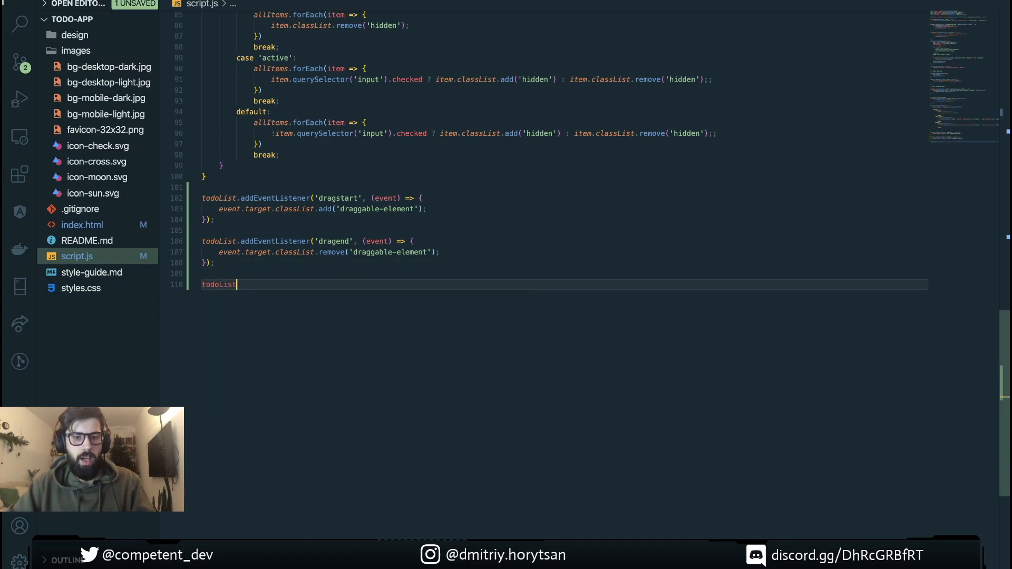
text(.addEventListener)
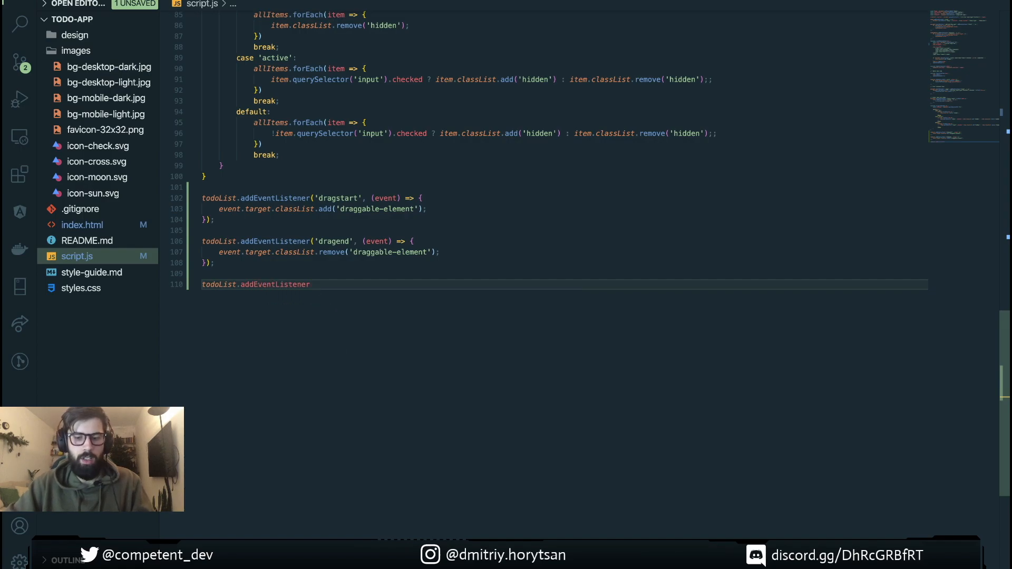
text(('dragover',)
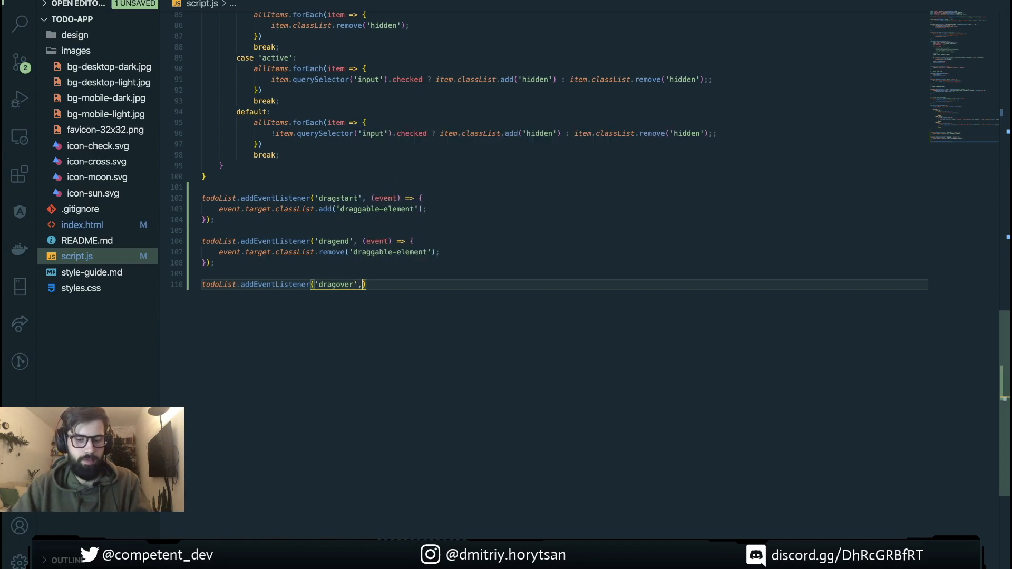
text(event))
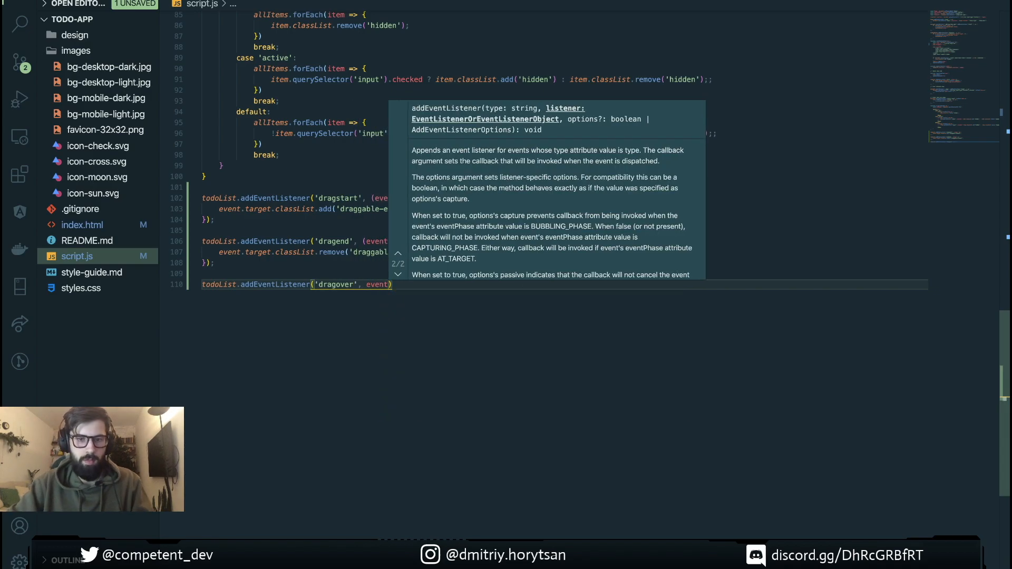
text((eve)
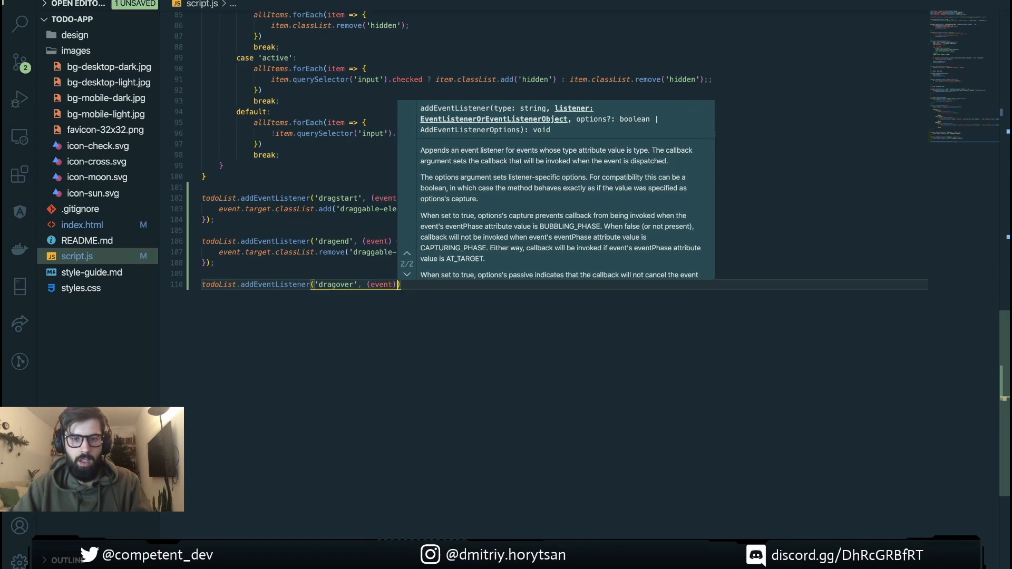
text(=> {)
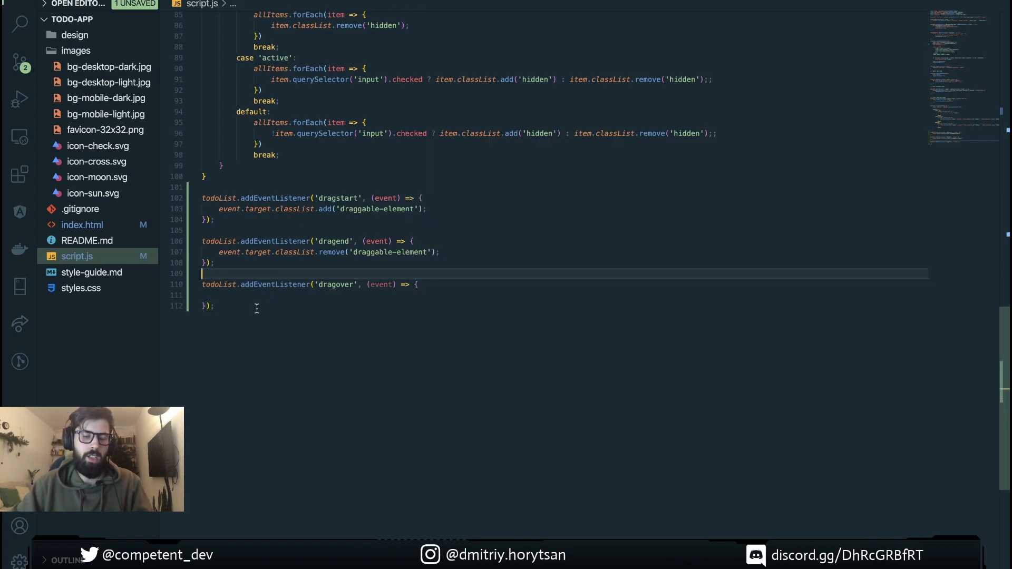
mouse_move(381, 299)
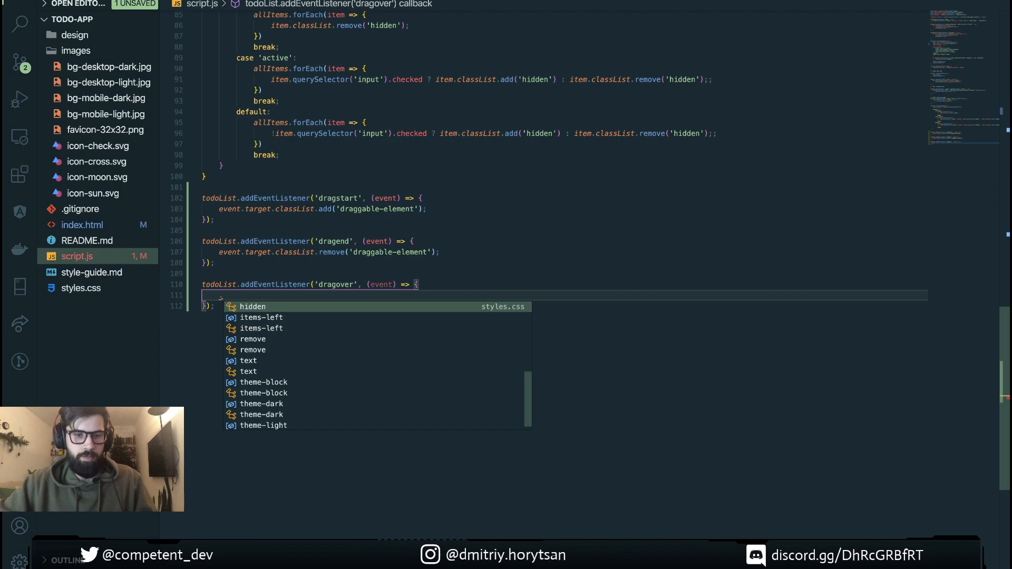
text(e)
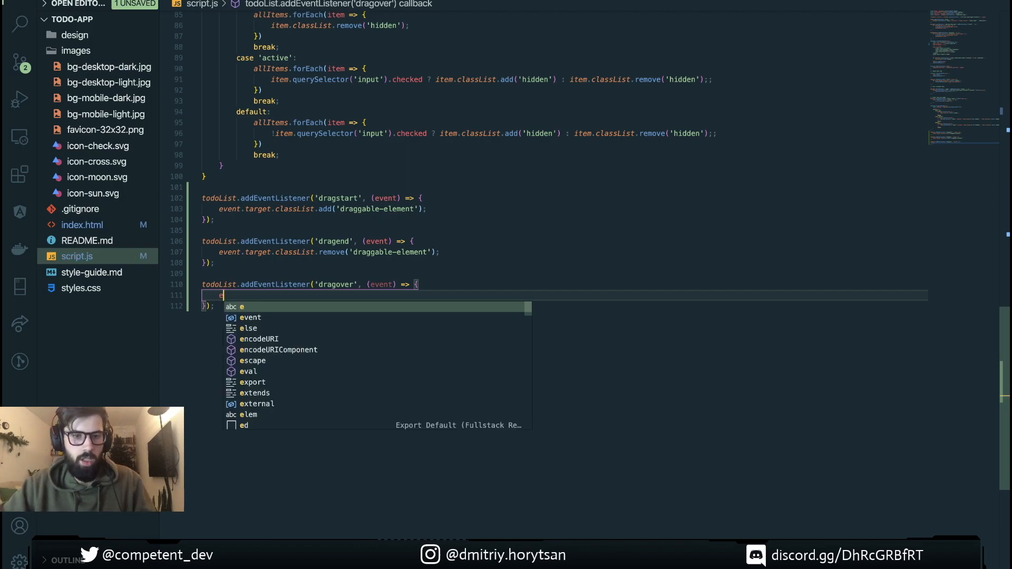
text(vent.preventDefault)
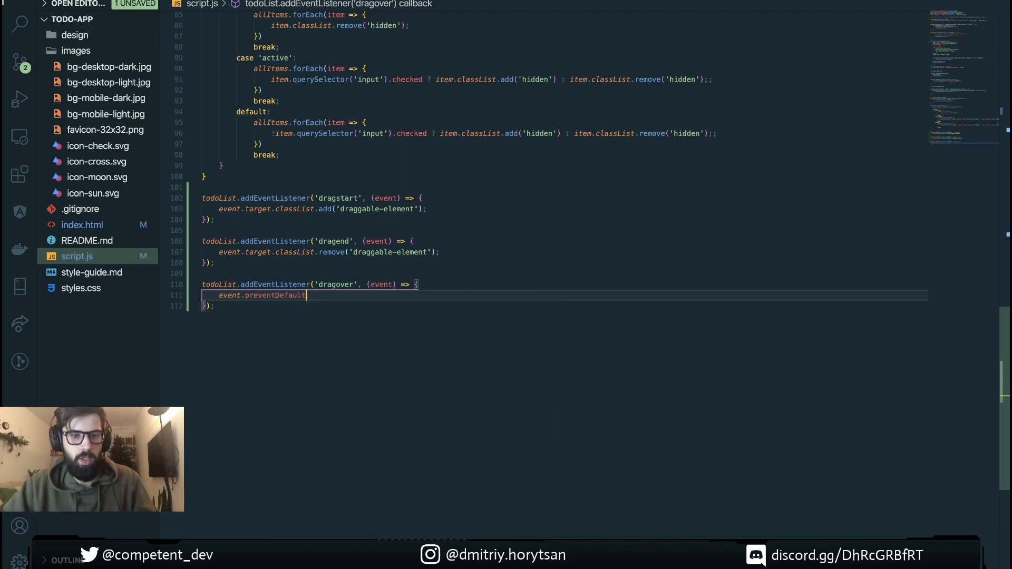
text(();)
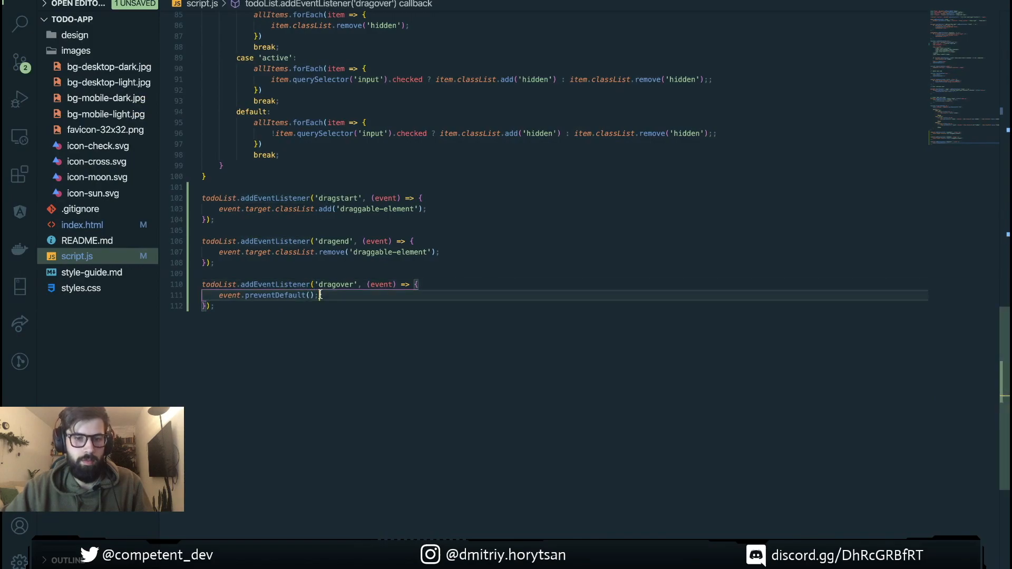
Declare dragElement as document.querySelector('.draggable-element') in the dragover callback
key(Enter)
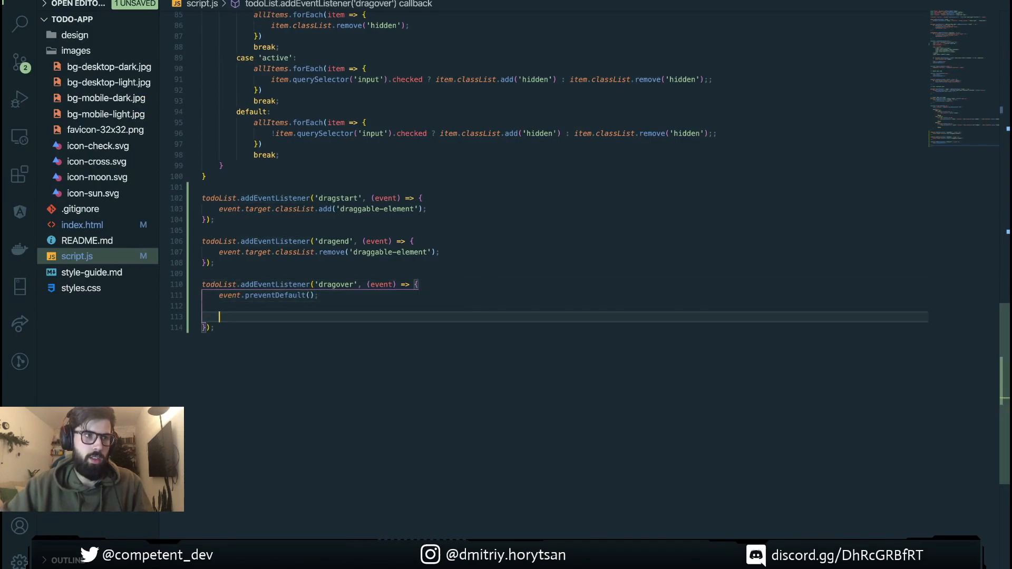
text(co)
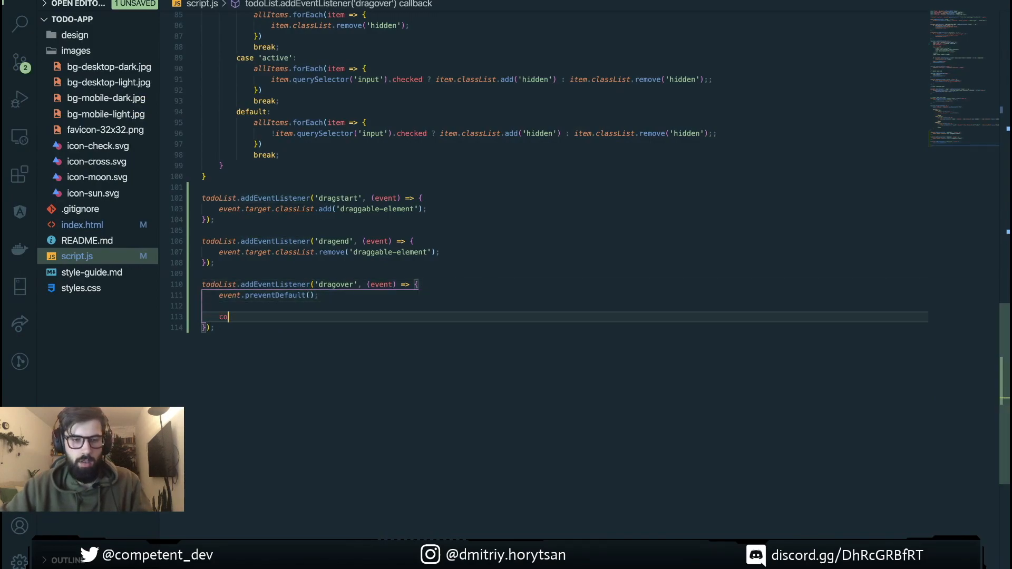
text(onst d)
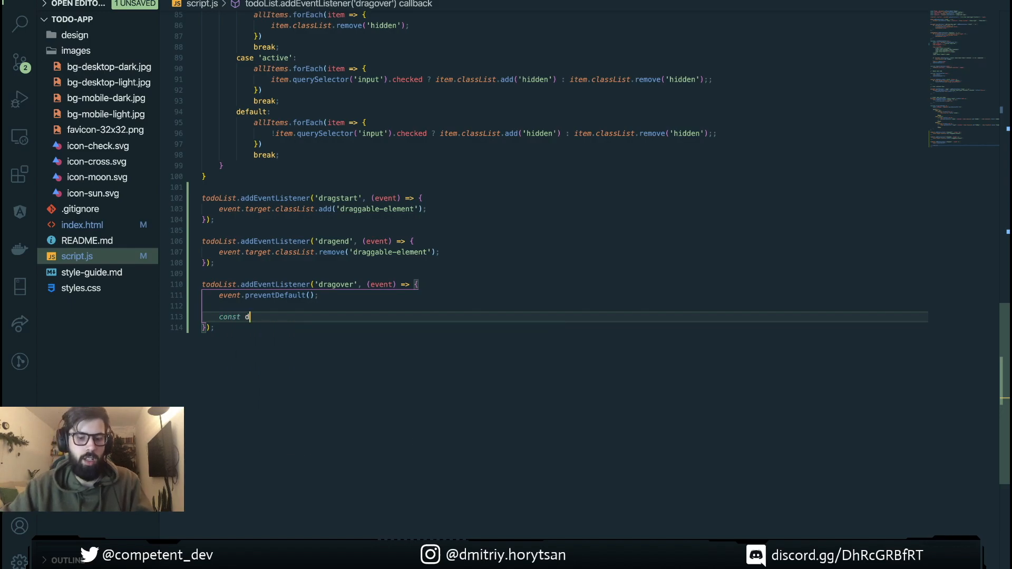
text(ragElee)
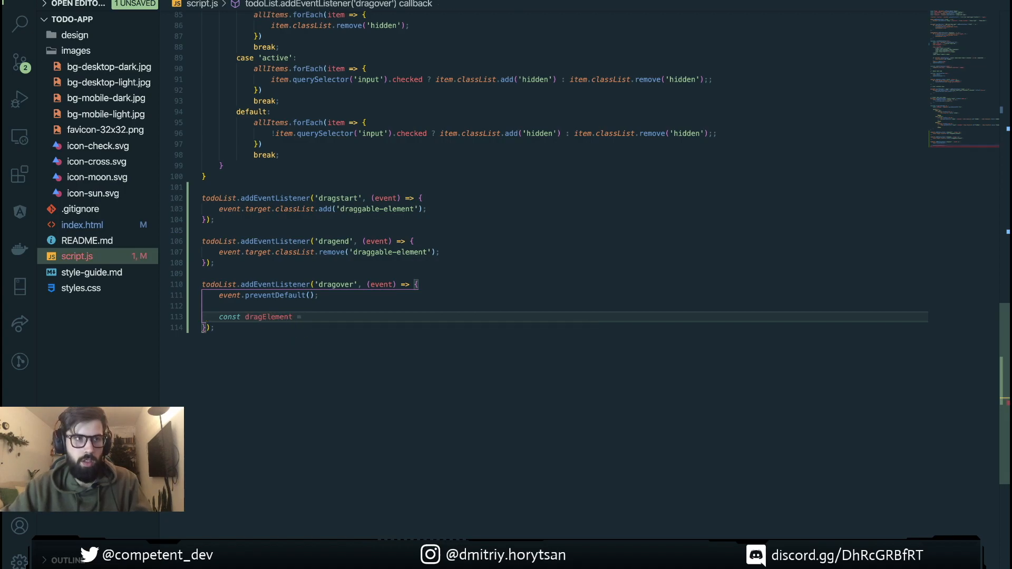
text(do)
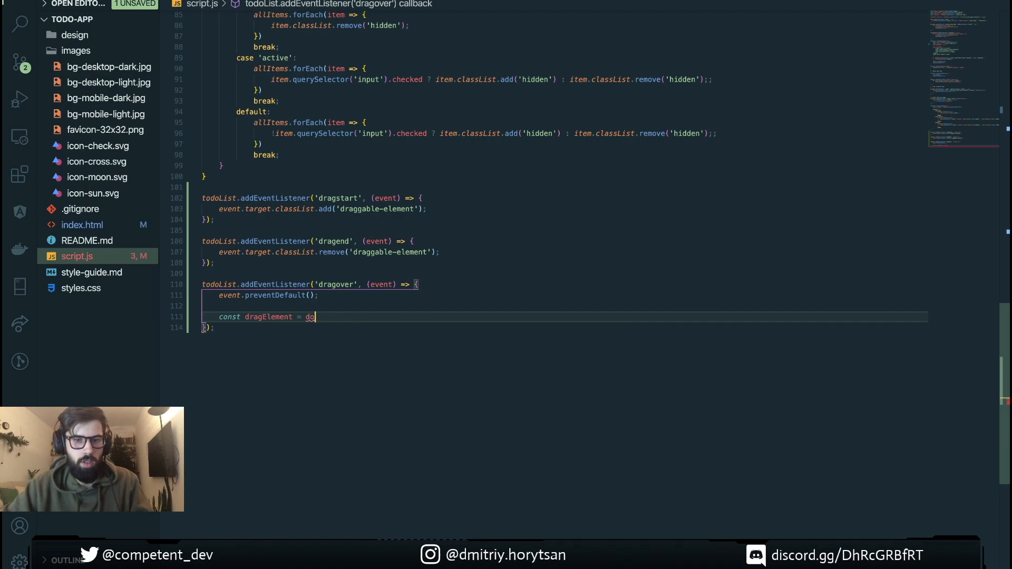
text(cument.querySelector)
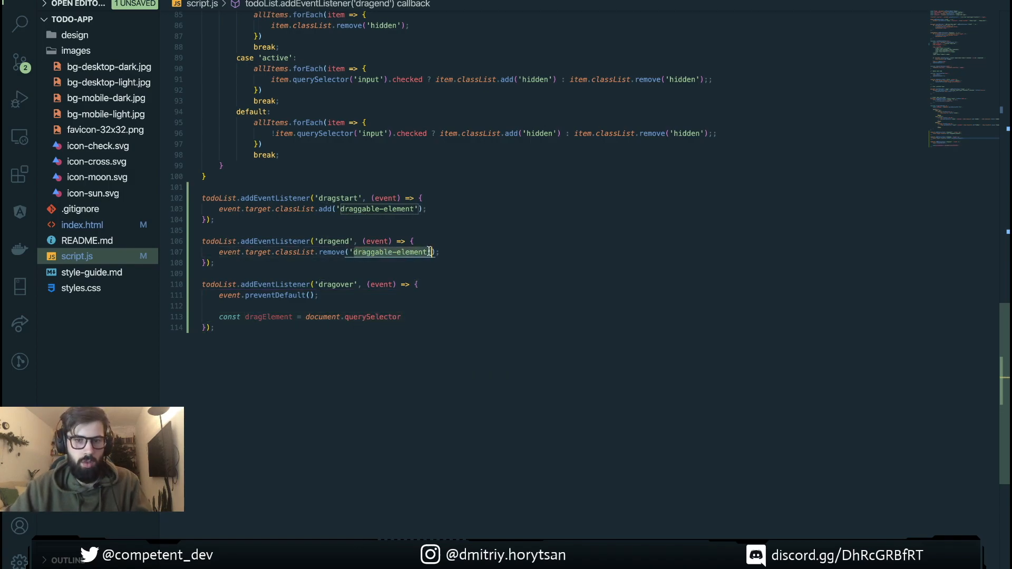
click(414, 317)
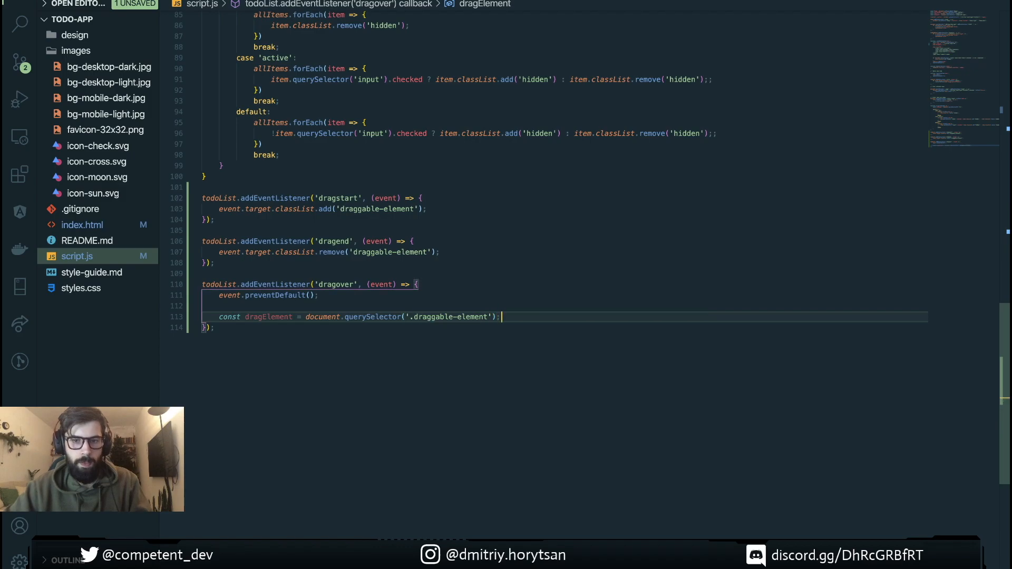
Declare currentElement as event.target
double_click(265, 317)
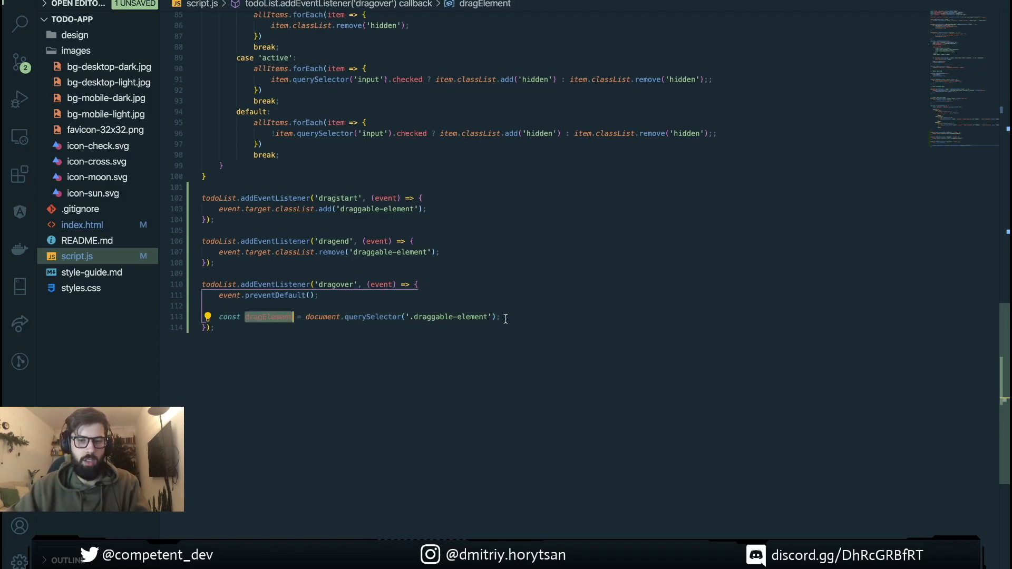
text(const)
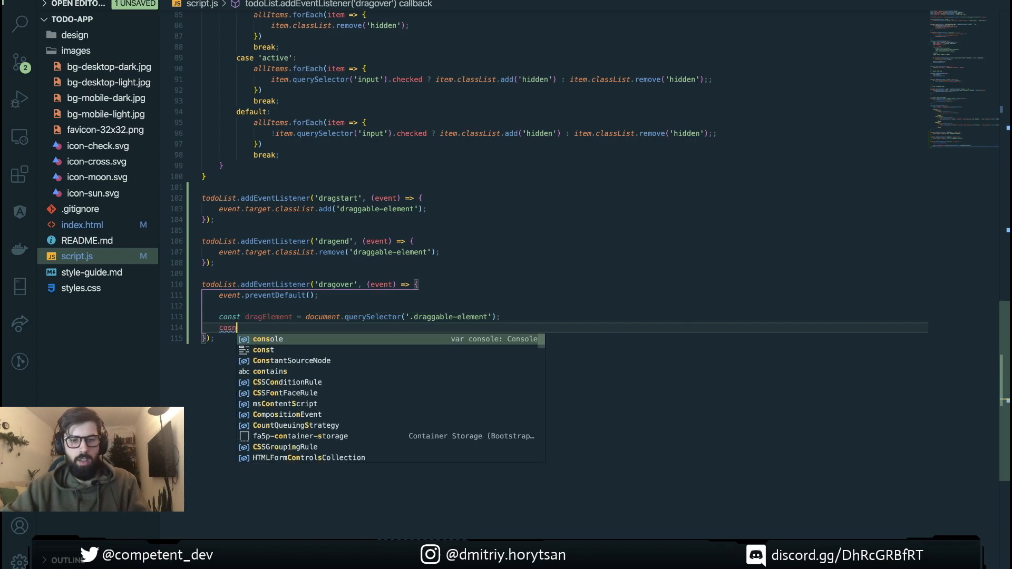
key(Escape)
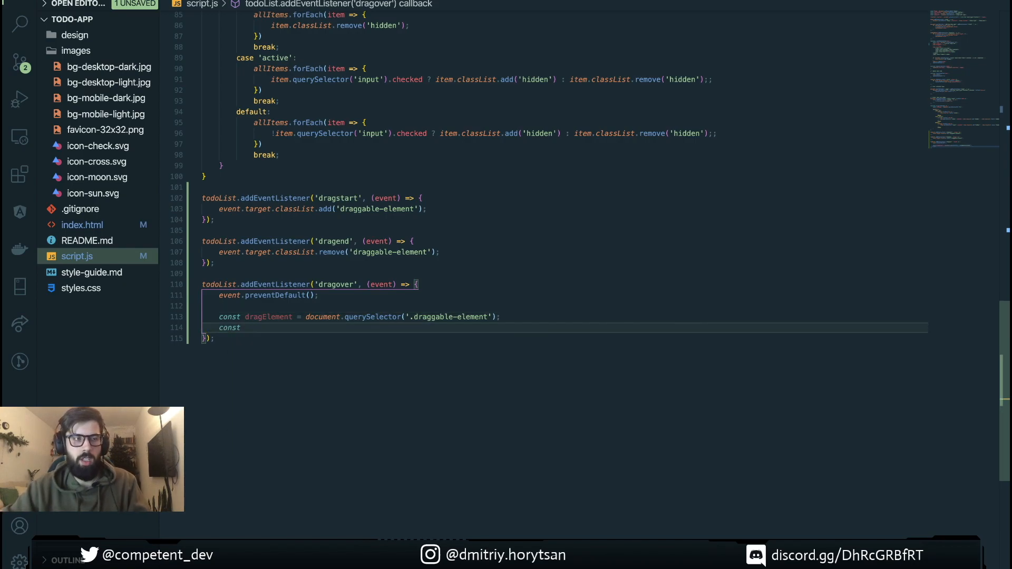
text(current)
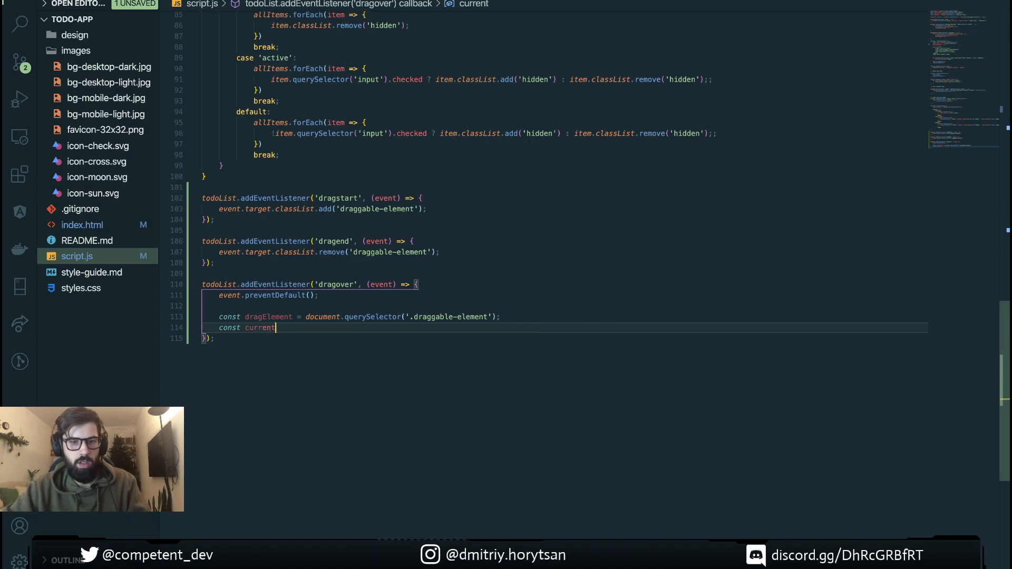
text(Element = event.target;)
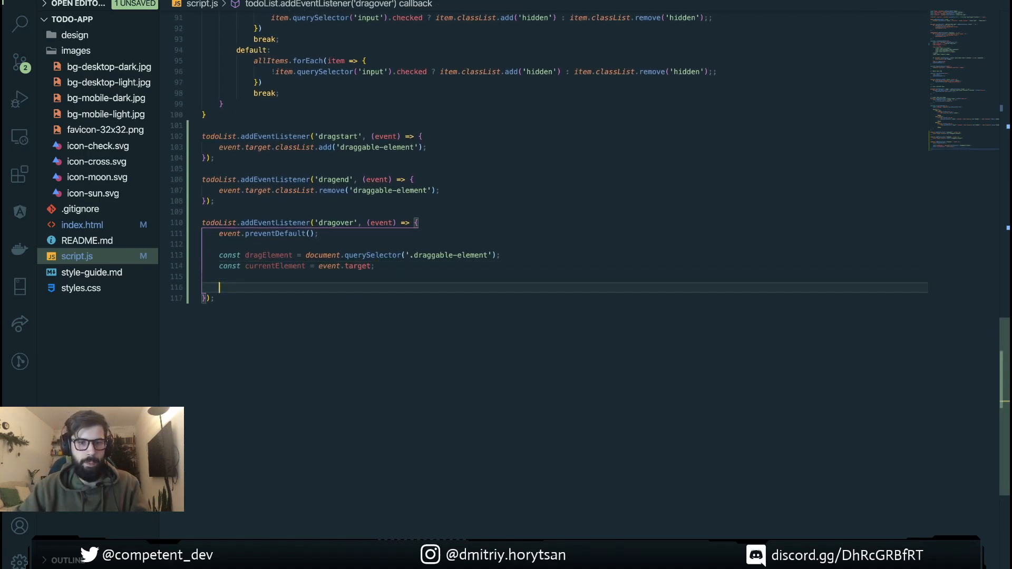
mouse_move(386, 305)
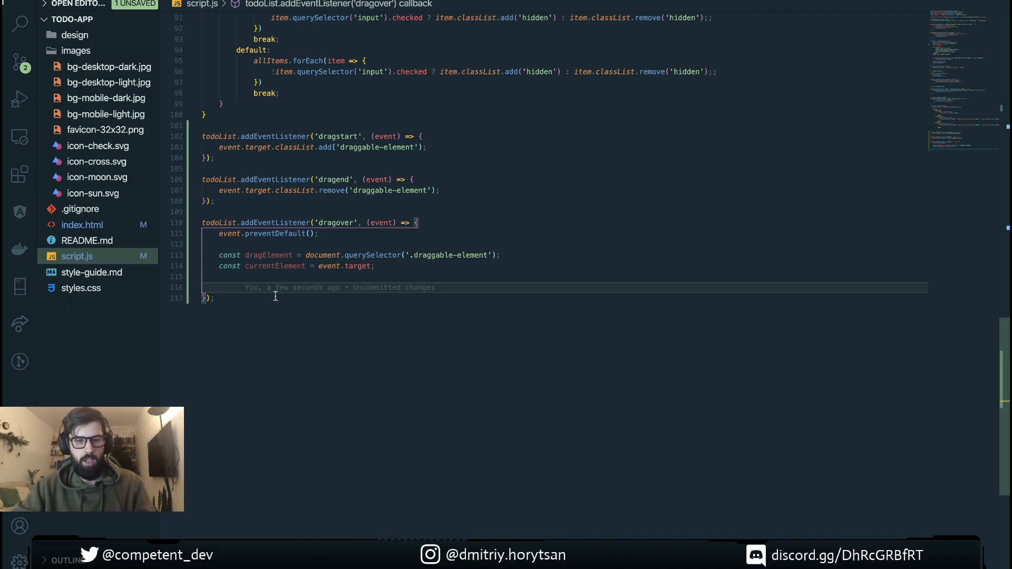
Define canSort as dragElement !== currentElement and currentElement containing 'drag-item'
text(const)
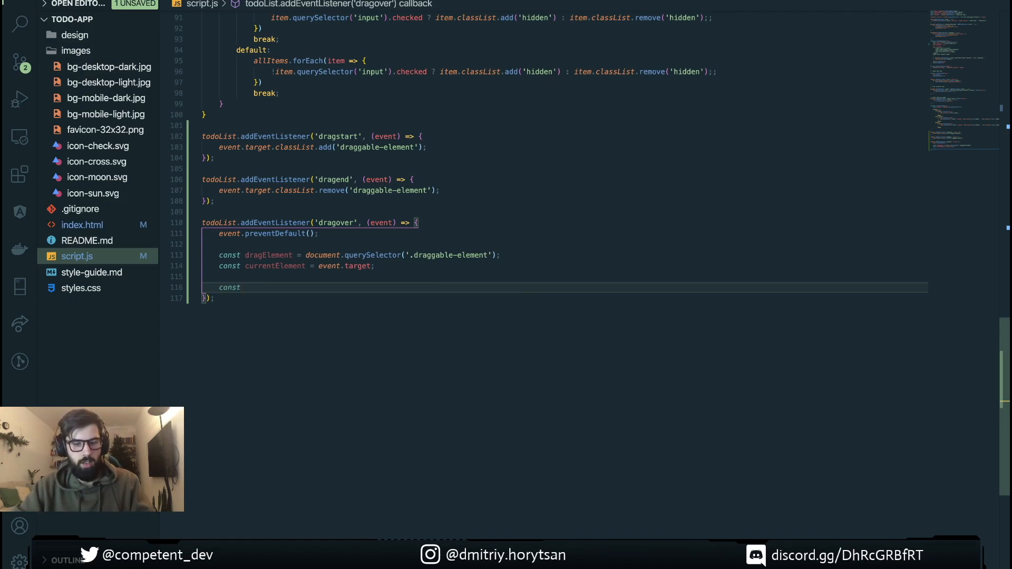
text(can)
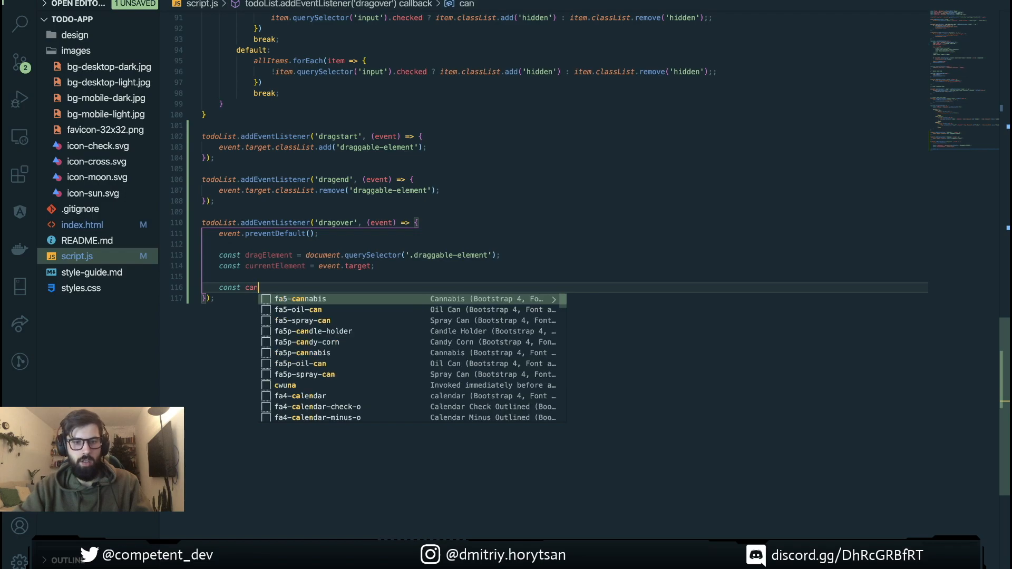
text(Sort =)
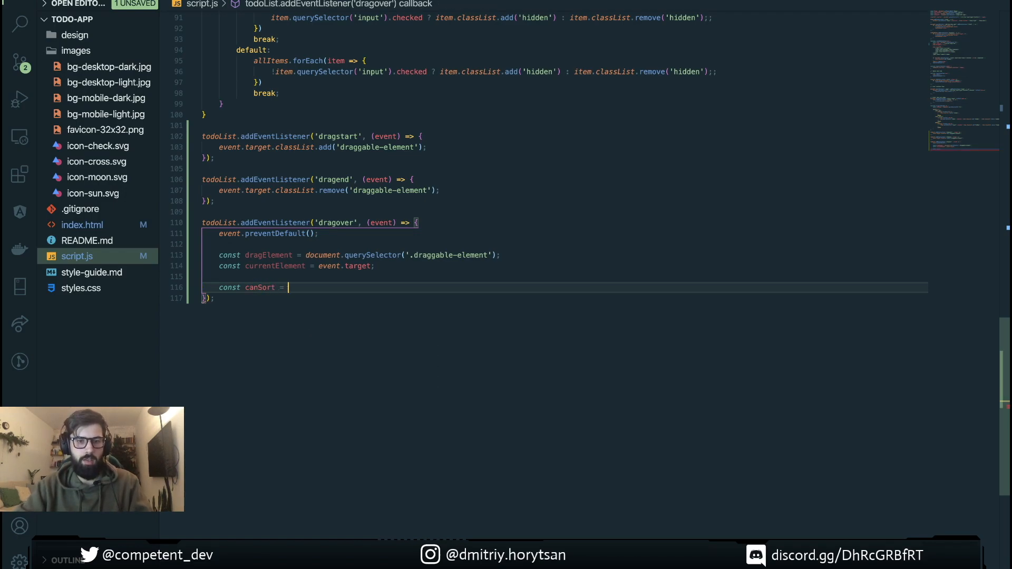
text(d)
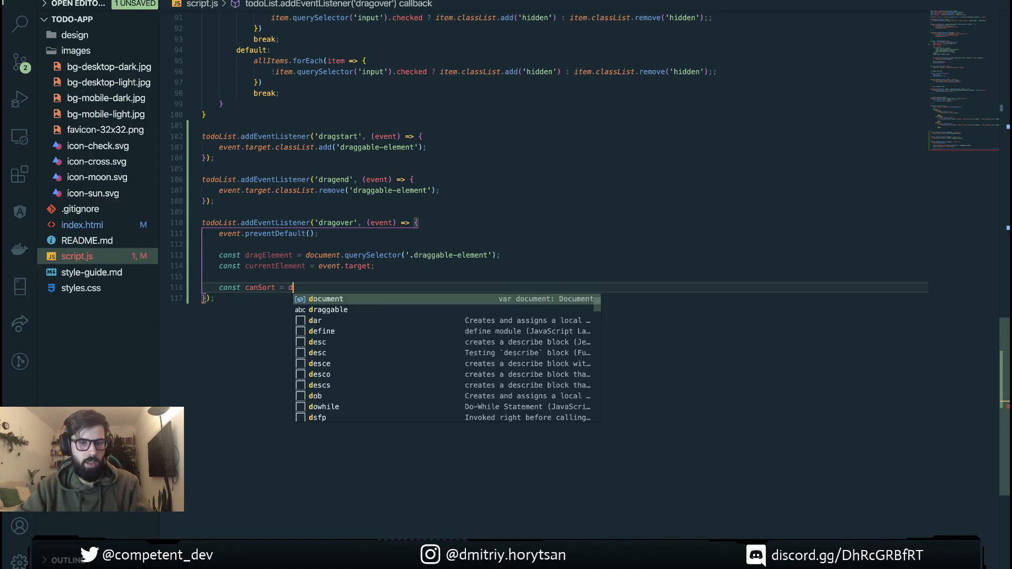
text(ragElement !)
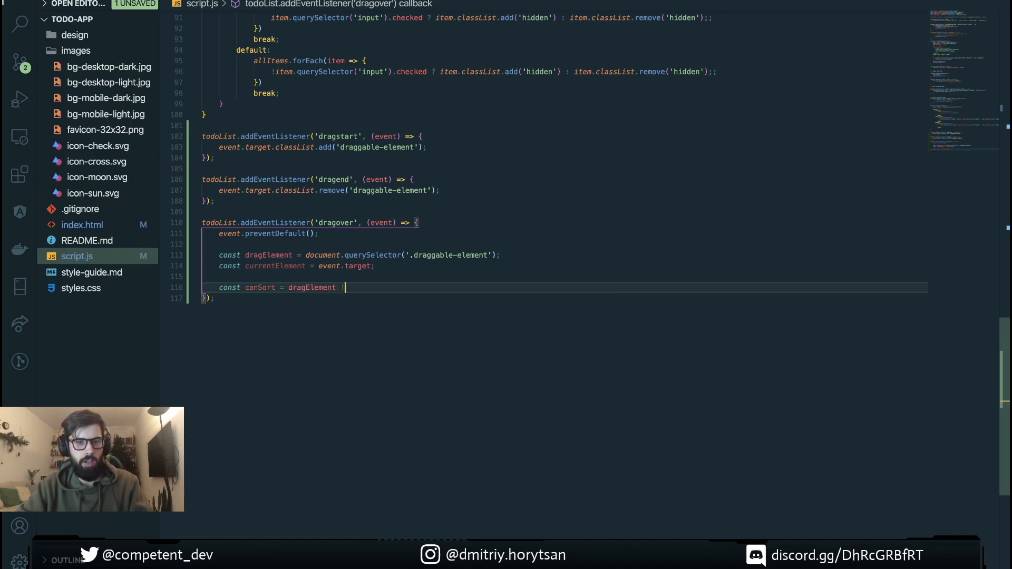
text(==)
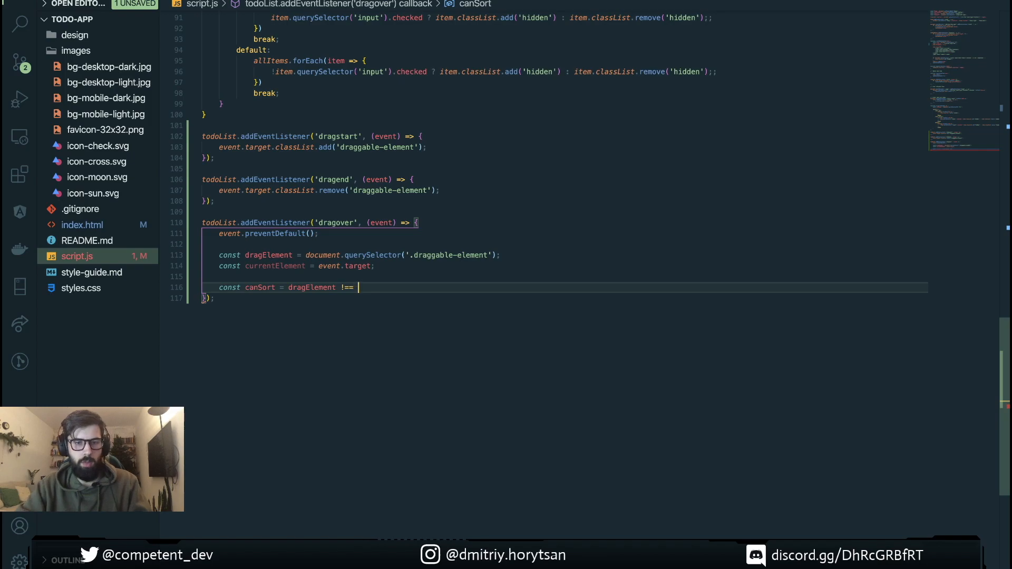
text(currentElement &&)
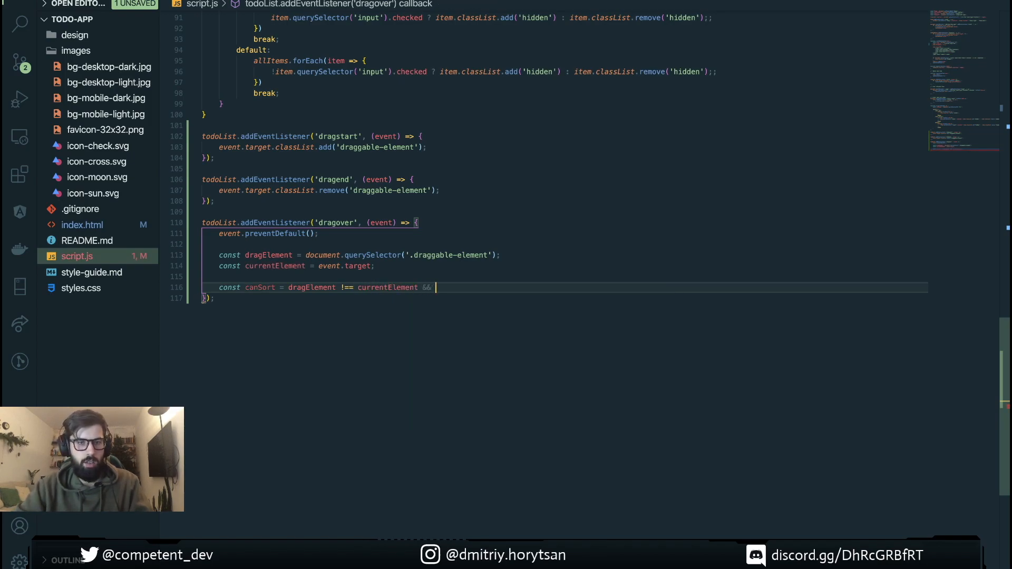
text(cu)
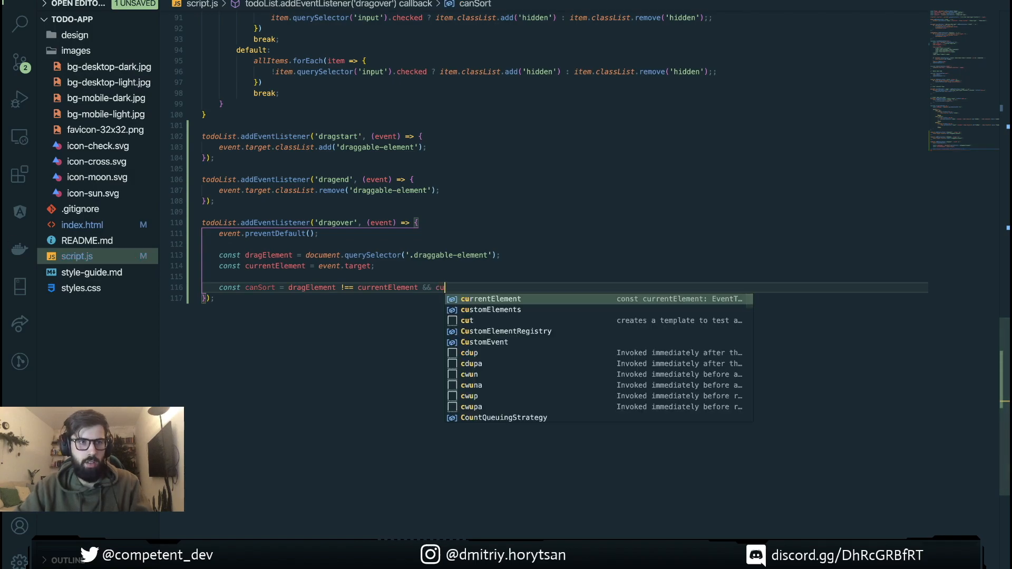
mouse_move(565, 336)
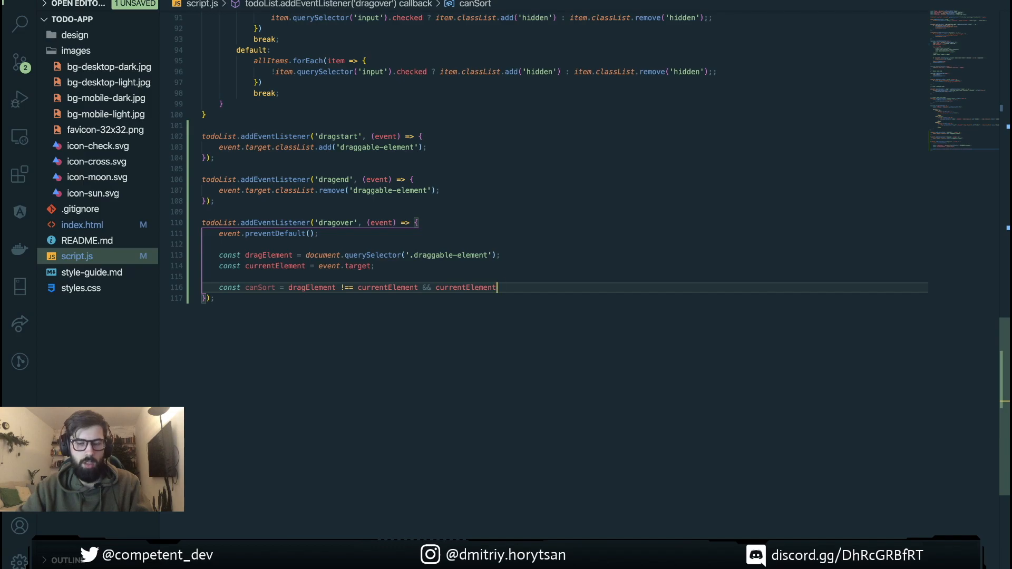
text(.classList.contains()
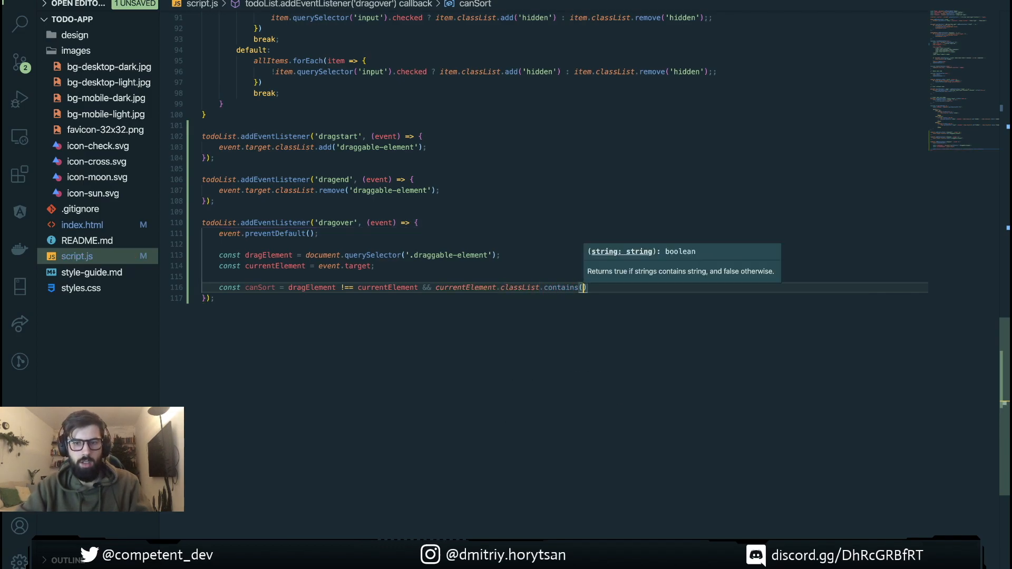
text('drag-item)
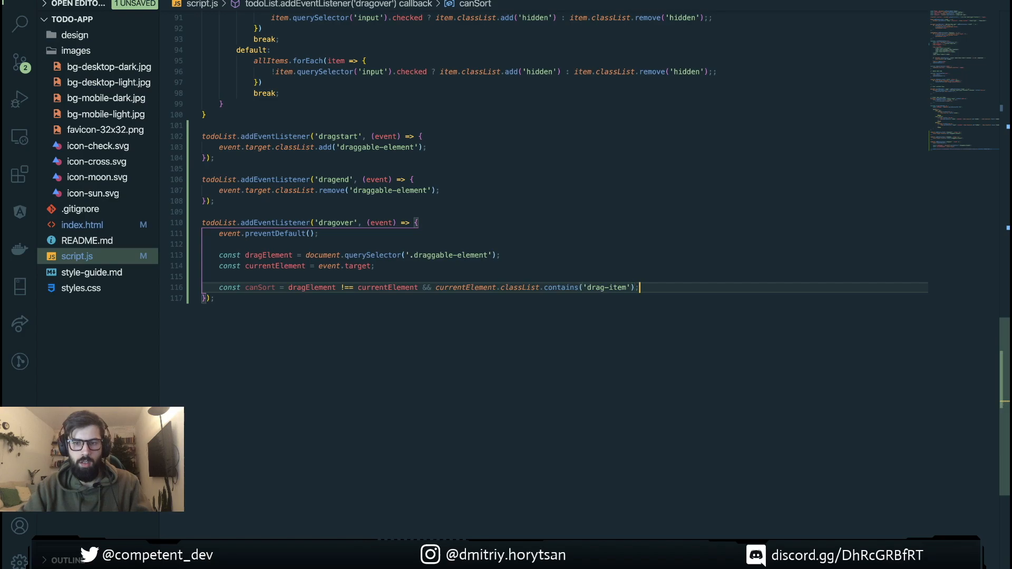
Return early with if (!canSort) { return; }
text(if ()
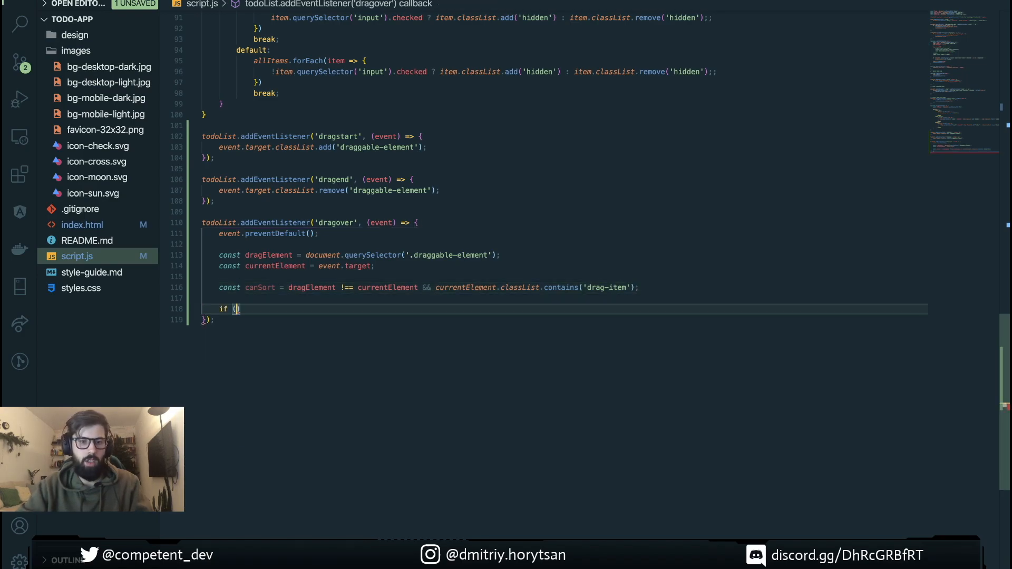
text(canSort)
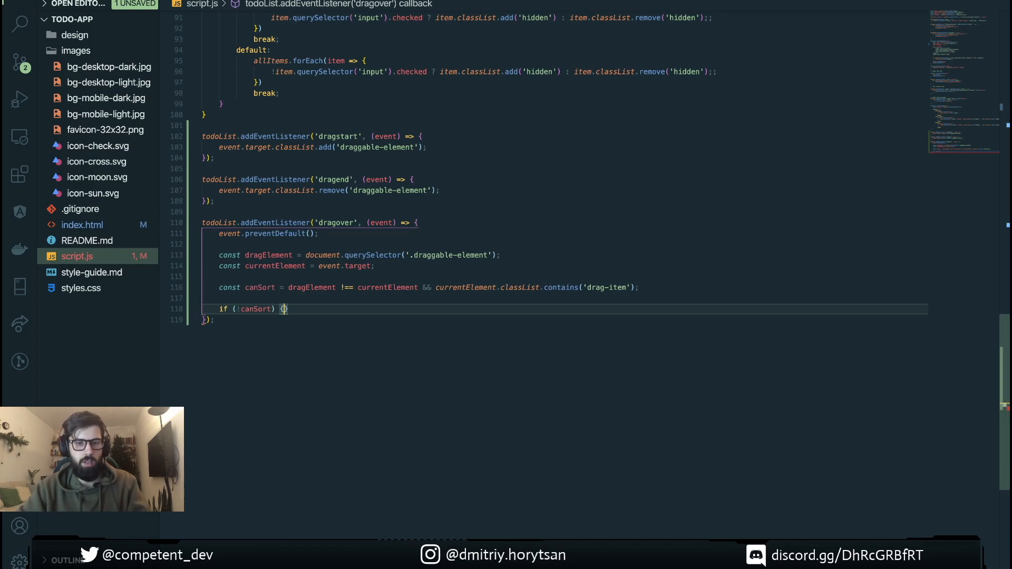
text(return ;)
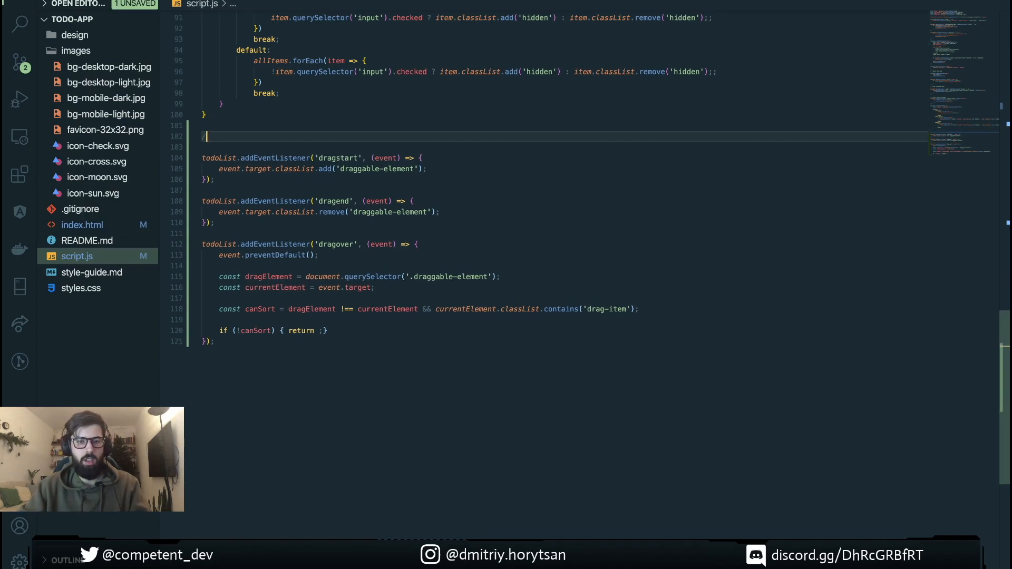
Add a '// drag & drop' comment above the listeners and a new line after the canSort check
text(// drag)
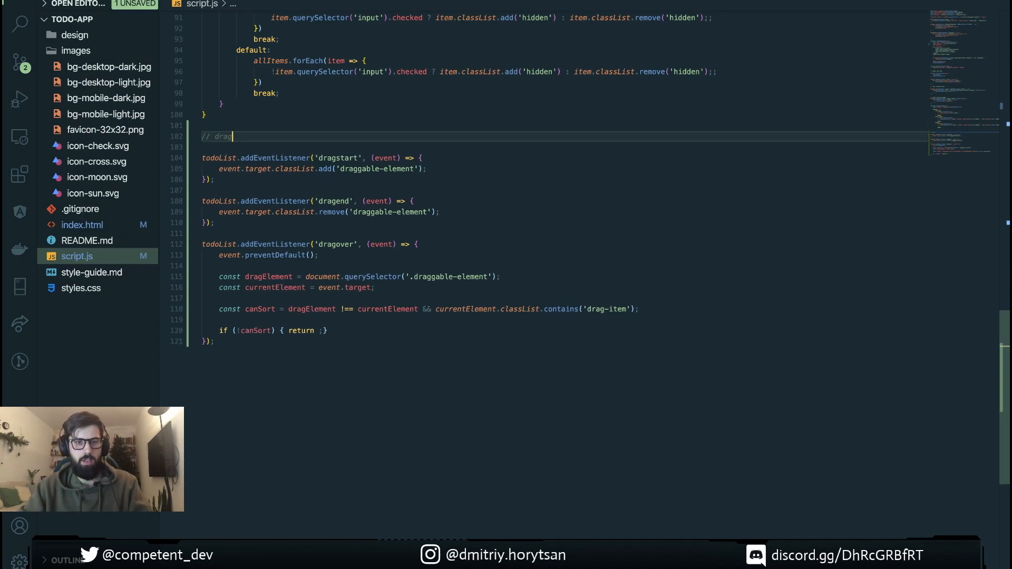
text(& drop)
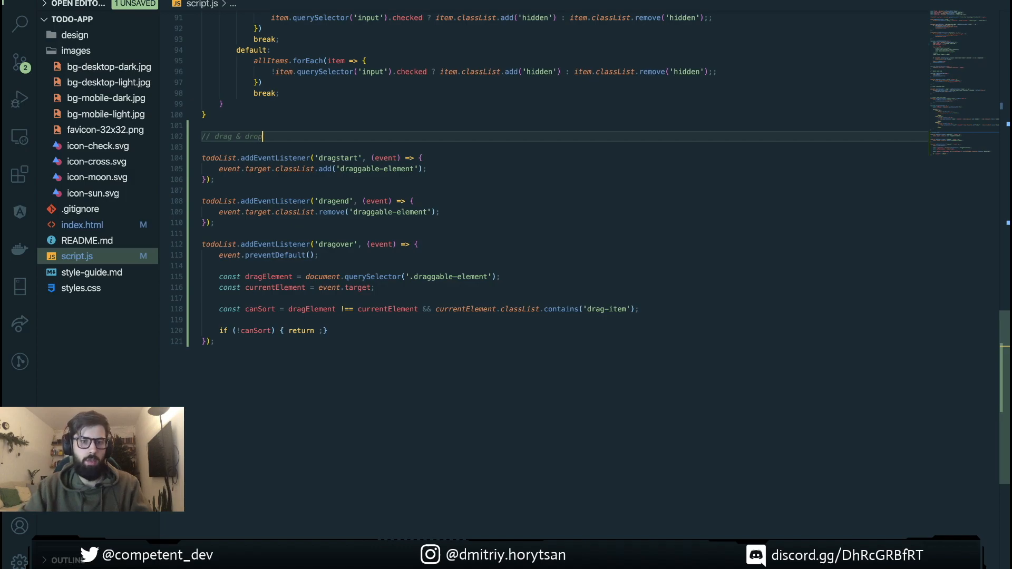
click(335, 331)
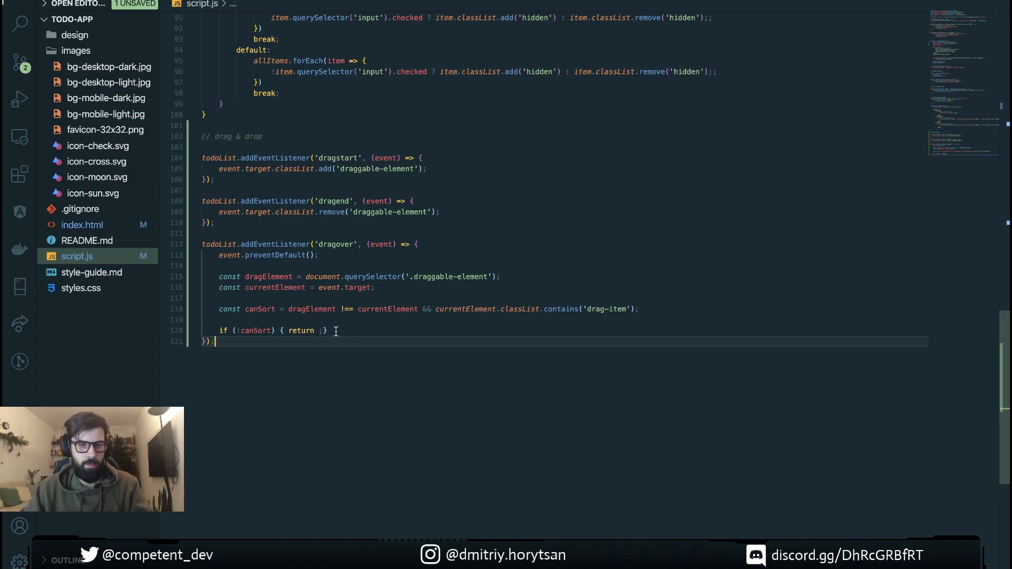
key(enter)
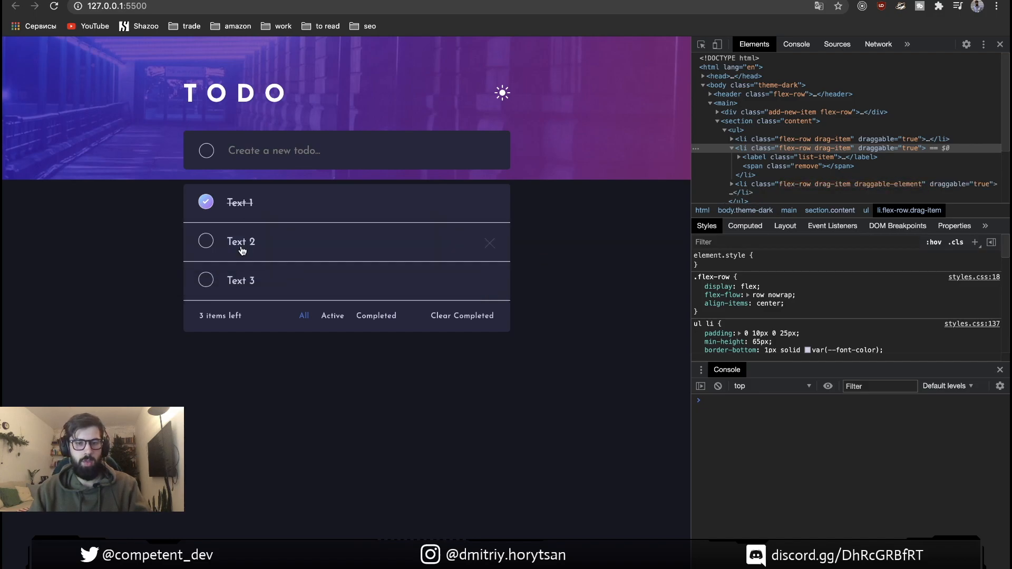
mouse_move(241, 202)
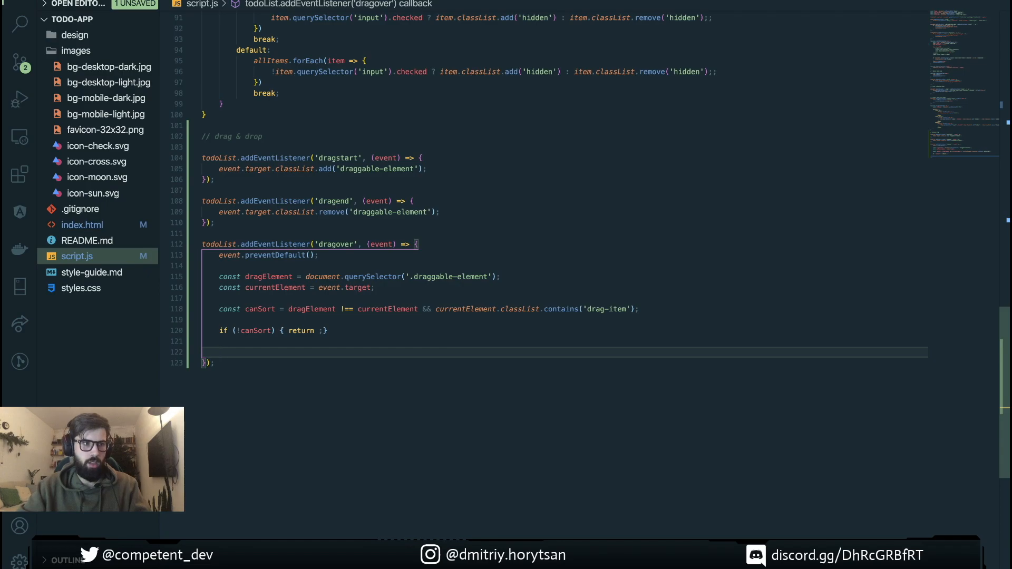
Define nextElement with a ternary on currentElement === dragElement.nextElementSibling
text(c)
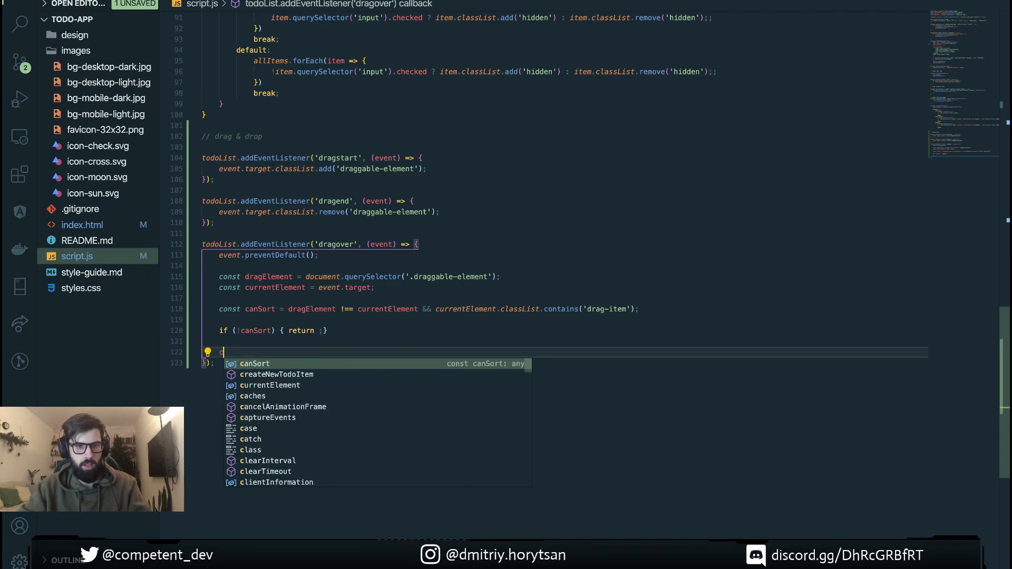
text(const nextElement)
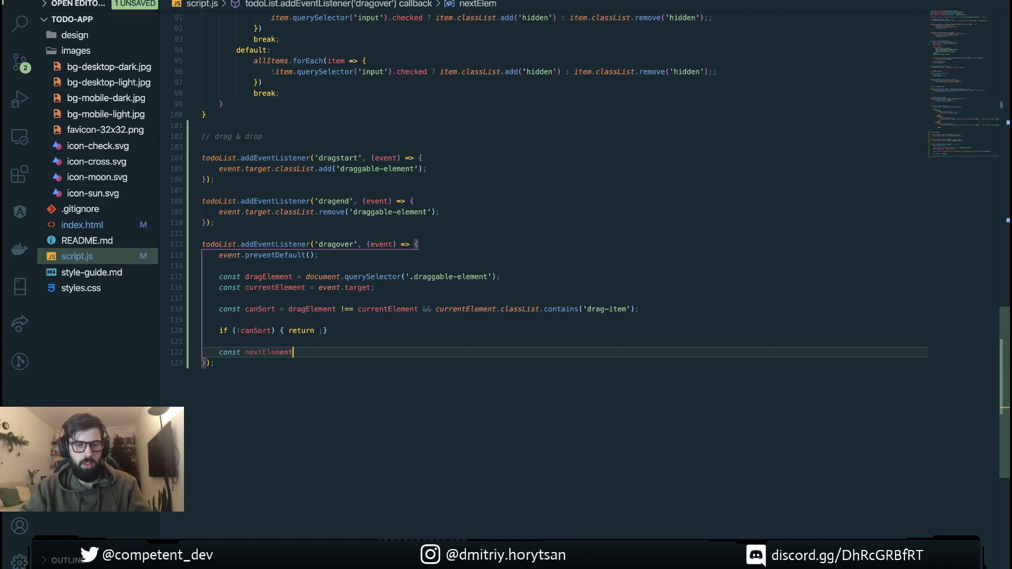
text(=)
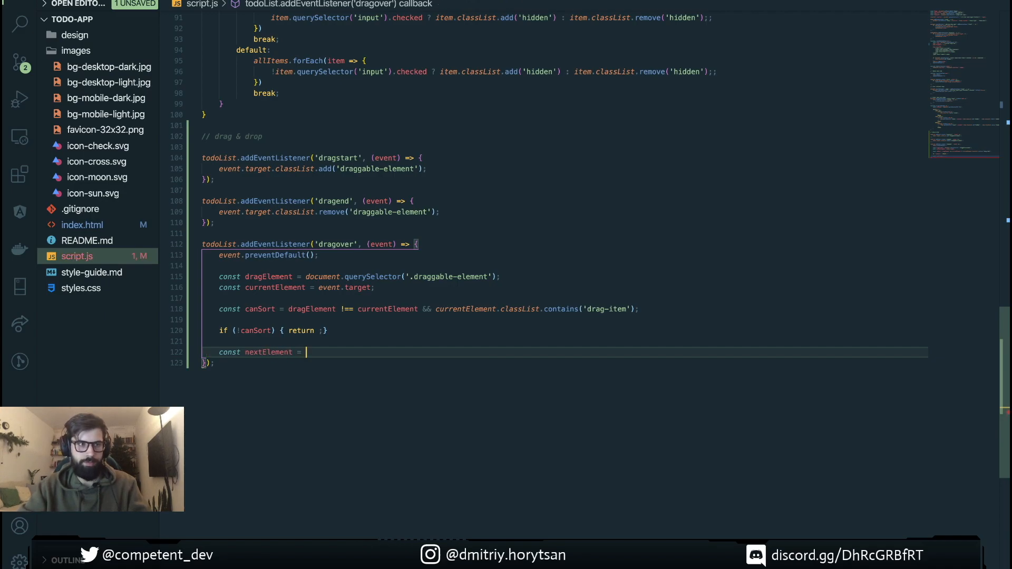
text((currentElement)
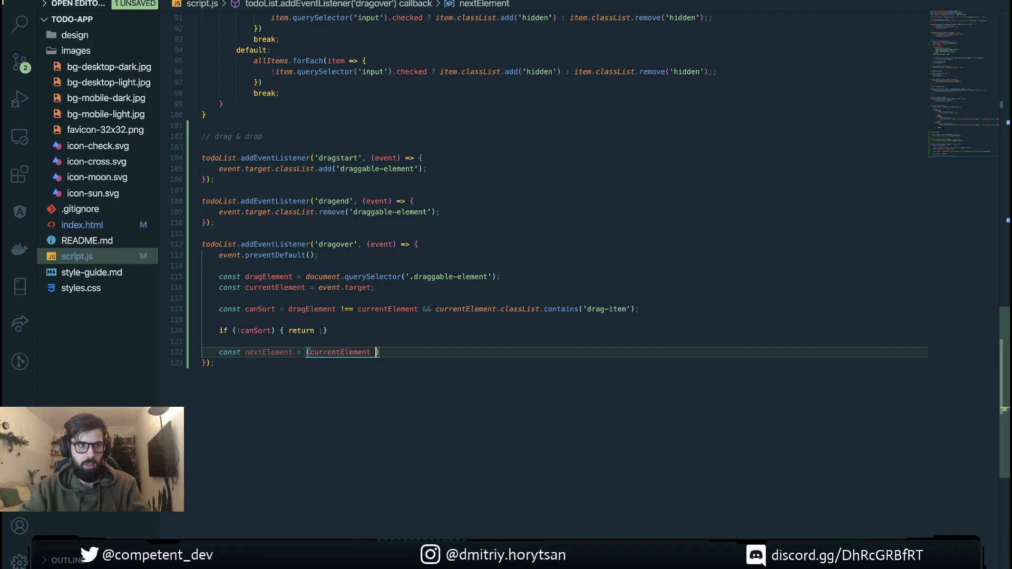
text(===)
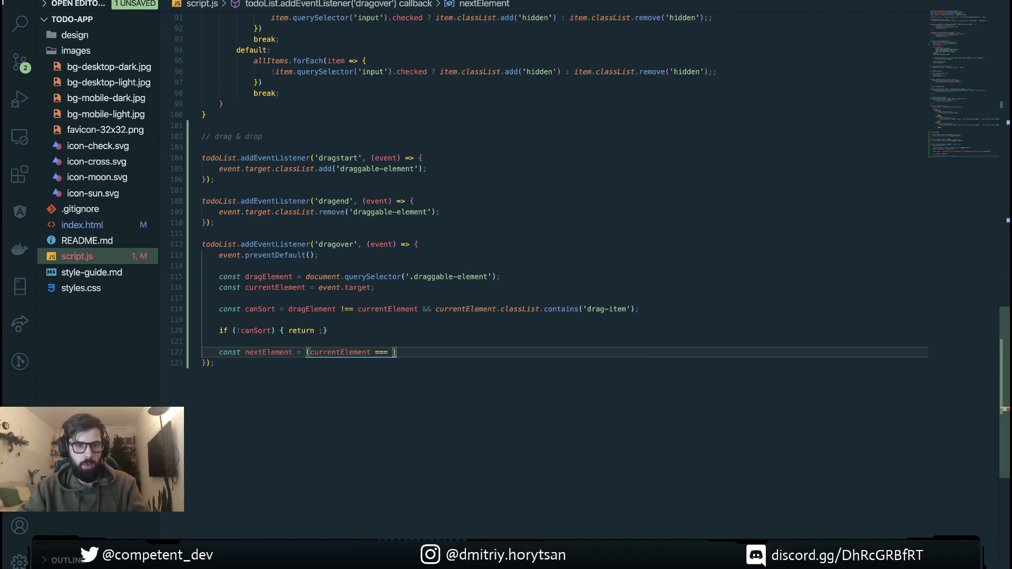
text(dragElement)
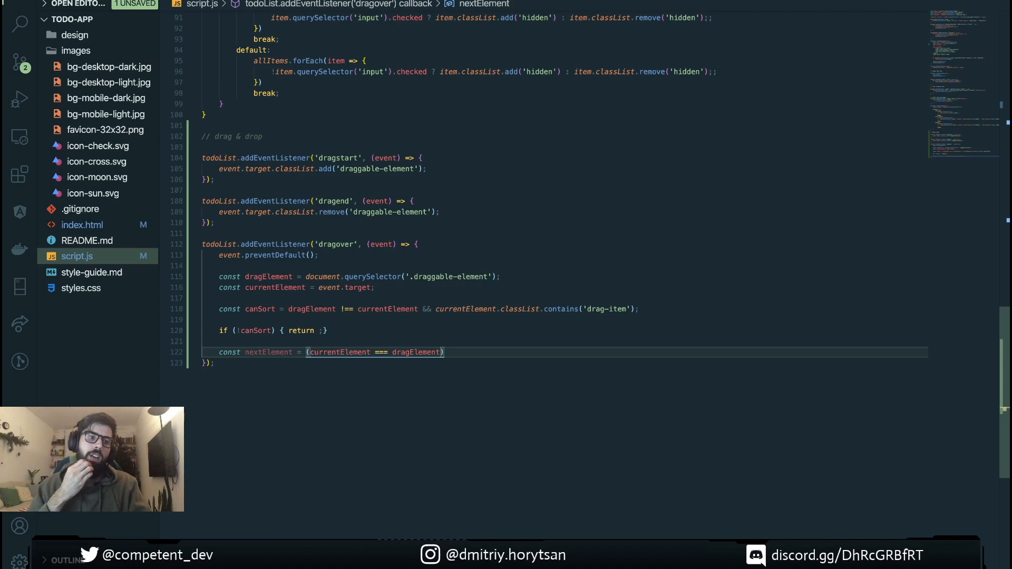
text(.nextElementSibling)
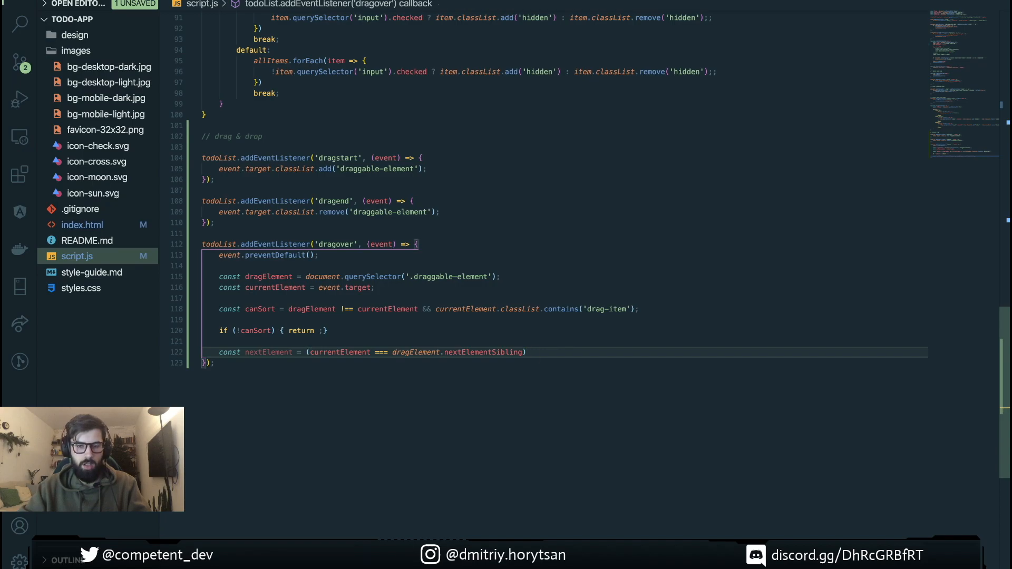
text(?)
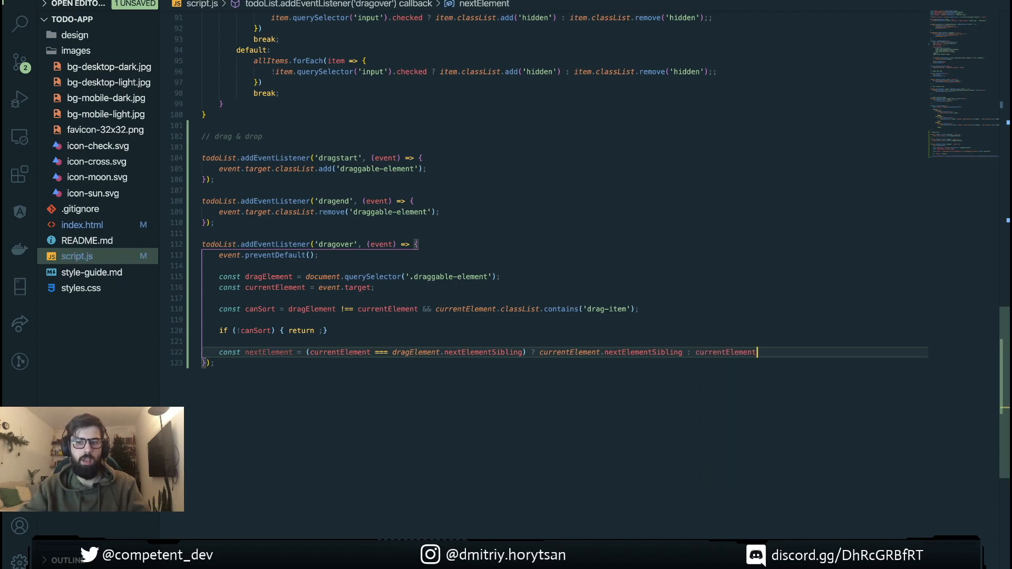
text(;)
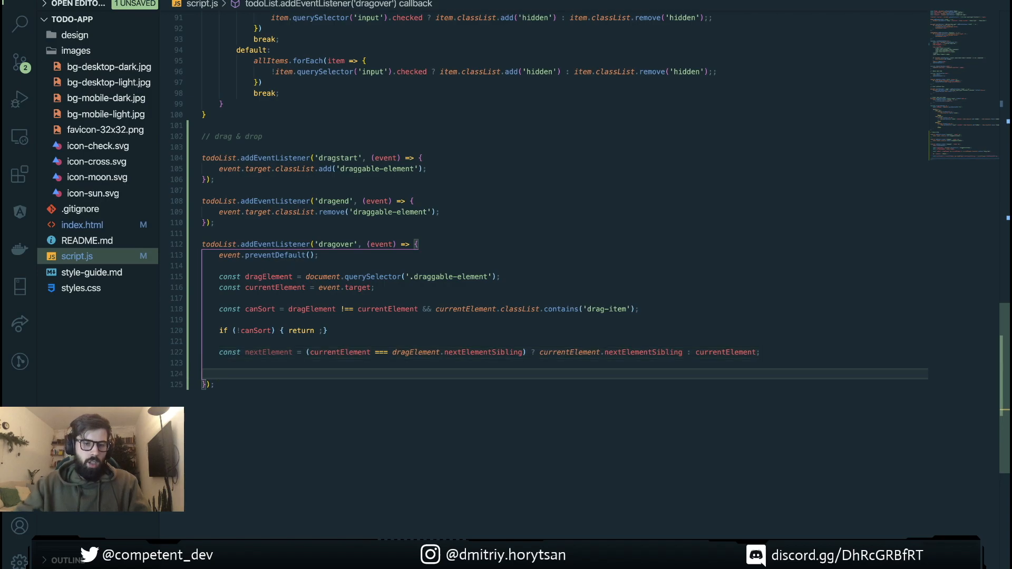
Insert the dragged item with todoList.insertBefore(dragElement, nextElement)
text(todoList)
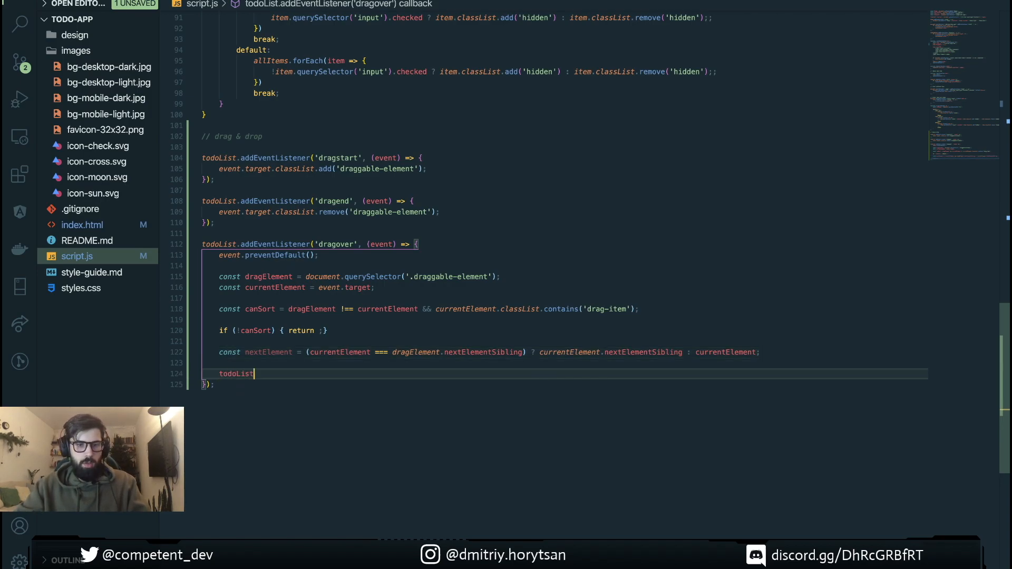
text(.insertBefore)
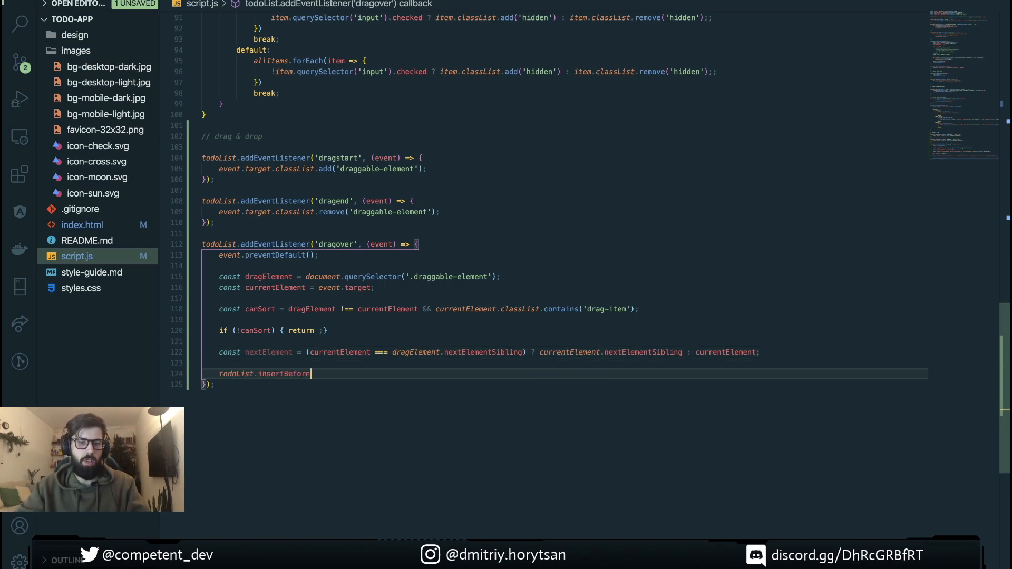
text(())
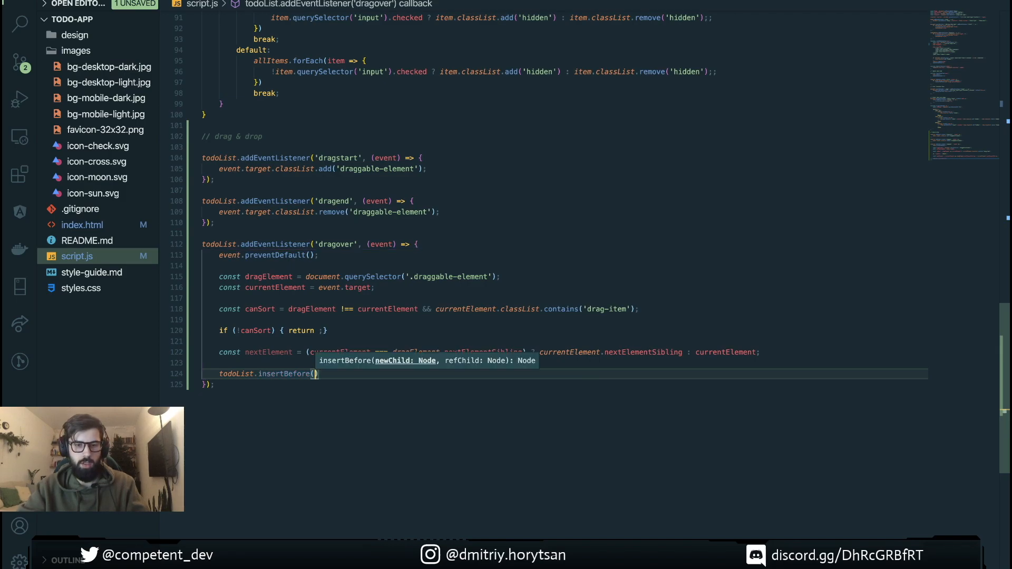
text('')
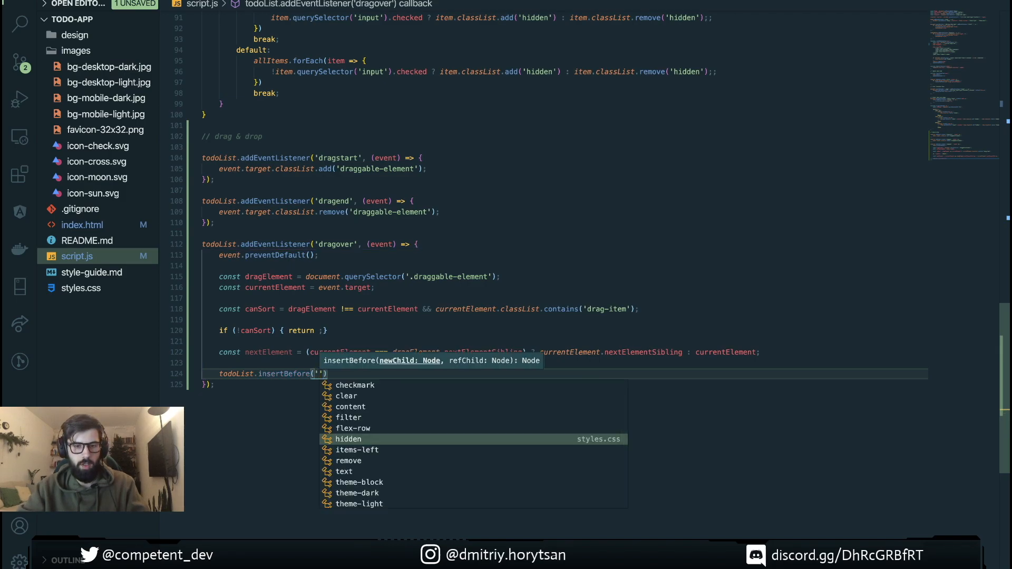
text(dragElement,)
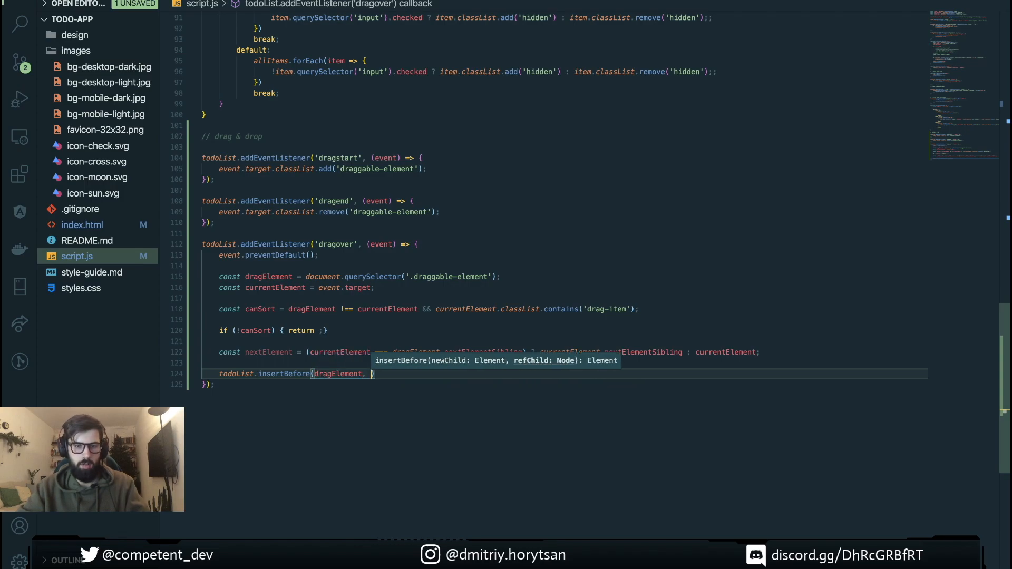
text(next)
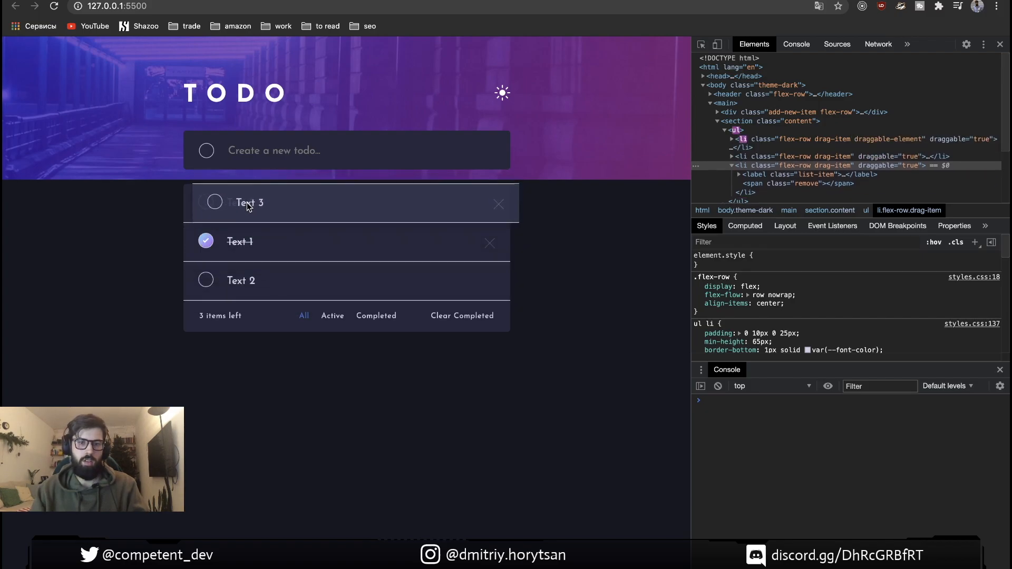
Test dragging Text 3 above Text 1 in Chrome, then scroll back to the dragover code
text(csd)
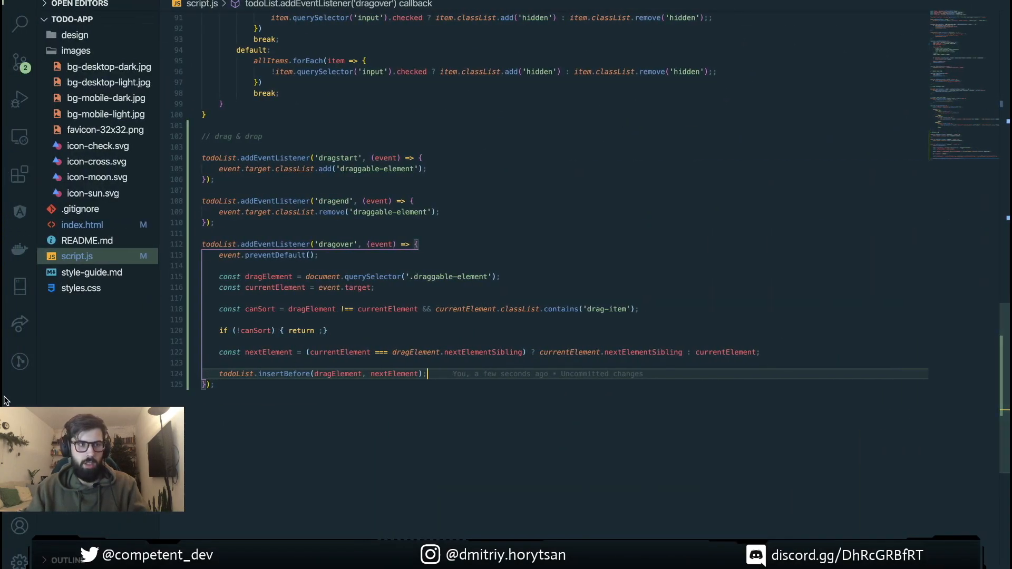
scroll(down, 3)
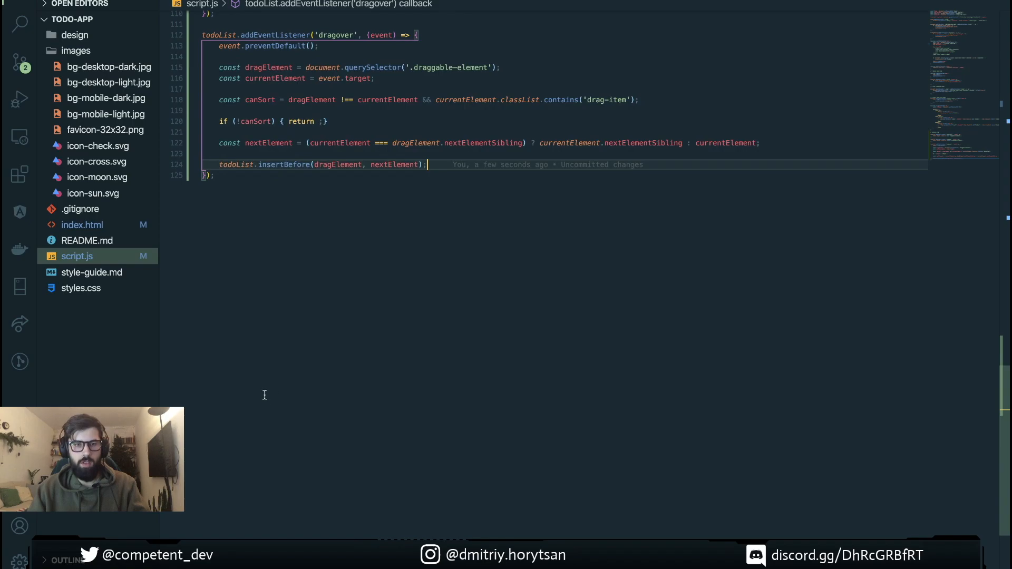
scroll(up, 3)
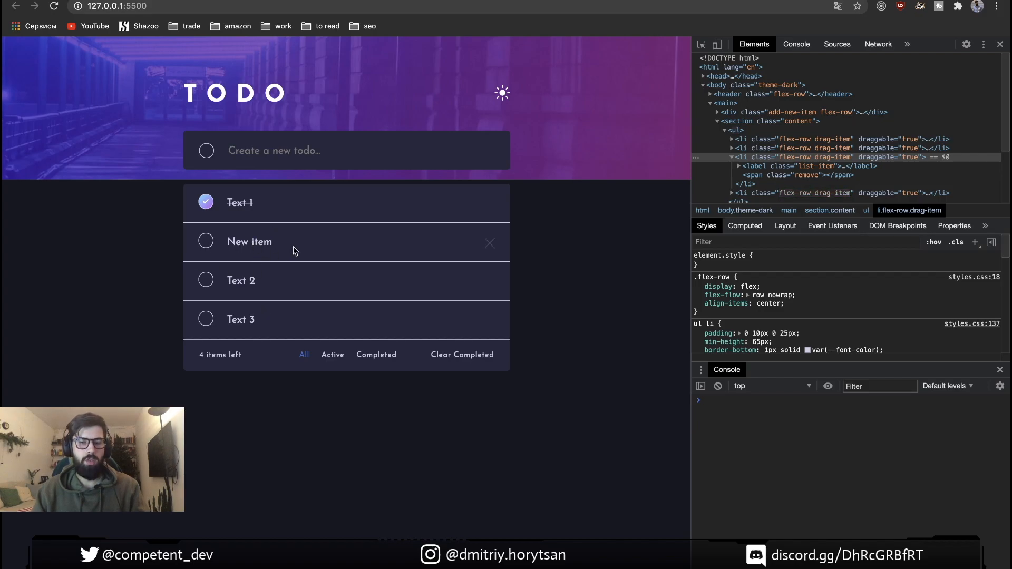
mouse_move(248, 338)
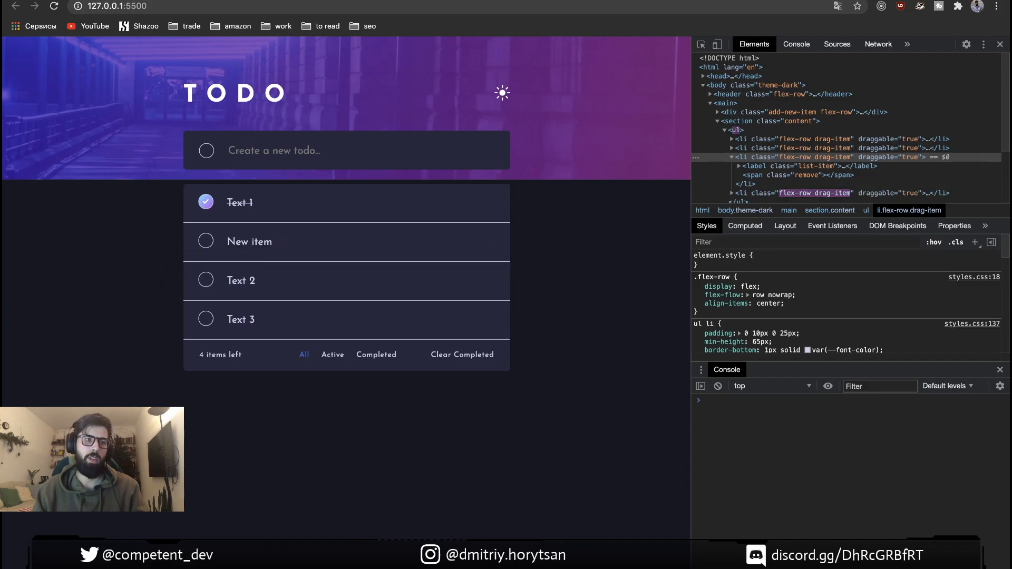
Declare a nextElement arrow function taking cursorPosition and currentElement below the dragover listener
key(alt+tab)
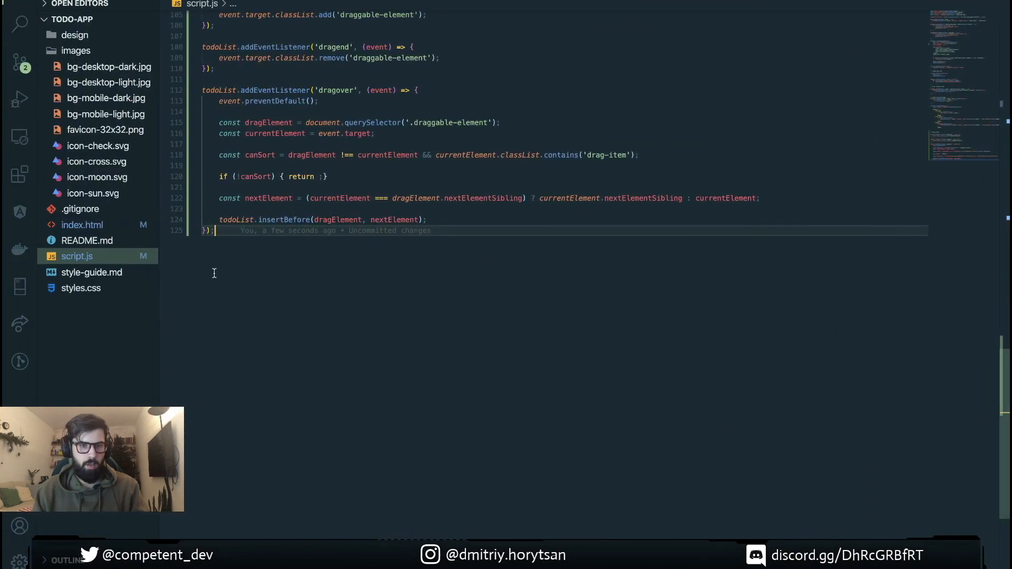
key(enter)
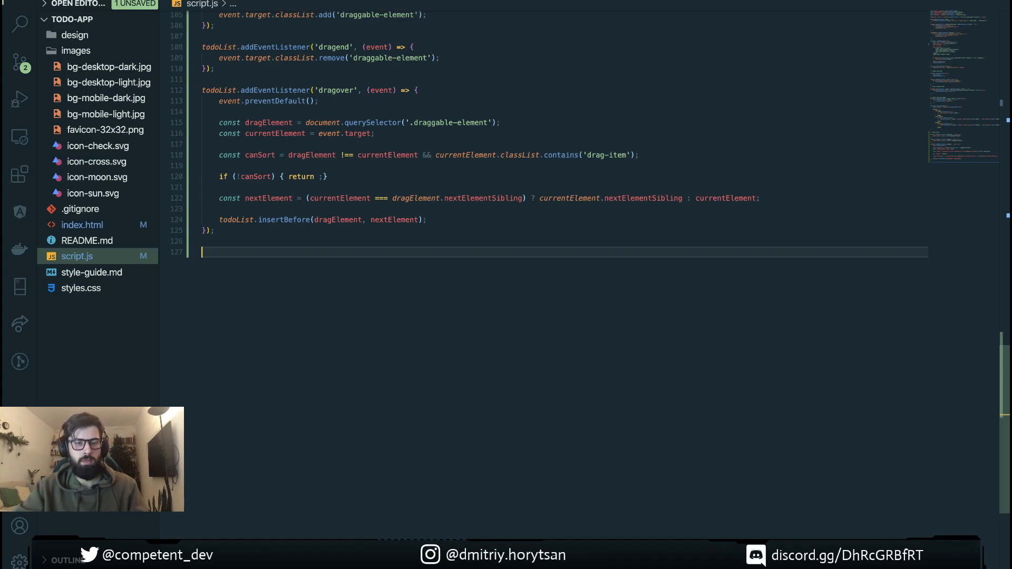
text(const)
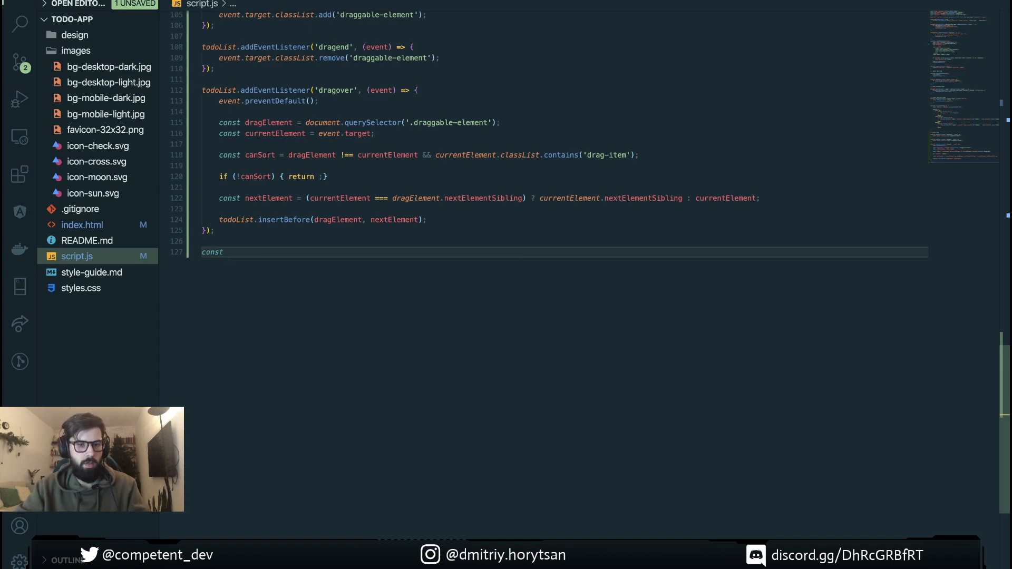
text(nextEke)
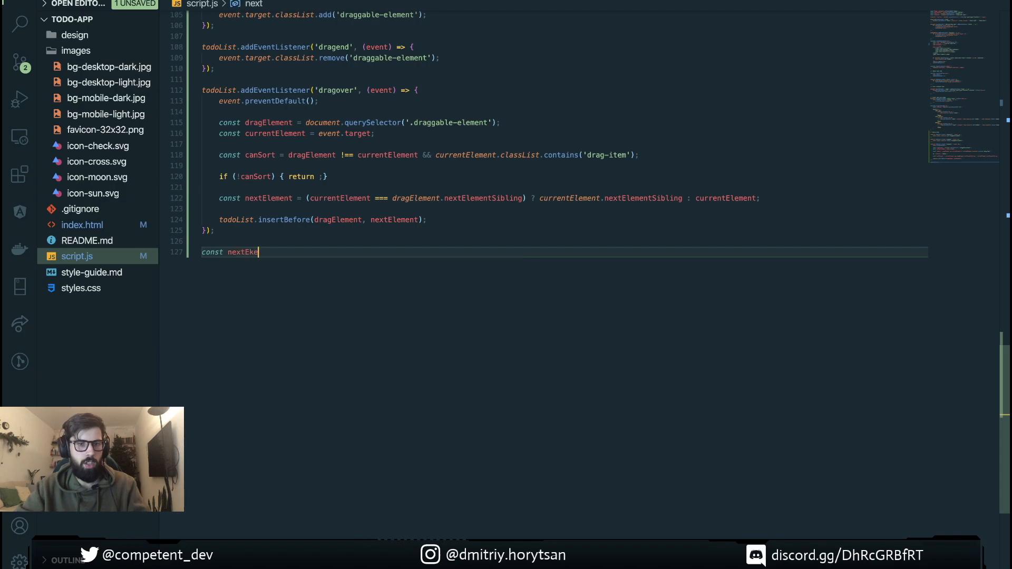
key(Backspace)
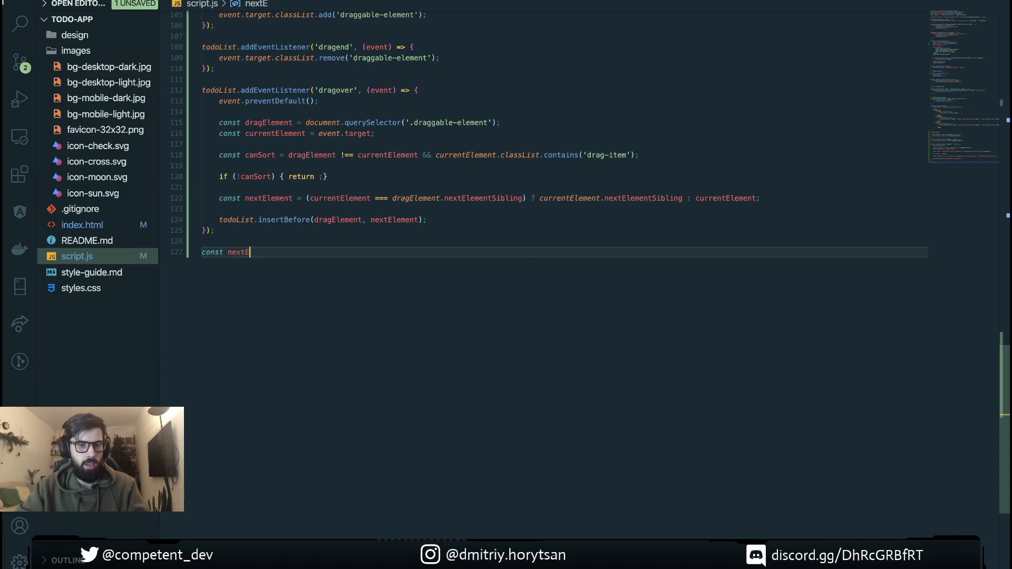
text(lement = ()
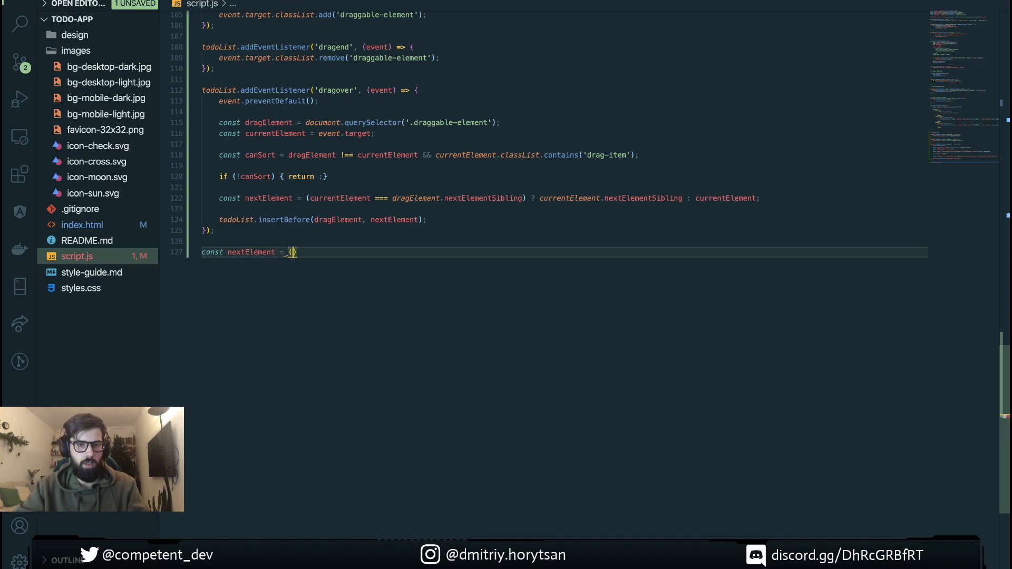
text(cursorPo)
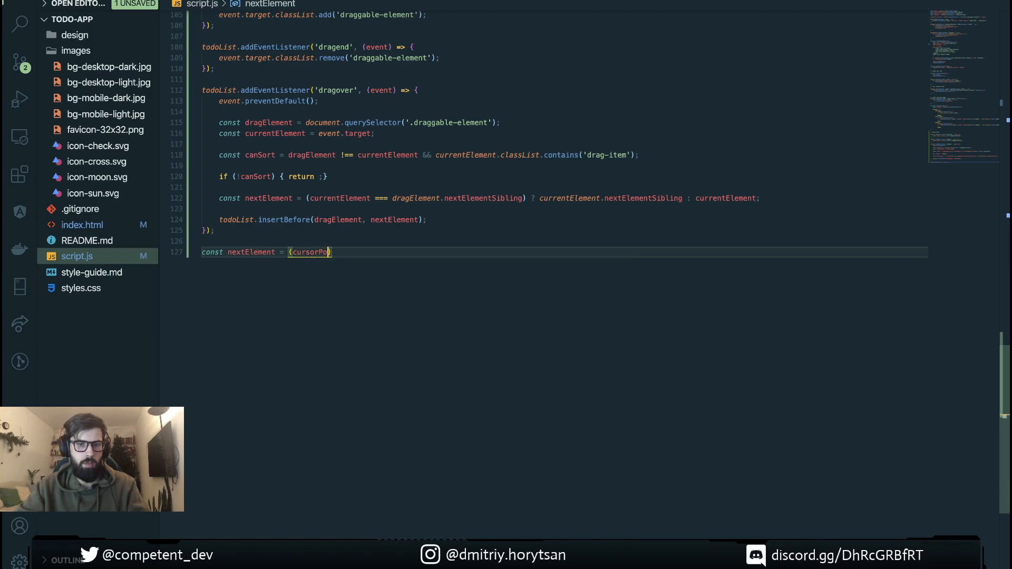
text(sition)
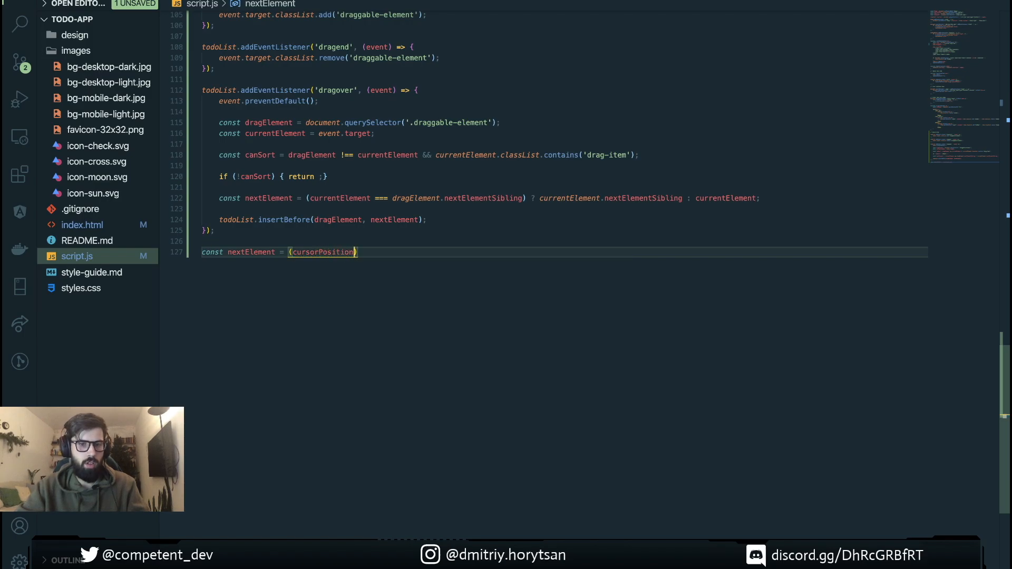
text(, currentElement)
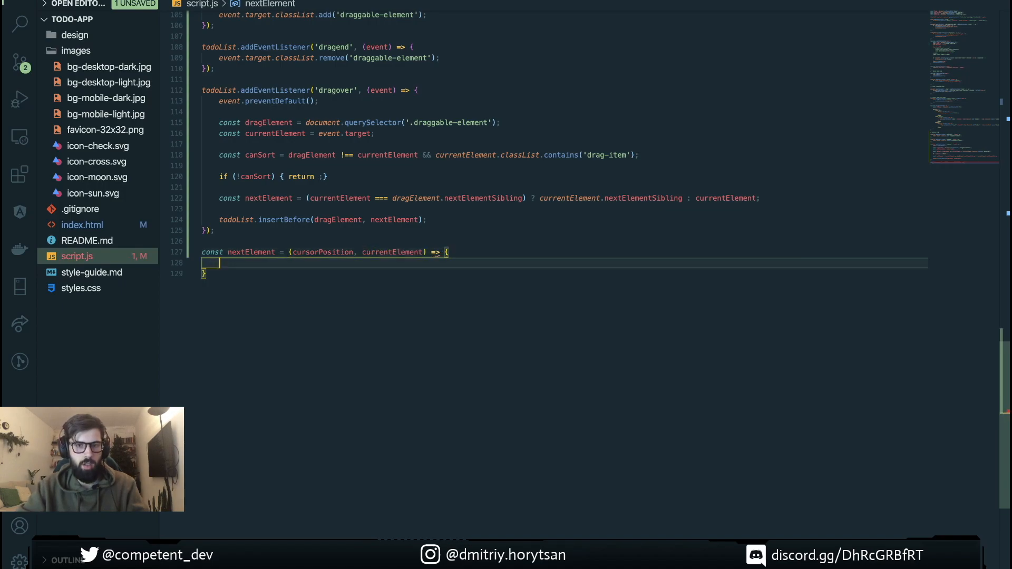
Store currentElement.getBoundingClientRect() in a const currentElementCoordinates inside the helper
text(const)
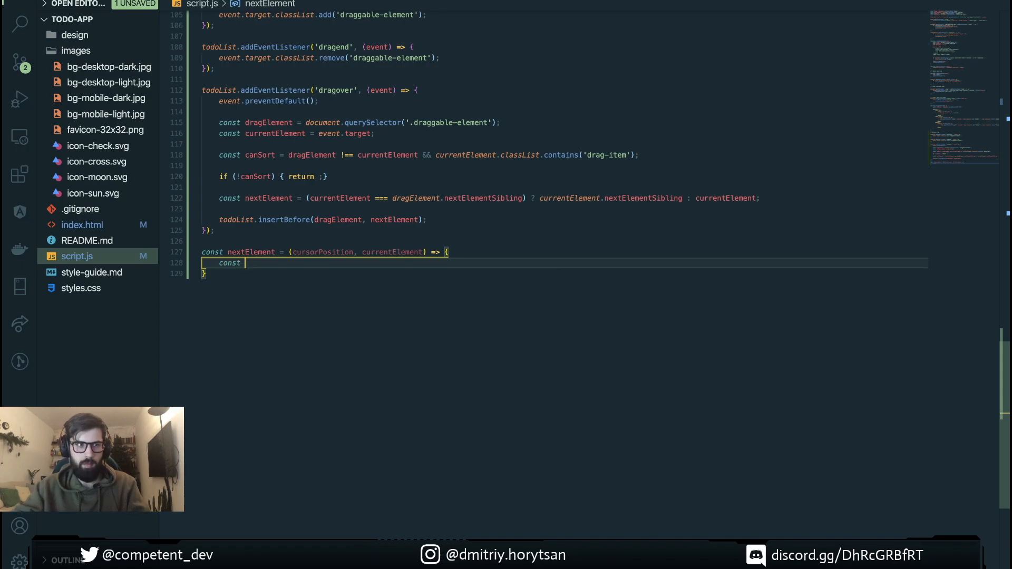
text(currentElement)
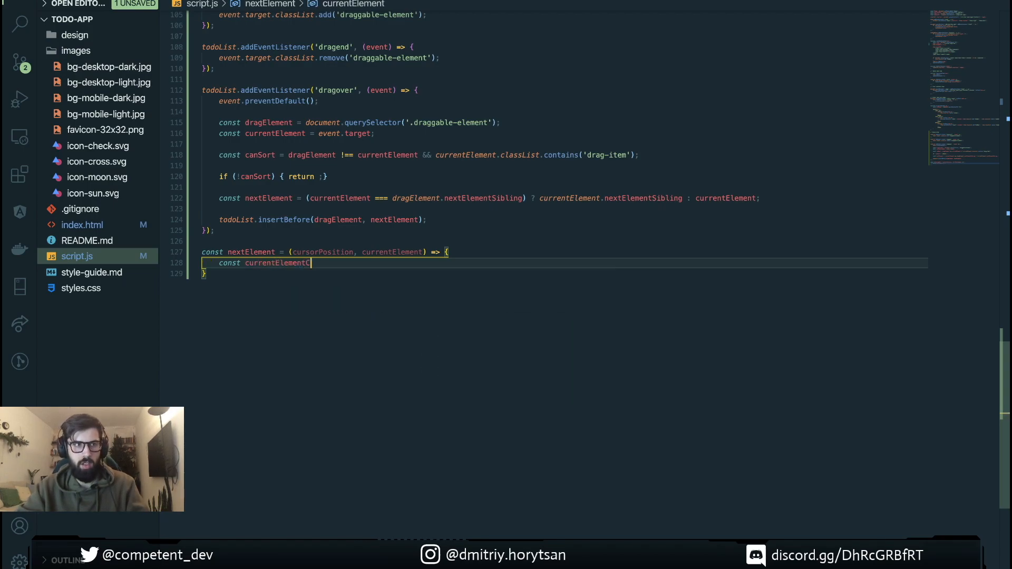
text(Coords)
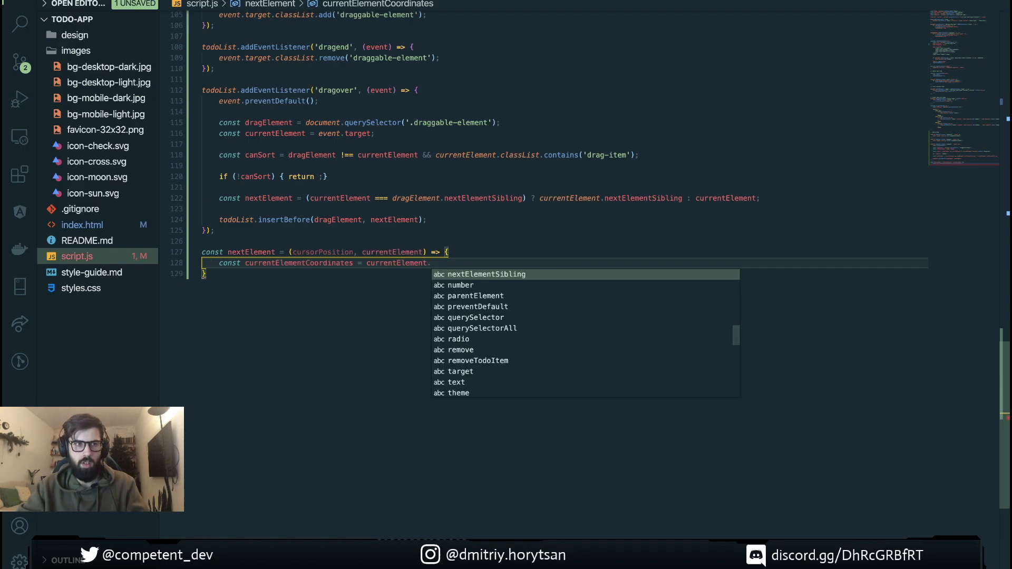
text(getBo)
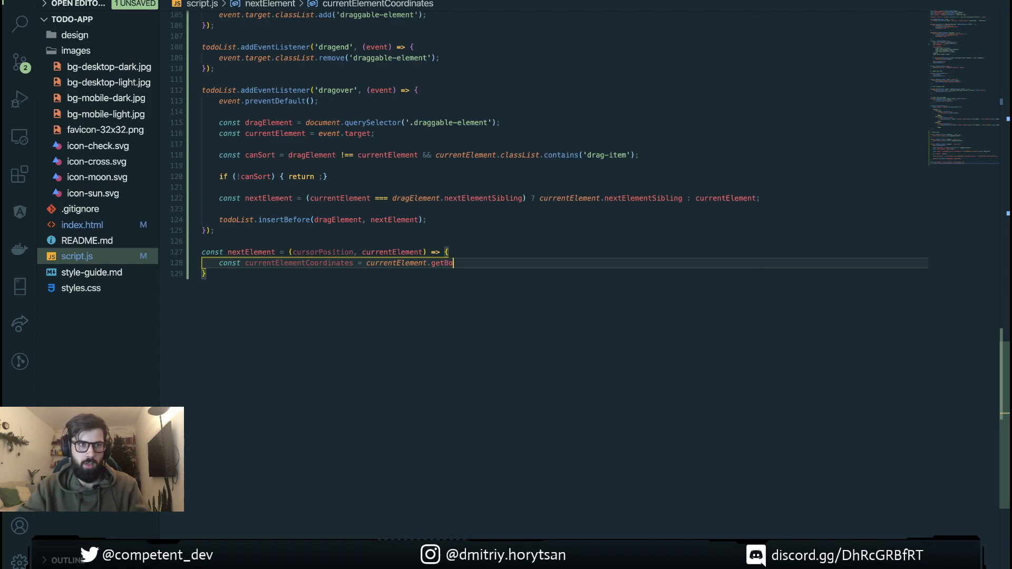
text(unfingClientTRer)
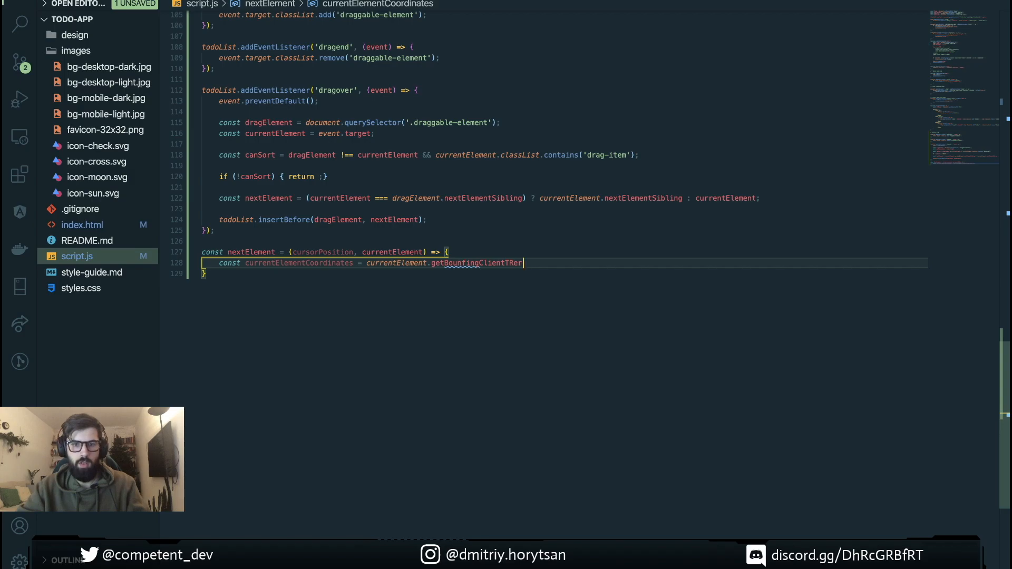
text(ct)
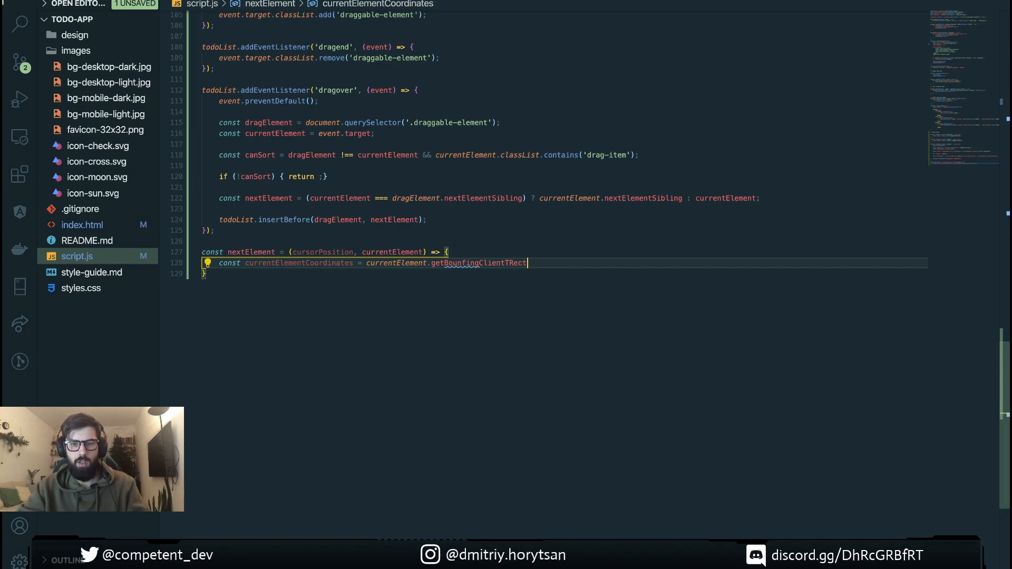
text(();)
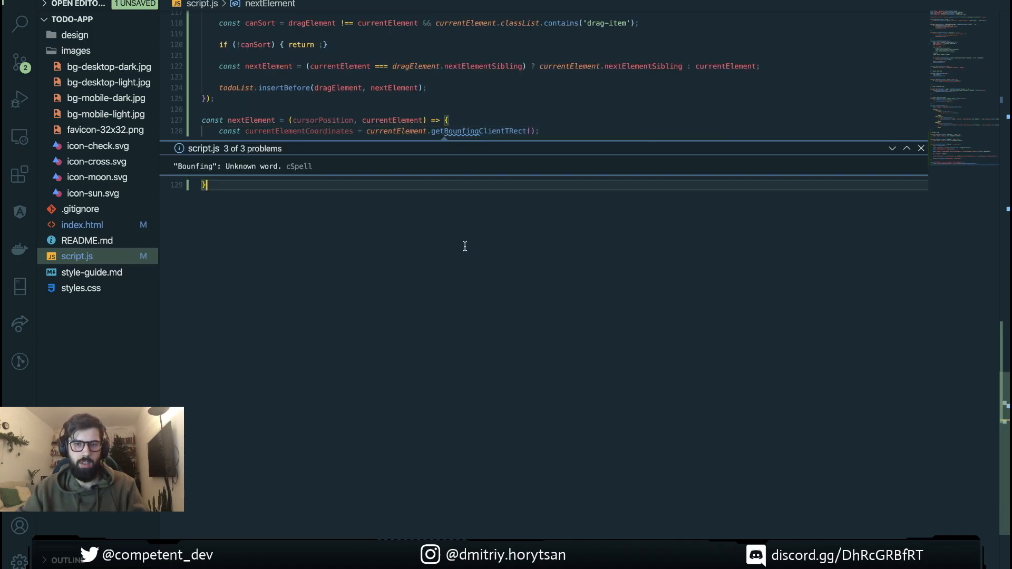
Add const currentElementCenter = currentElementCoordinates.y + currentElementCoordinates.height to the helper
click(921, 148)
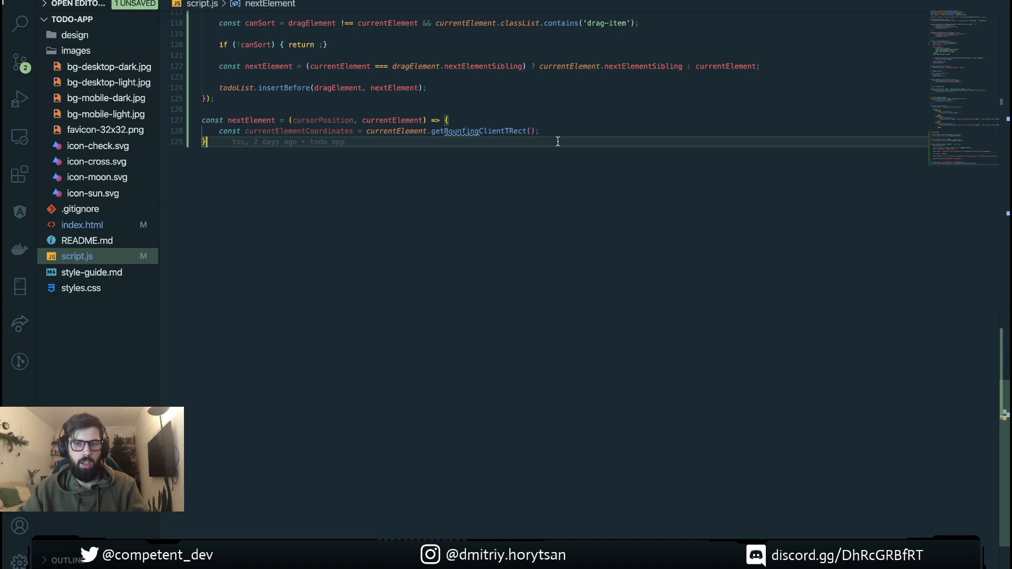
key(enter)
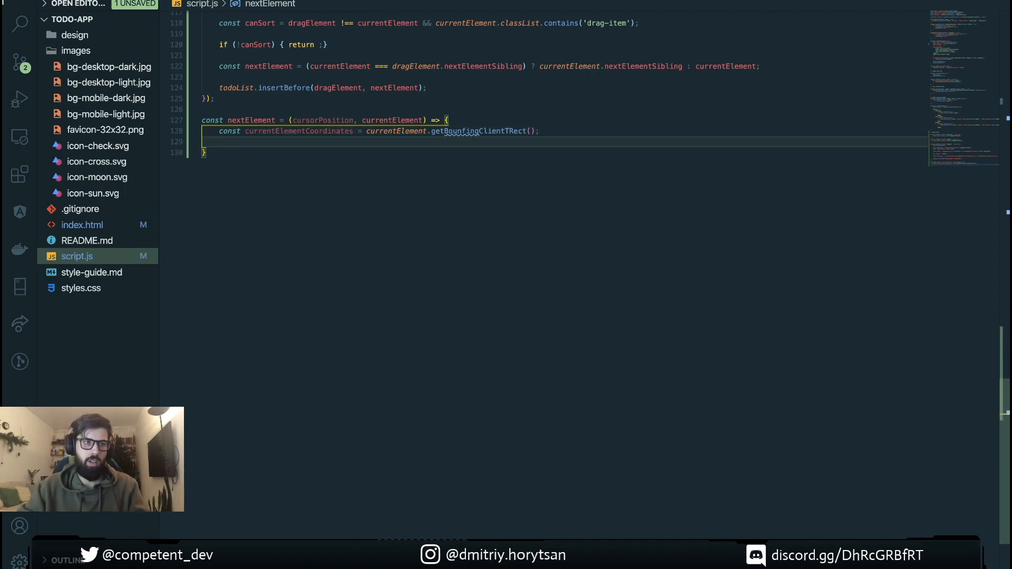
text(cur)
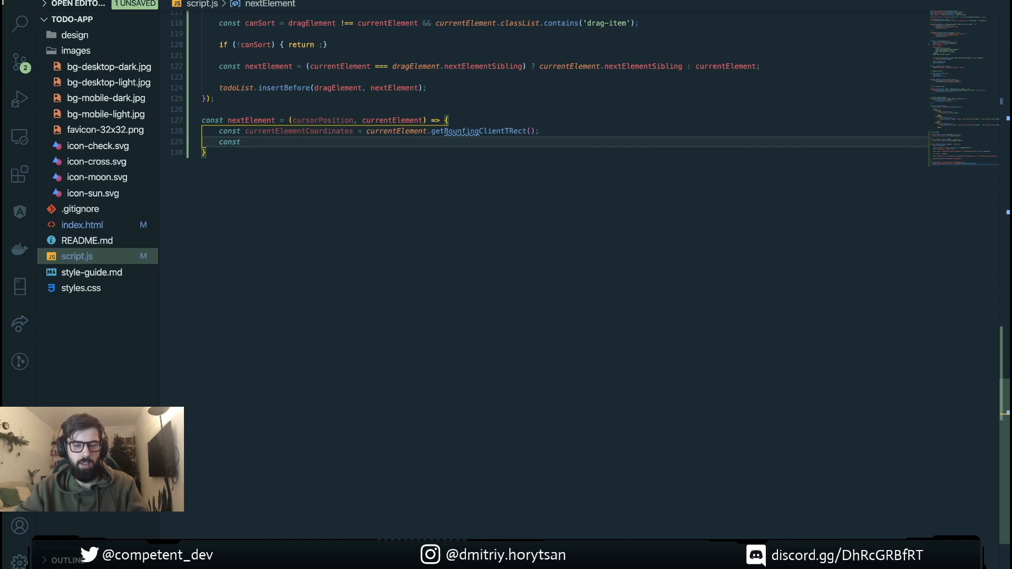
text(currentElemen)
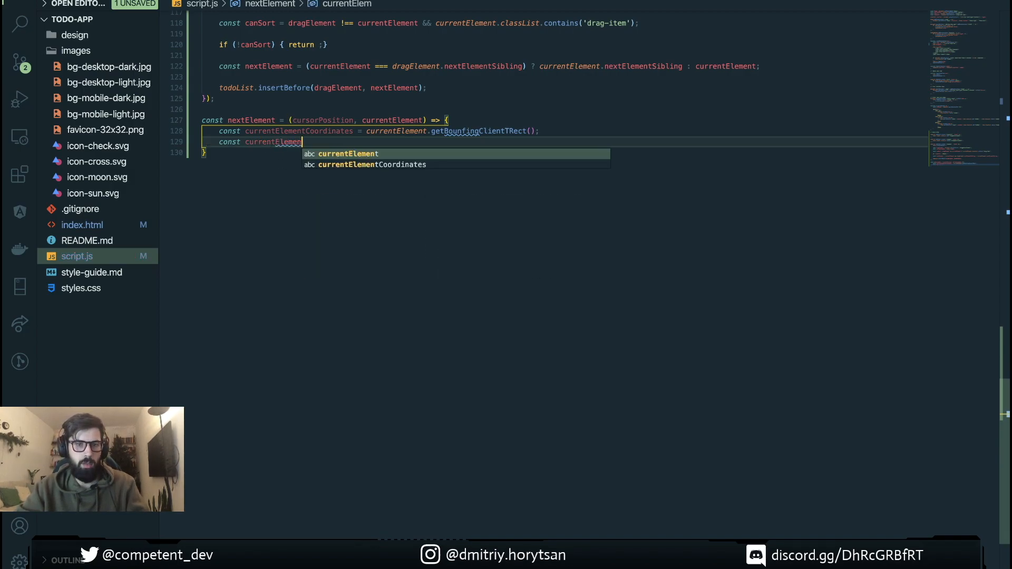
text(Center = currentElementCoordinates)
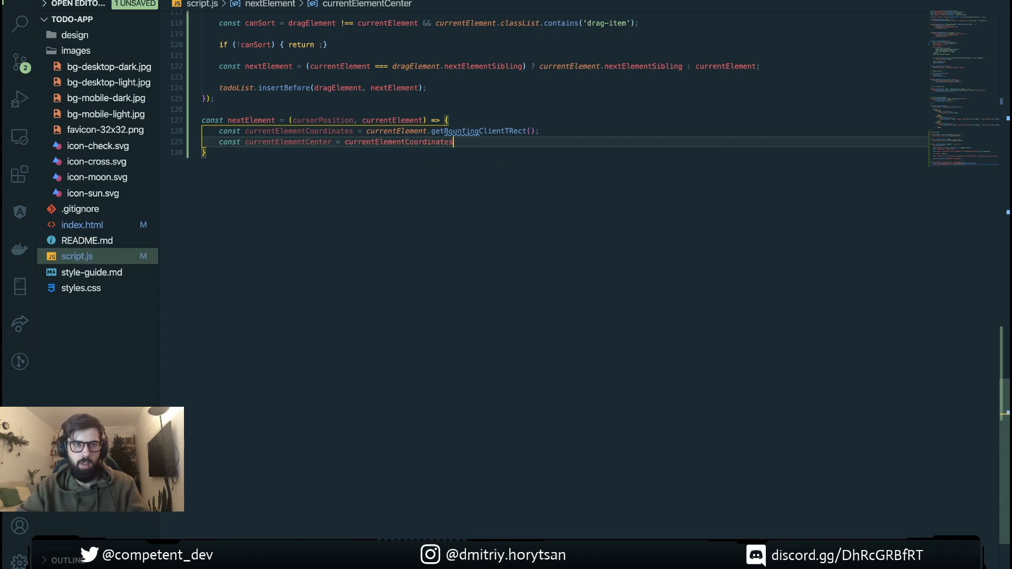
text(.y +)
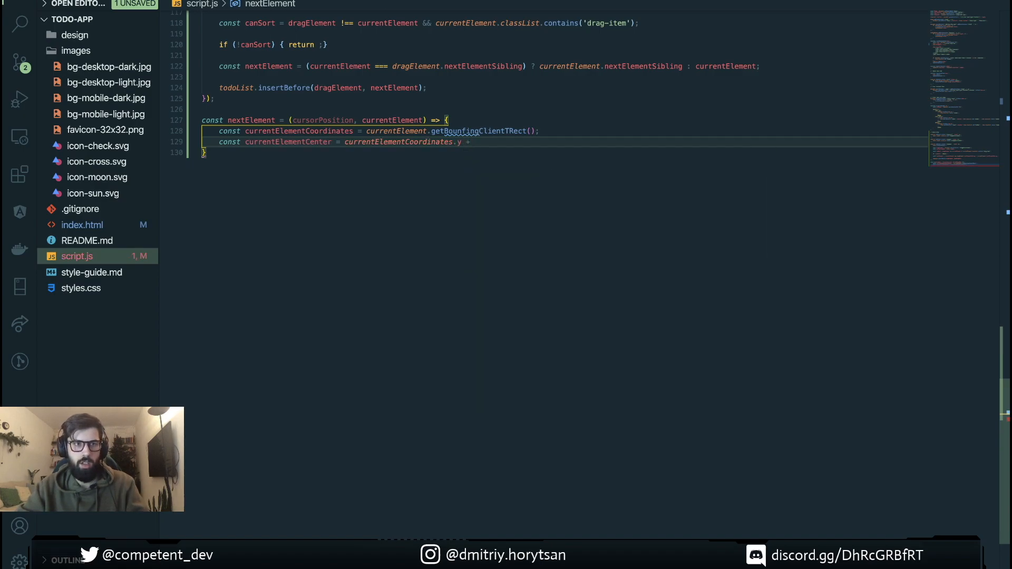
text(currentElementCoordinates)
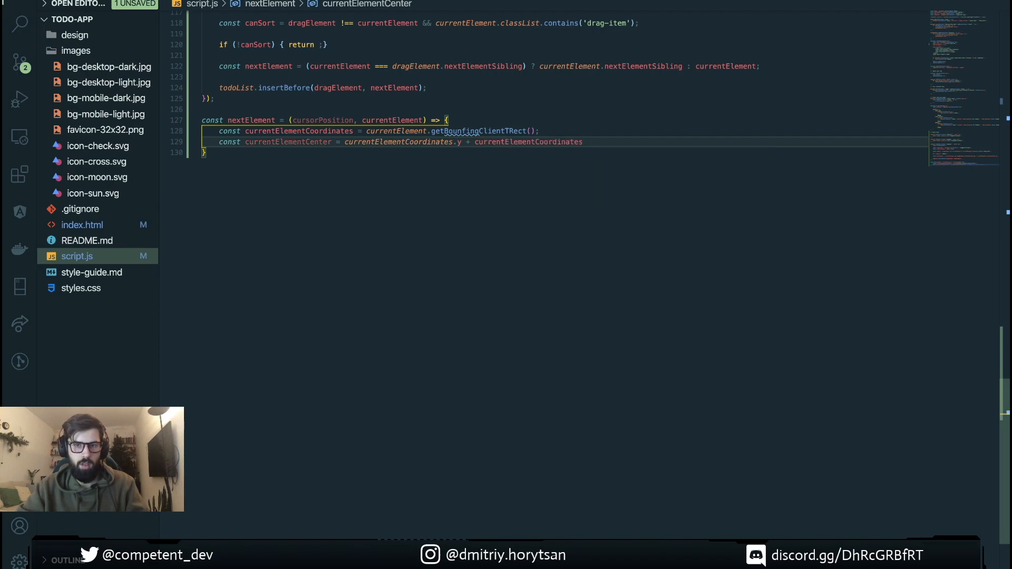
text(.h)
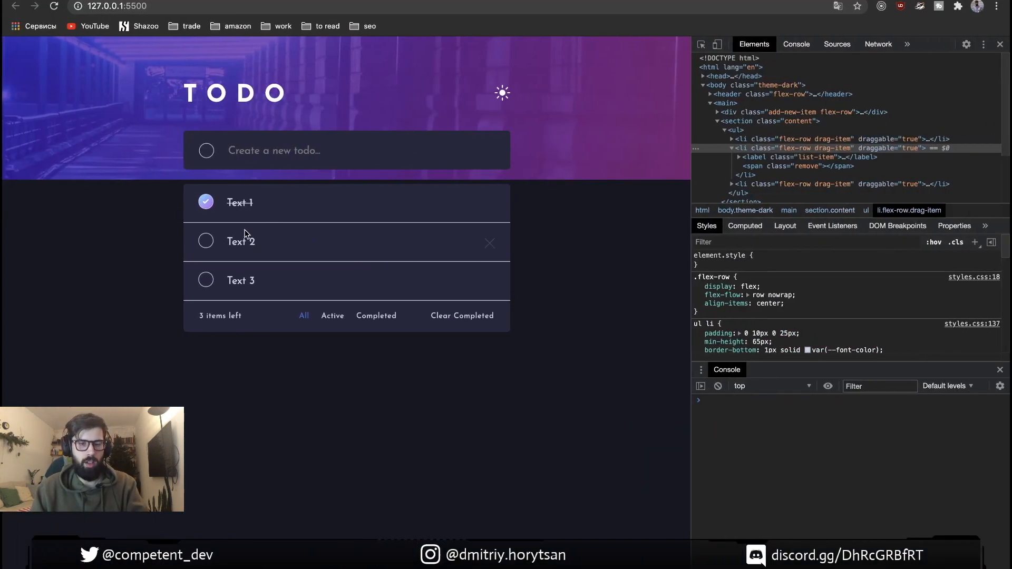
mouse_move(187, 244)
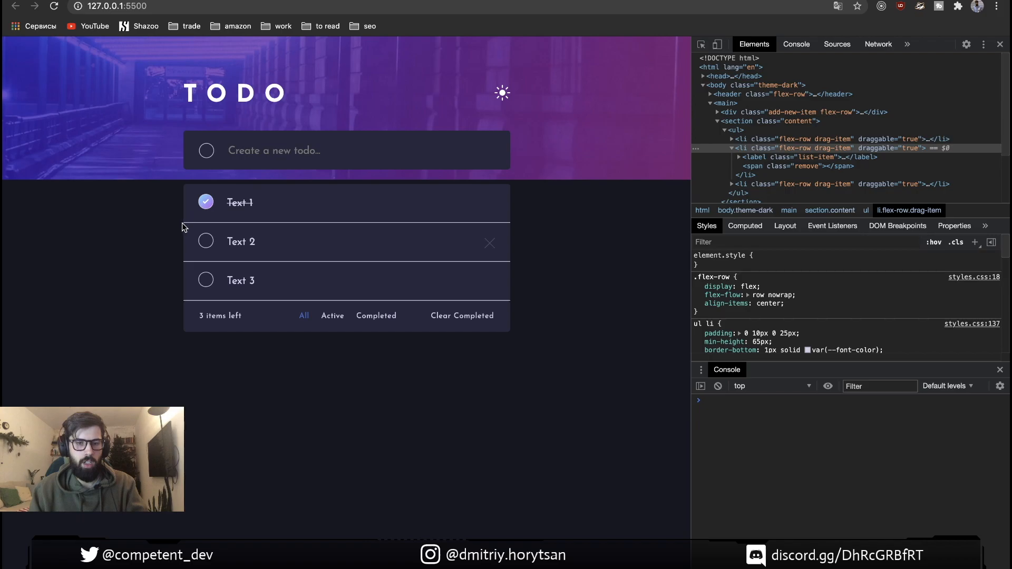
mouse_move(206, 242)
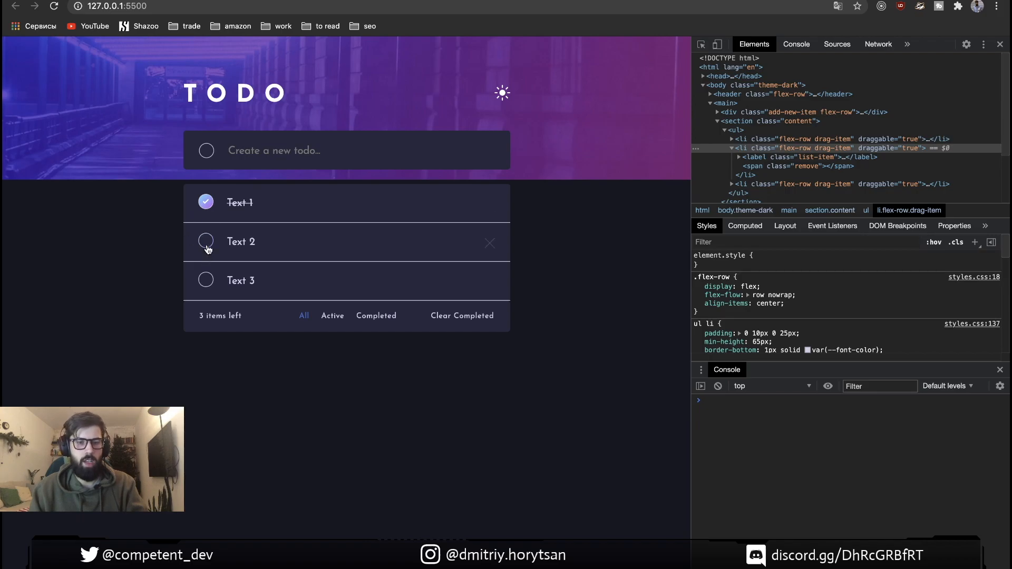
mouse_move(190, 227)
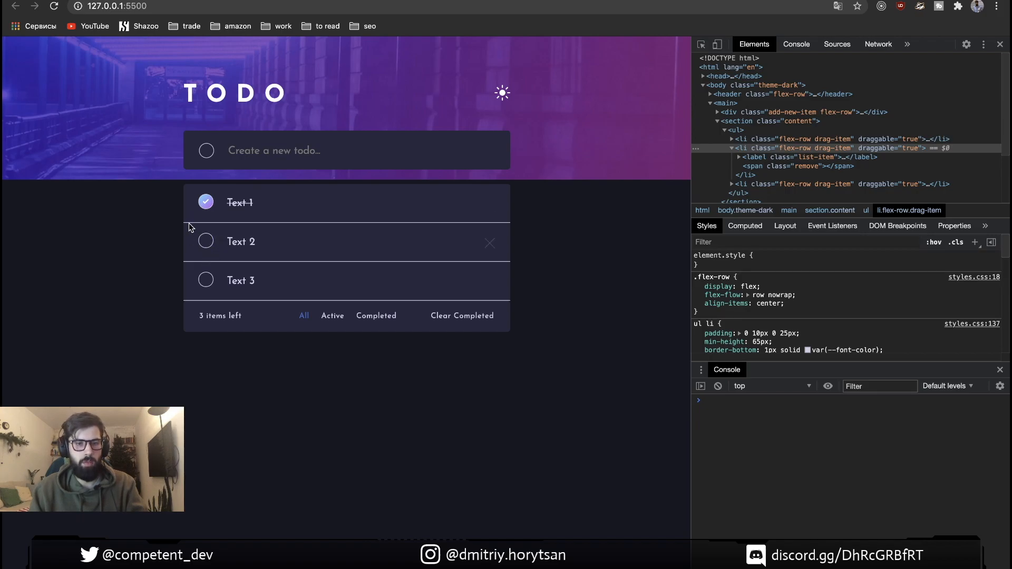
mouse_move(213, 264)
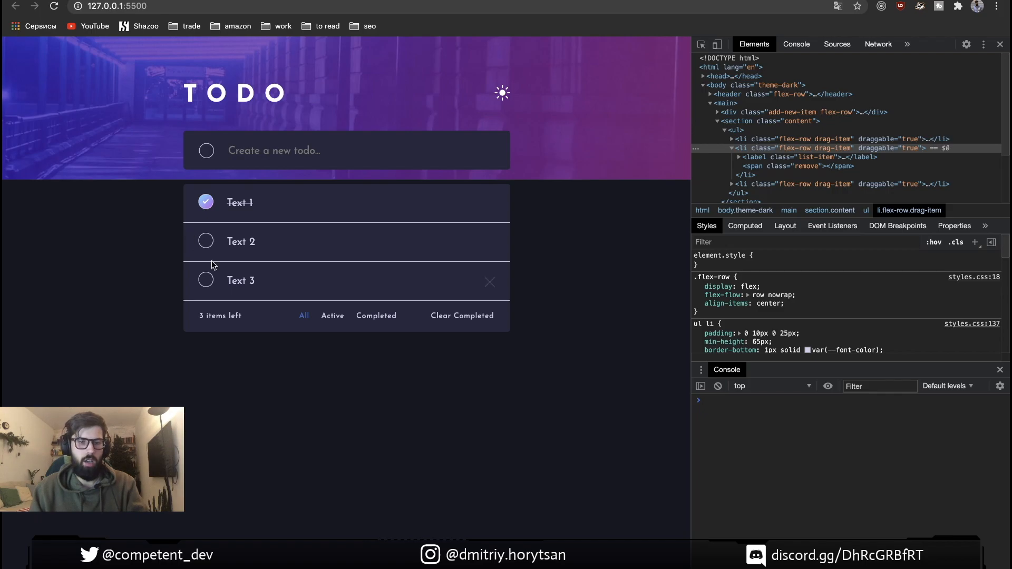
mouse_move(222, 236)
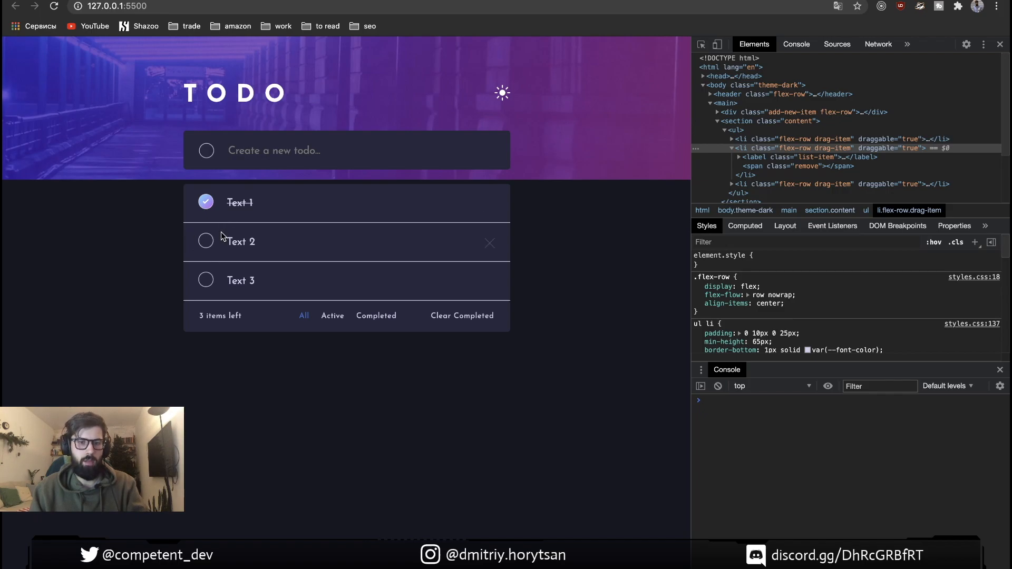
mouse_move(287, 251)
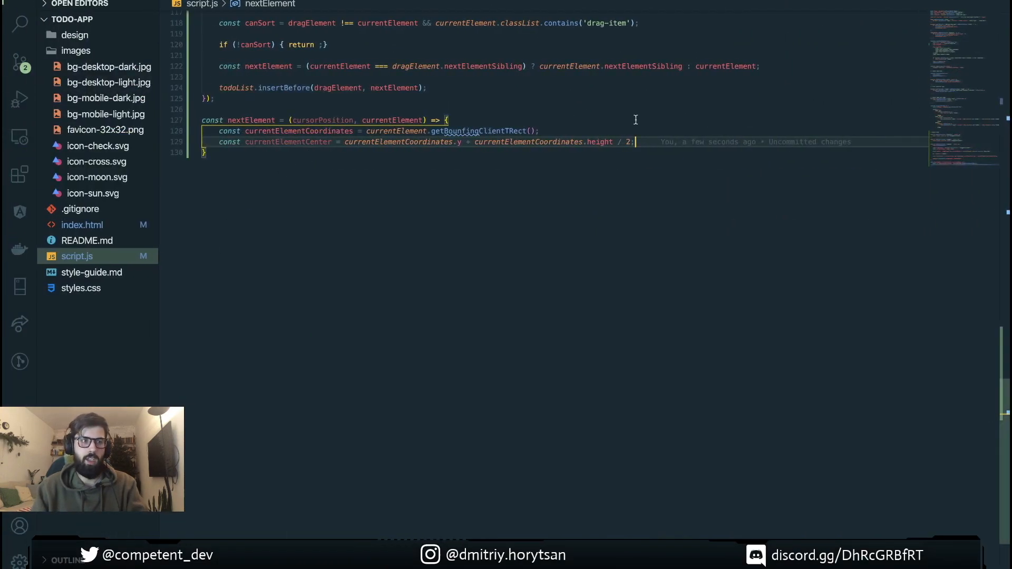
Return currentElement if cursorPosition < currentElementCenter, otherwise currentElement.nextElementSibling
text(const)
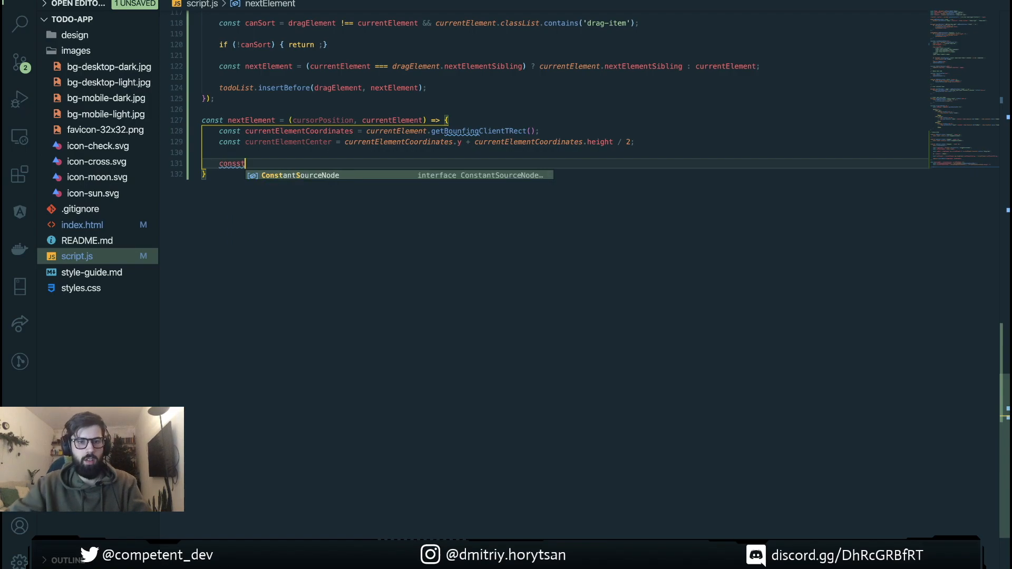
key(Escape)
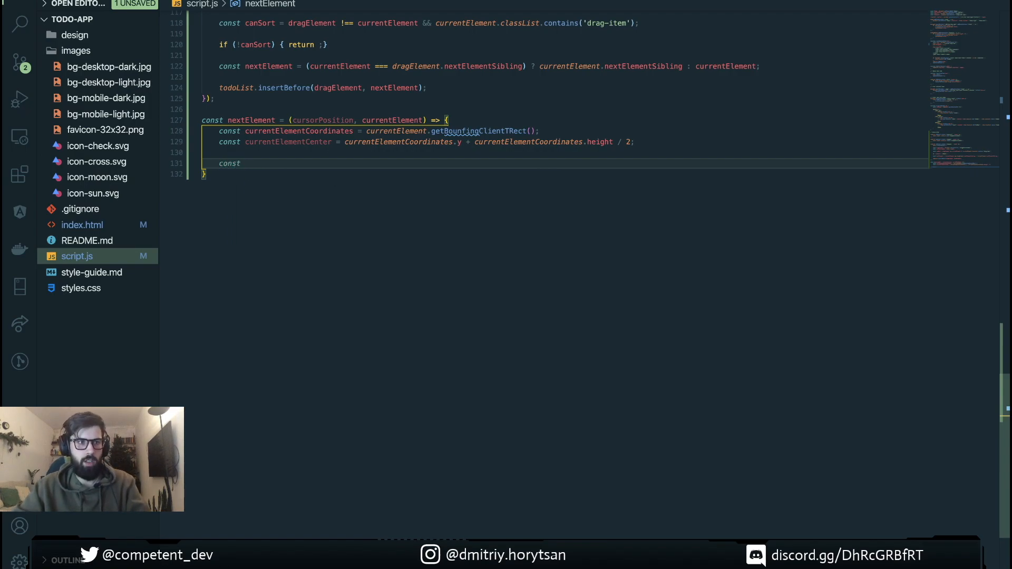
text(nextElement = (cursorPosition <)
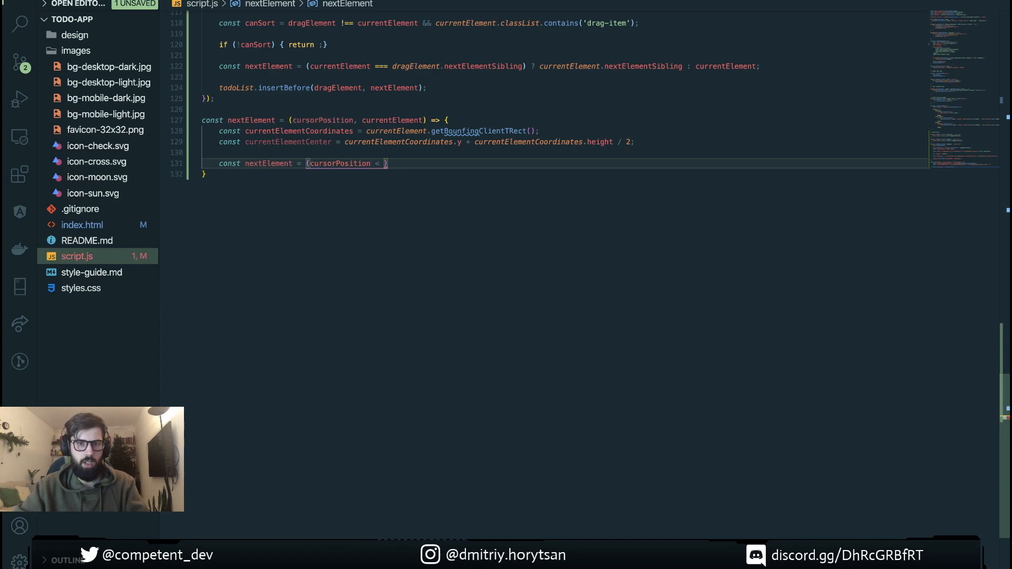
text(currentElementCenter)
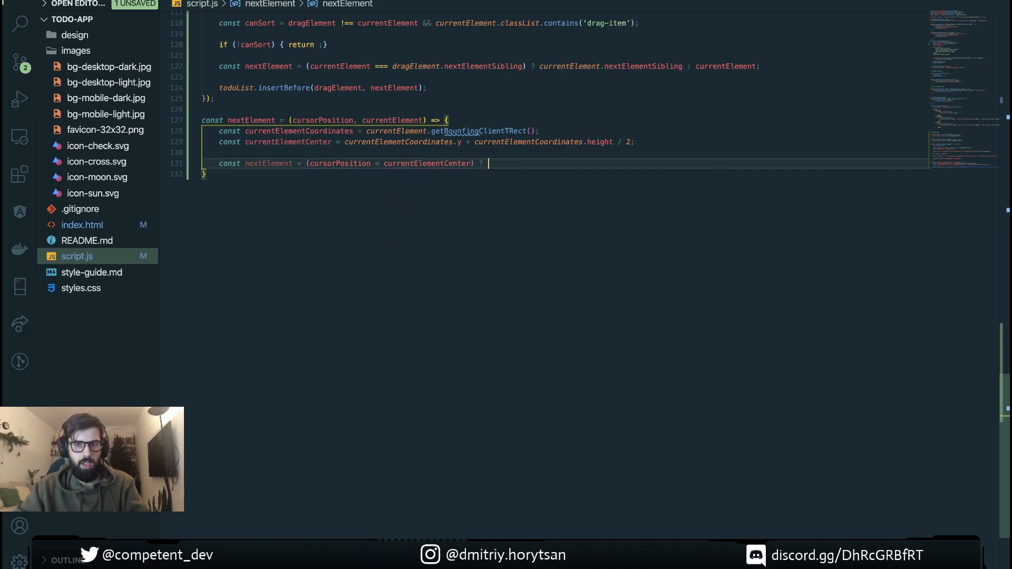
text(cur)
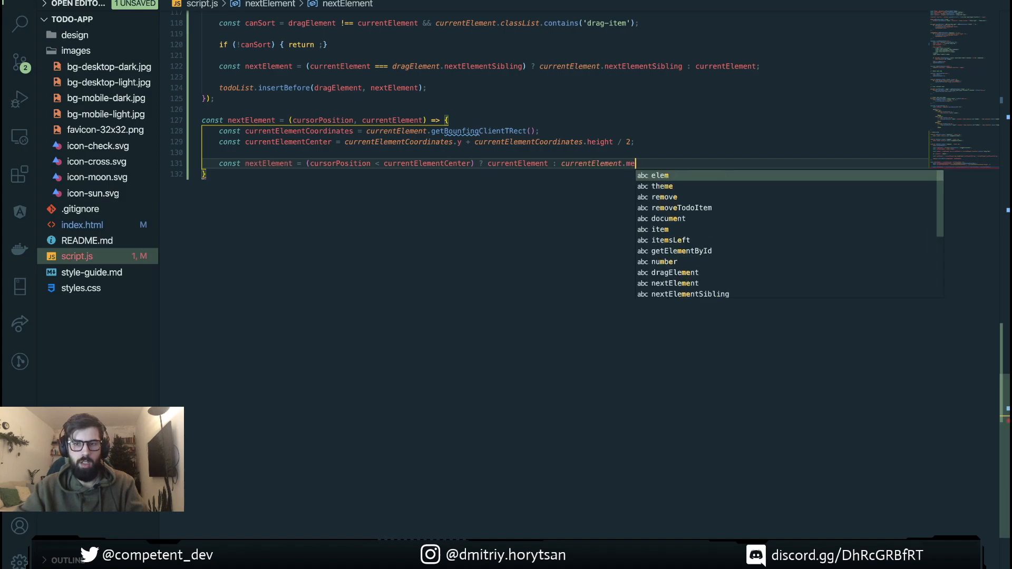
text(nex)
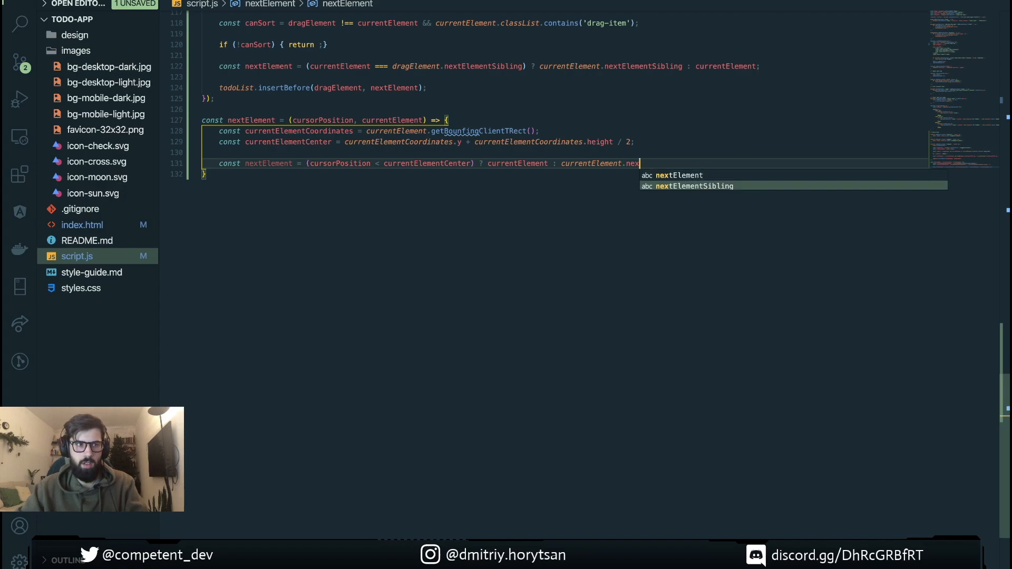
key(Enter)
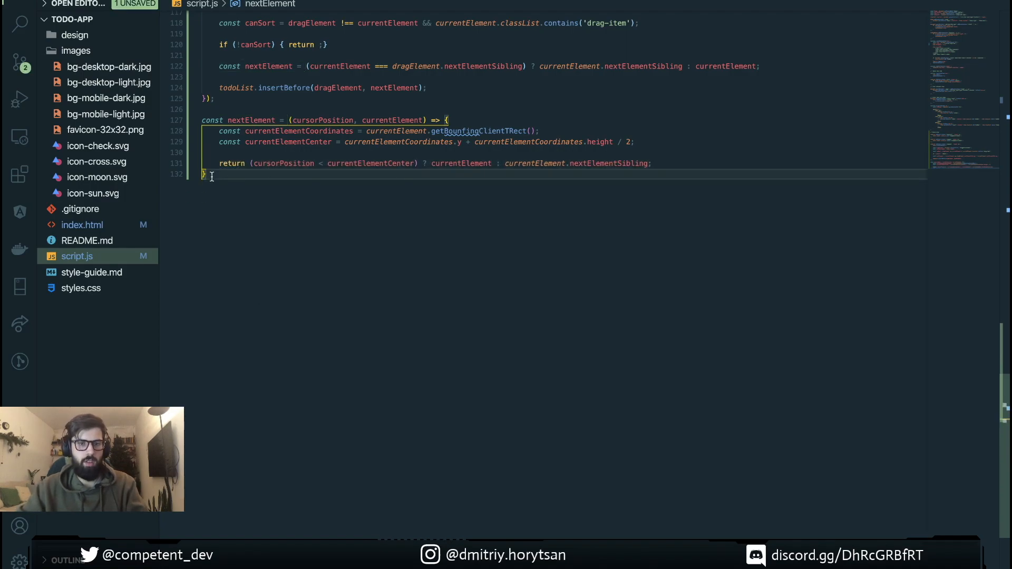
scroll(up, 3)
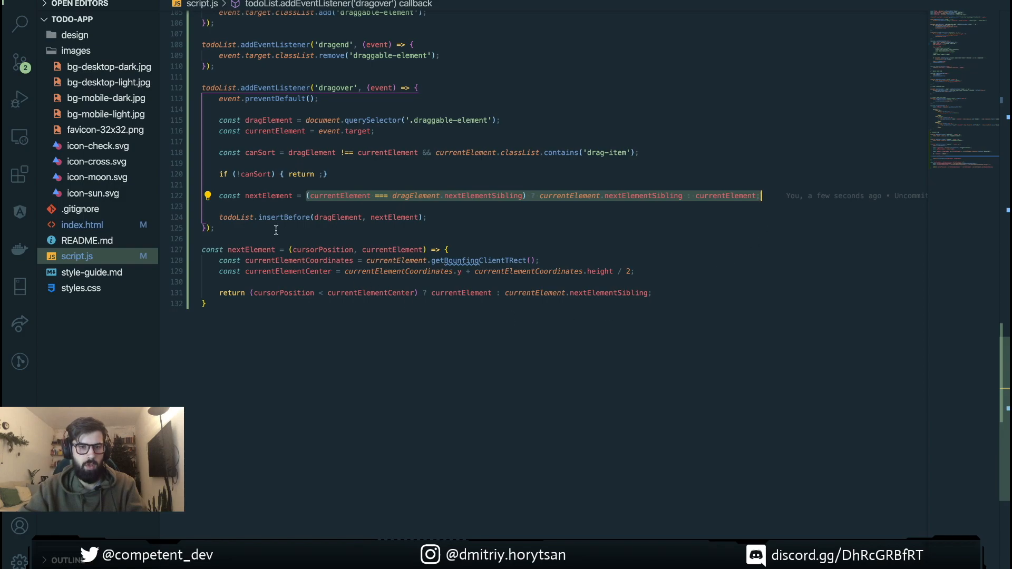
Rename the helper to getNextElement and set nextElement = getNextElement(event.clientY, currentElement)
text(get)
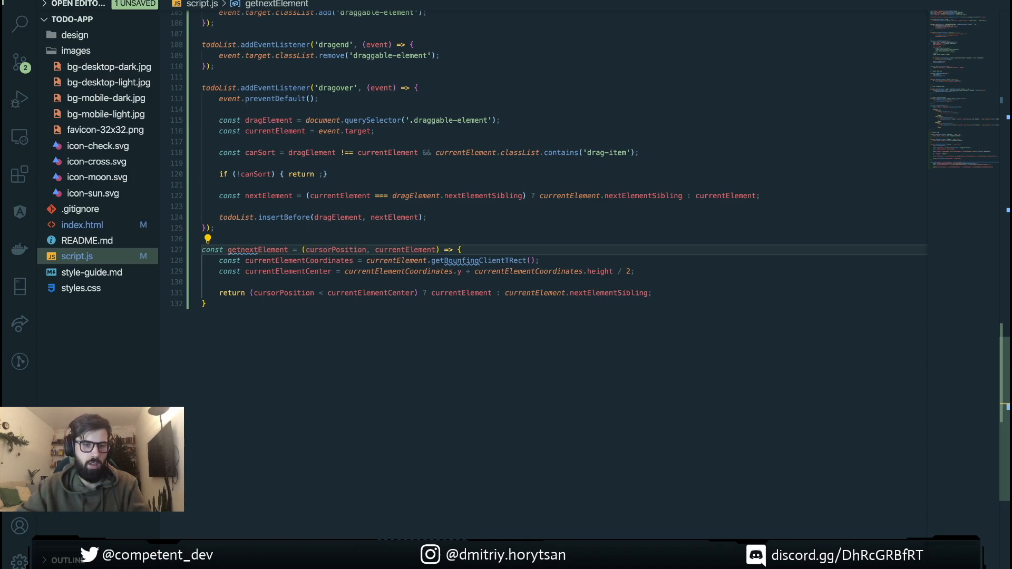
double_click(257, 250)
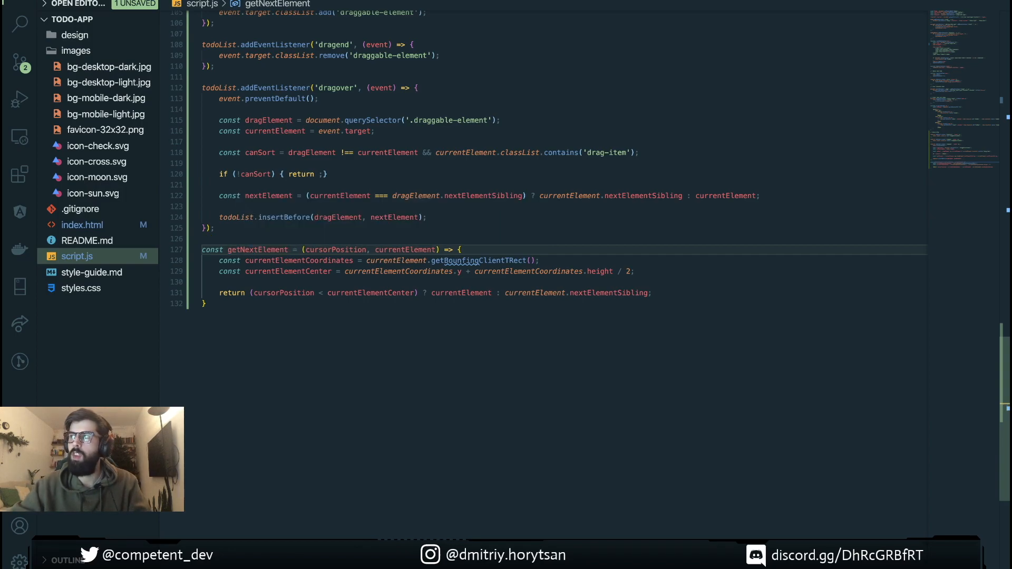
mouse_move(299, 261)
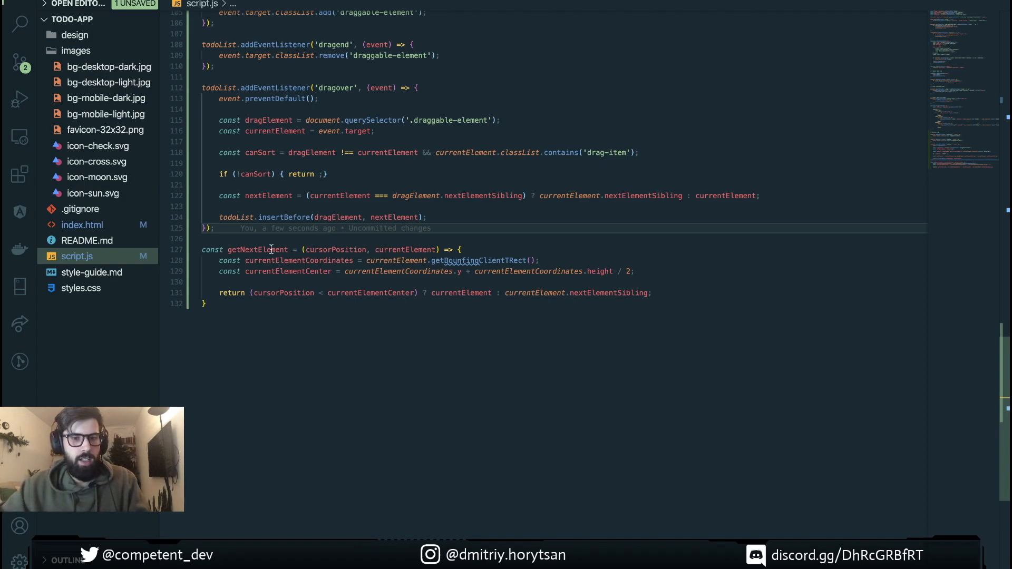
double_click(257, 250)
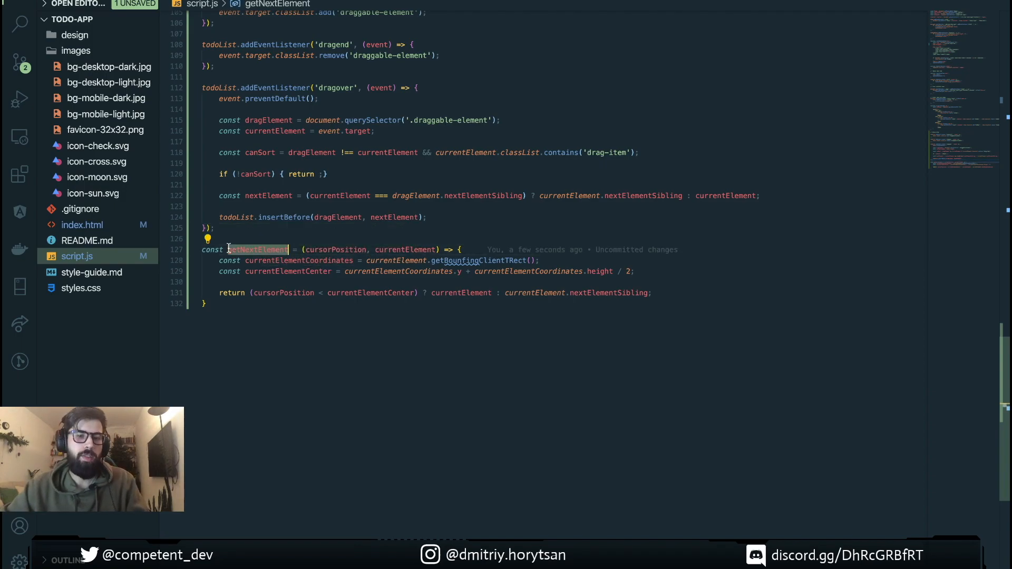
click(268, 195)
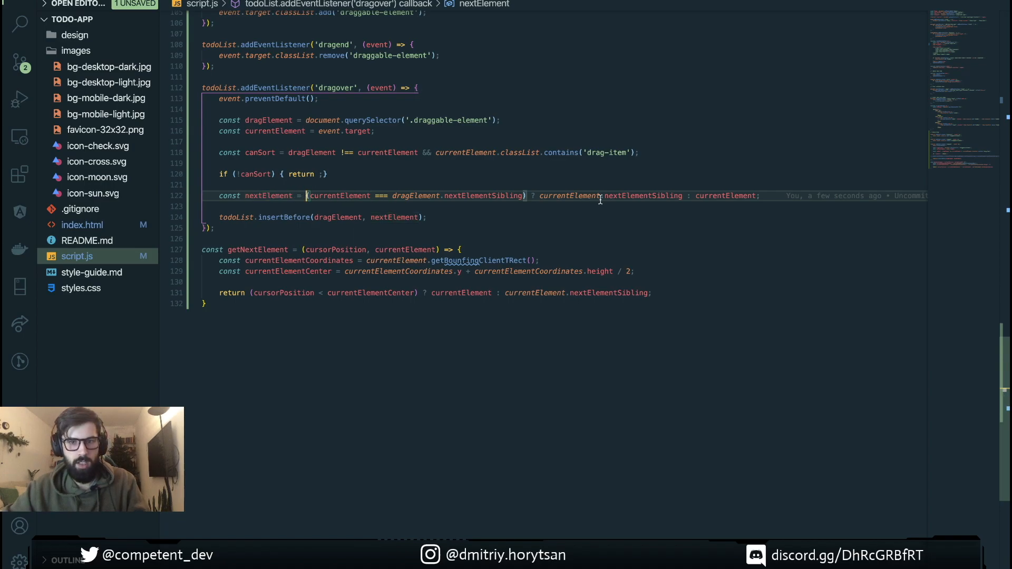
click(765, 195)
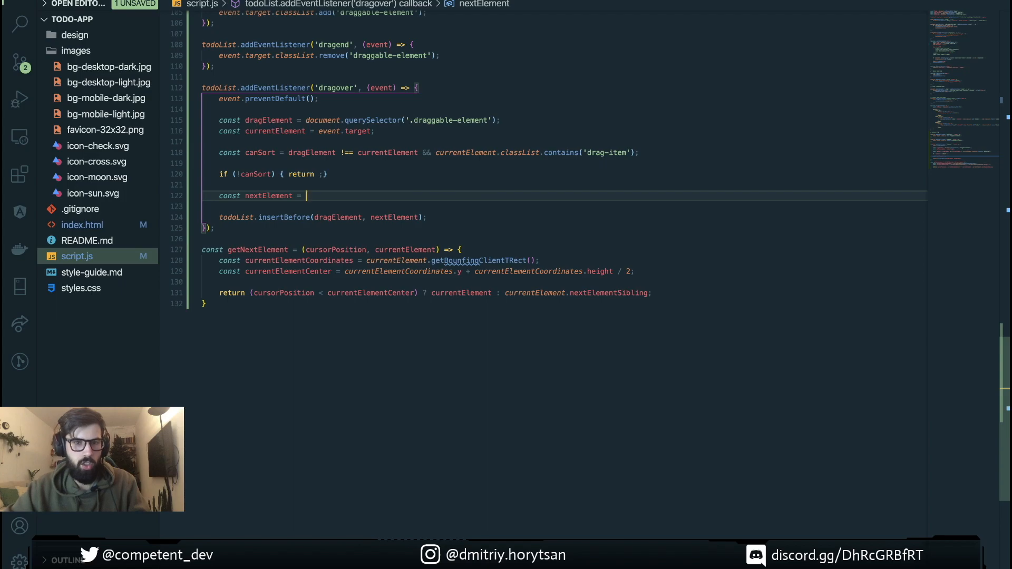
text(getNextElement()
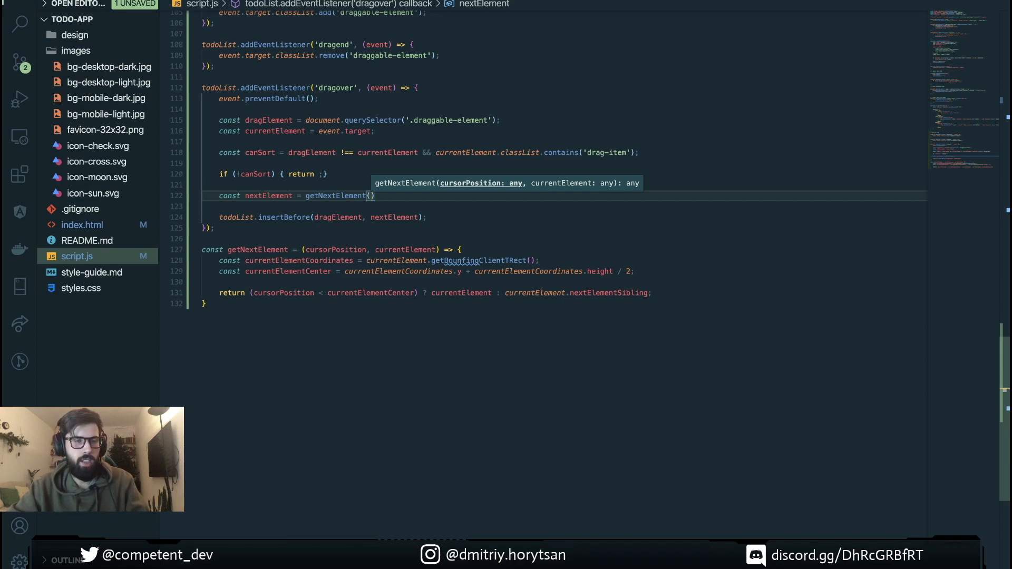
text(event.clientY)
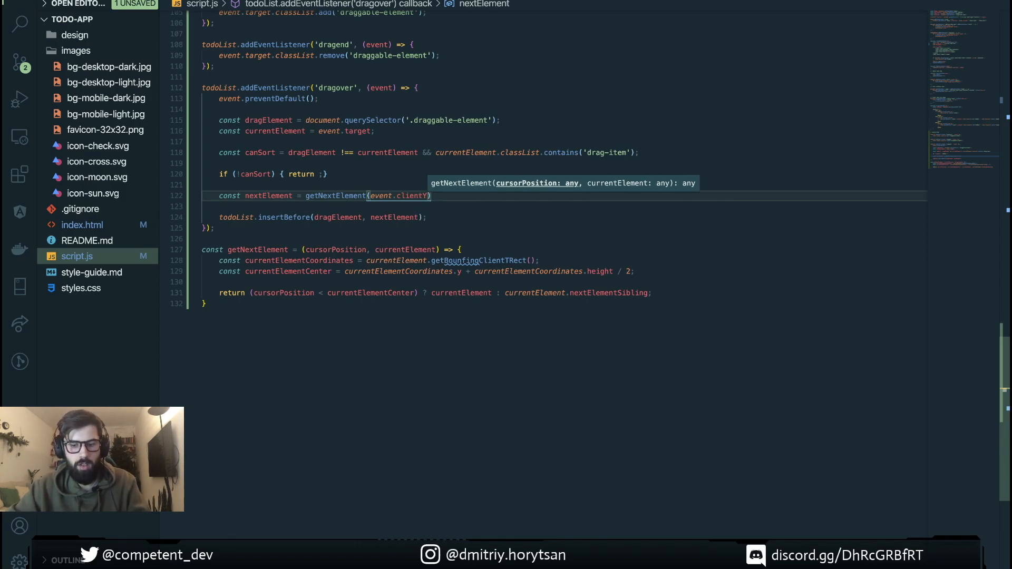
text(,)
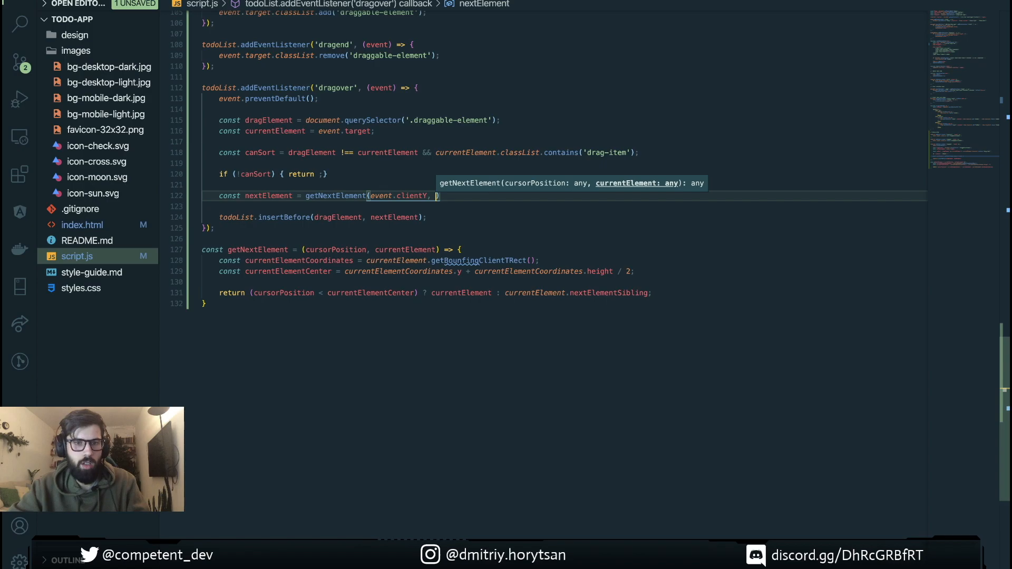
text(currentElement)
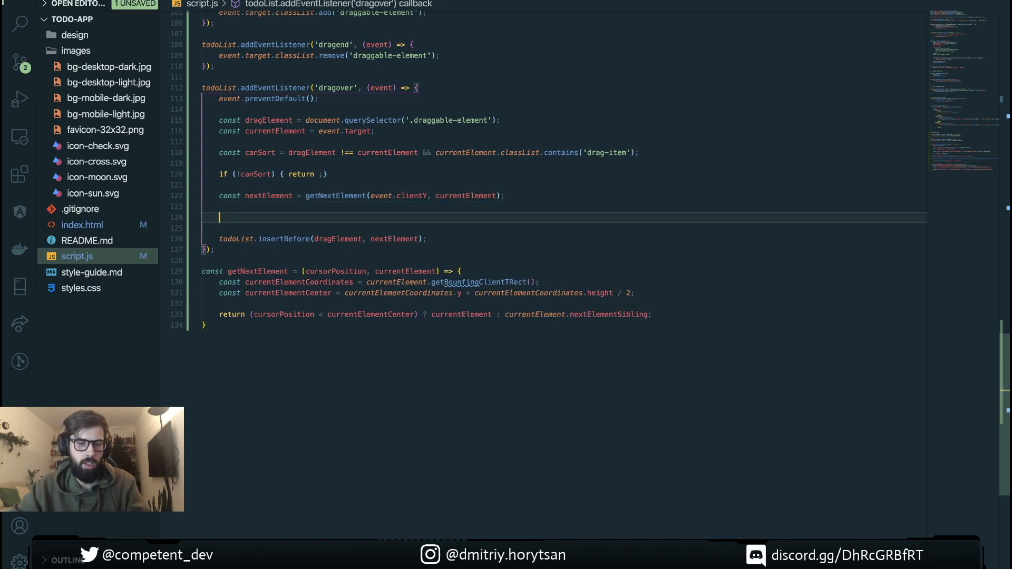
Add if (nextElement && dragElement === nextElement.previousElementSibling || dragElement === nextElement) return
text(if ())
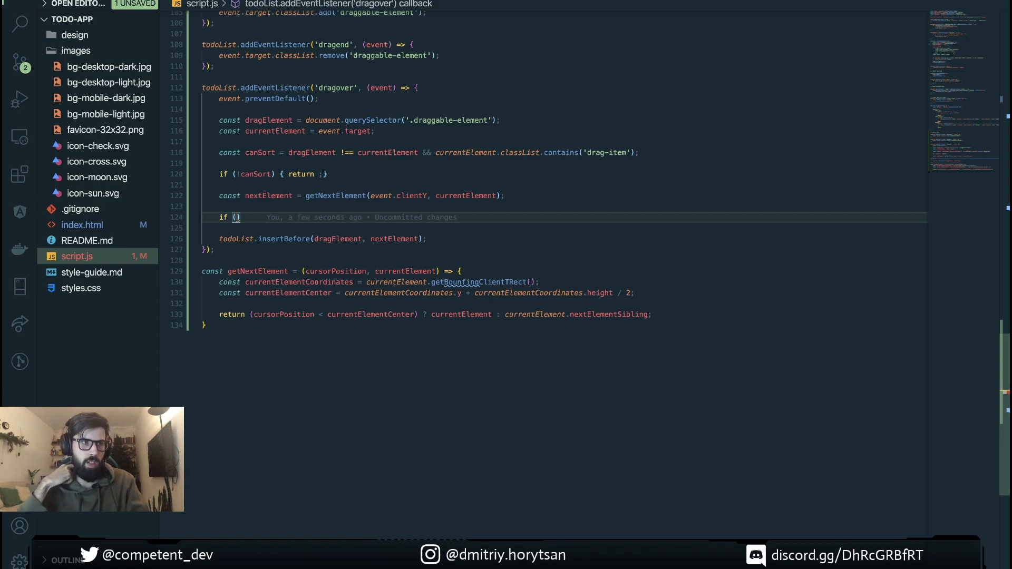
text(nex)
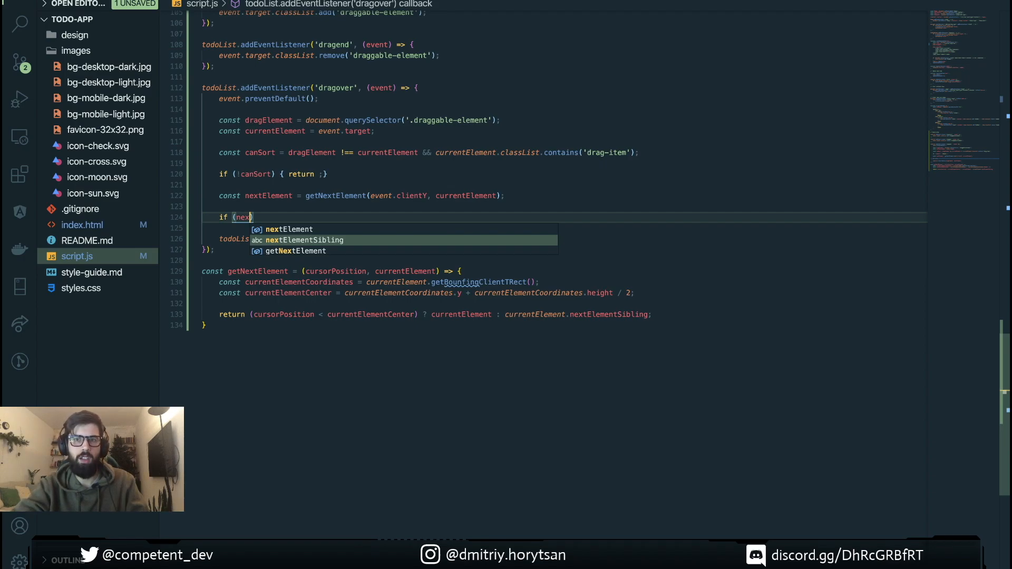
mouse_move(258, 217)
text(tElement)
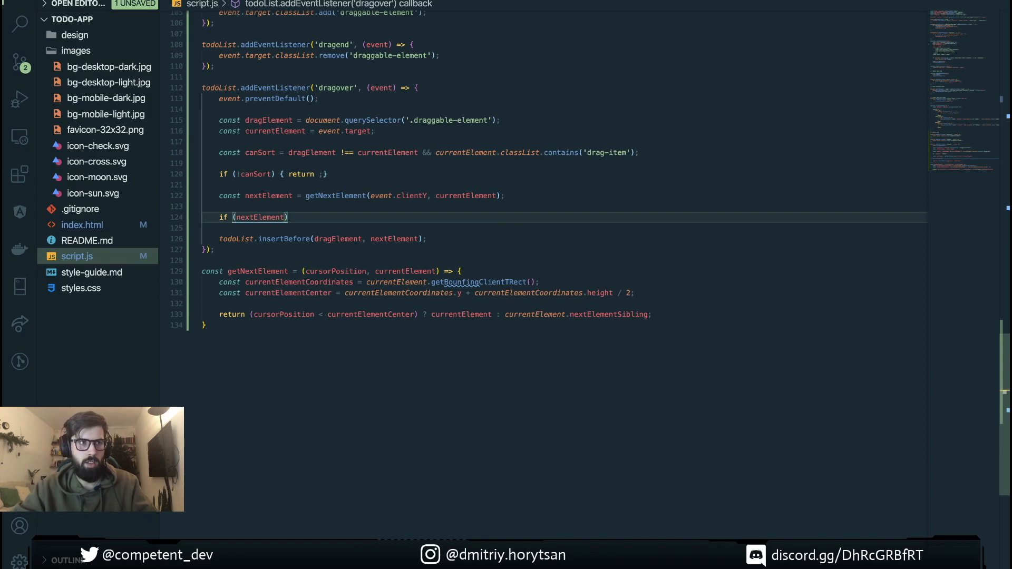
text(&&)
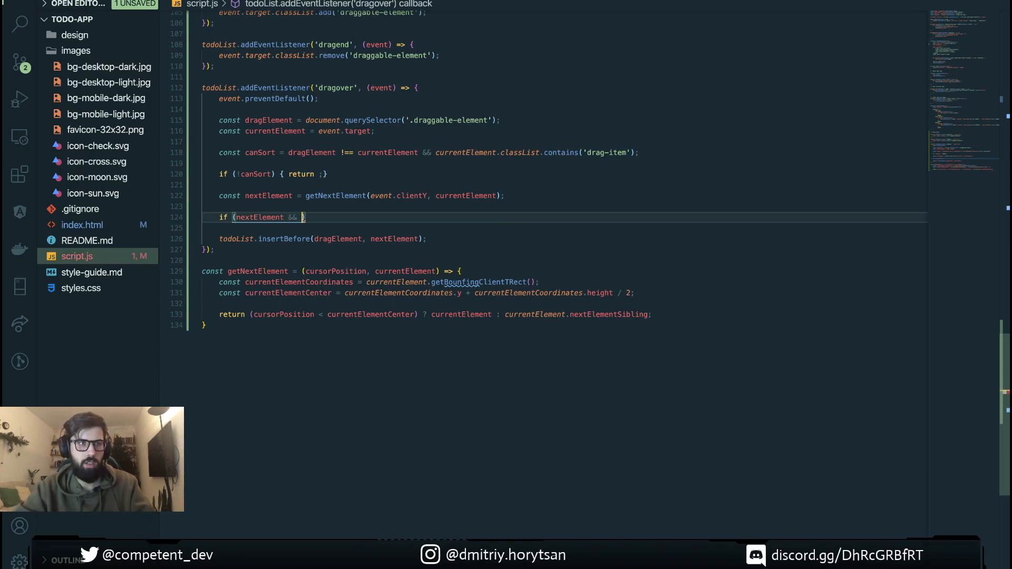
text(dragElement)
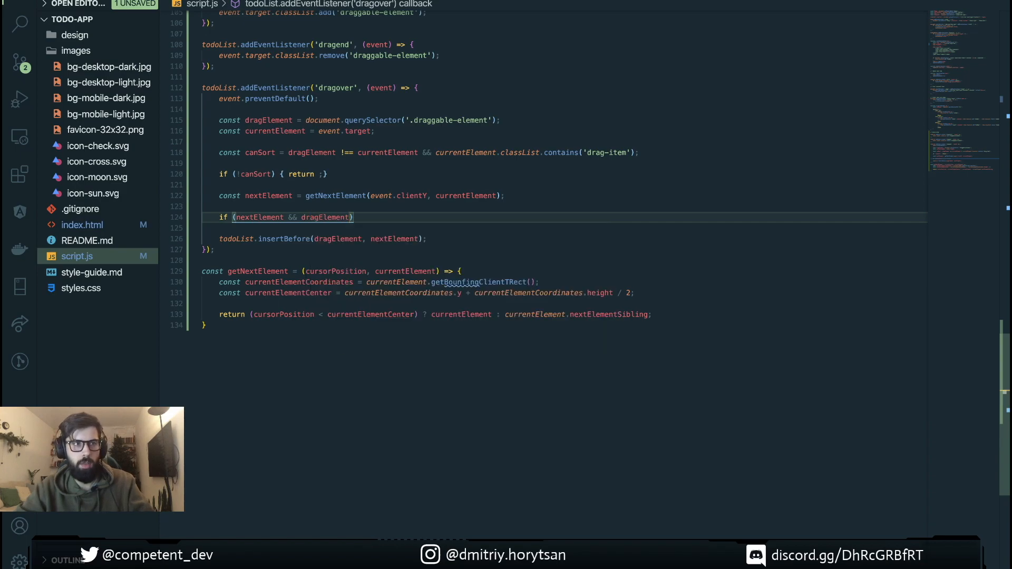
text(===)
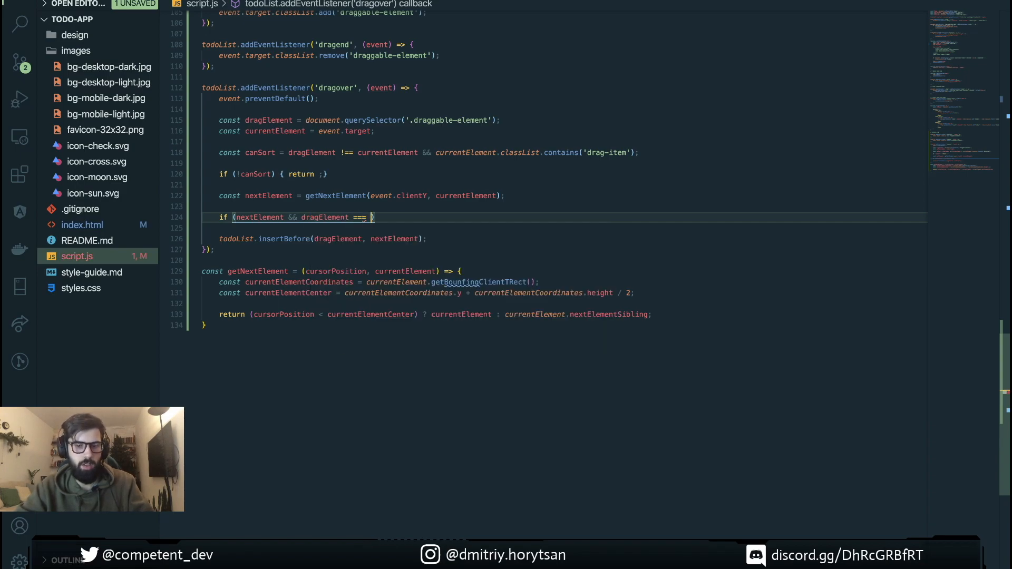
text(nextElement.)
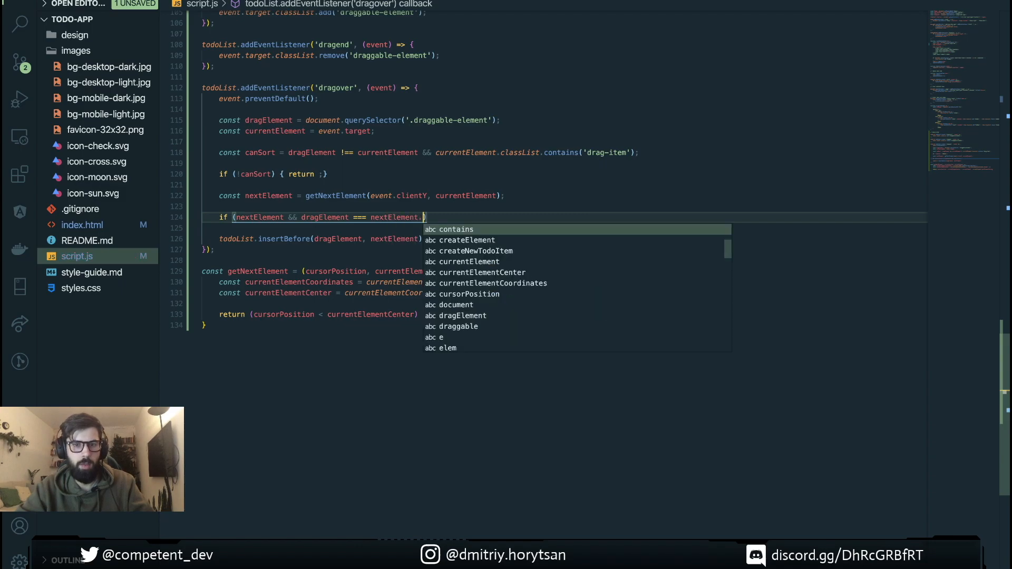
text(previousElementS)
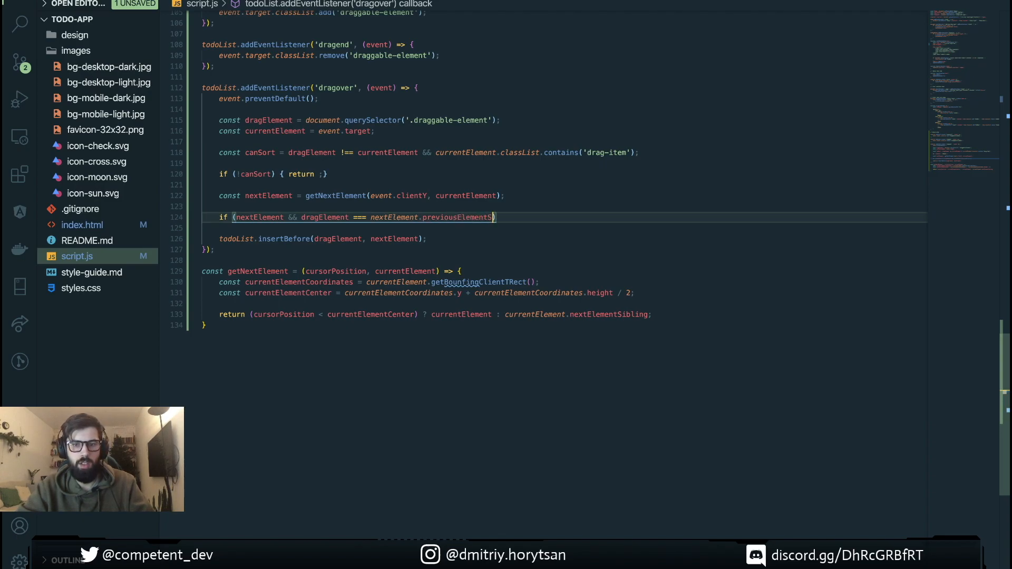
text(ibling)
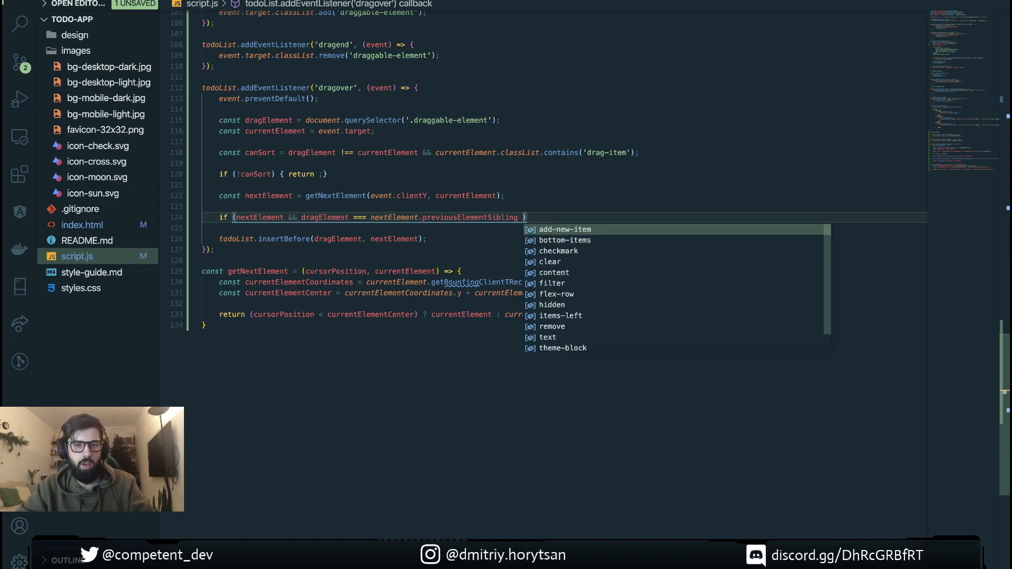
key(Escape)
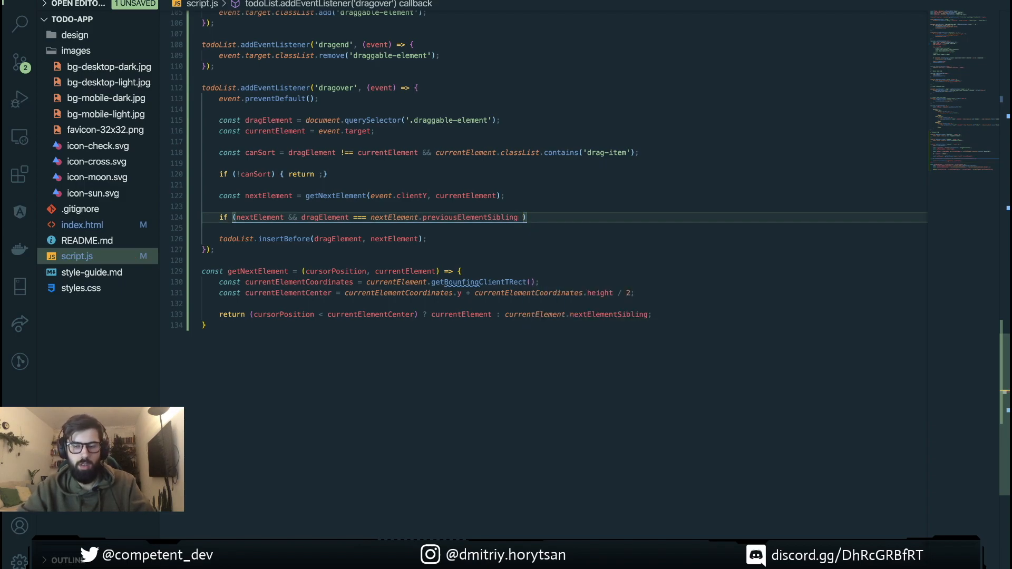
text(|| d)
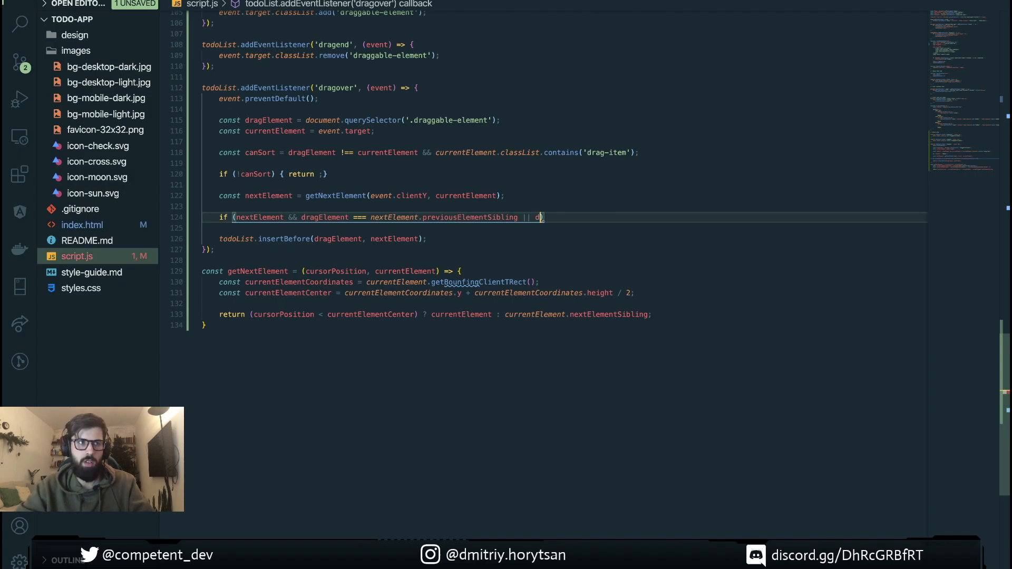
text(ragElement))
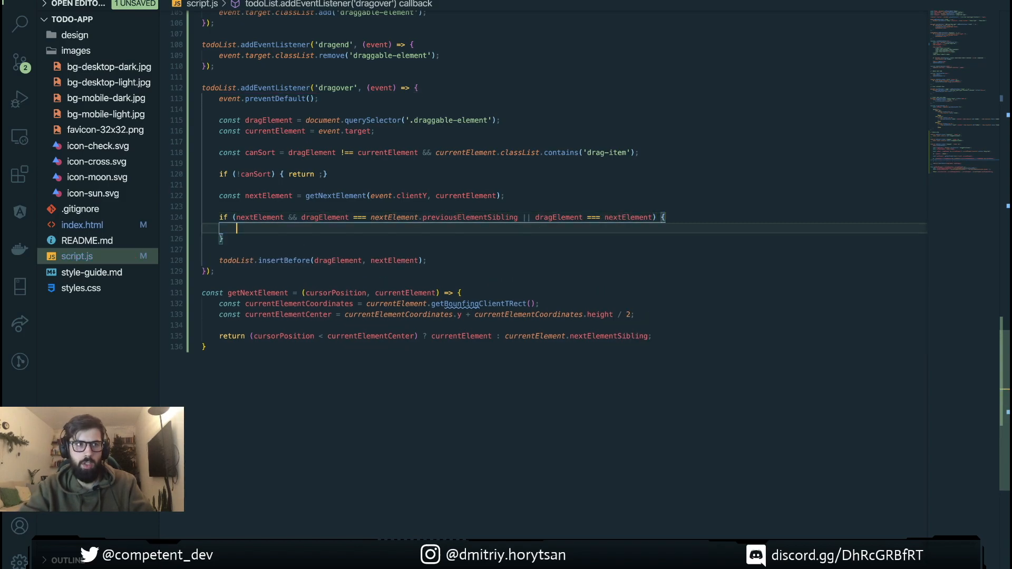
text(return;)
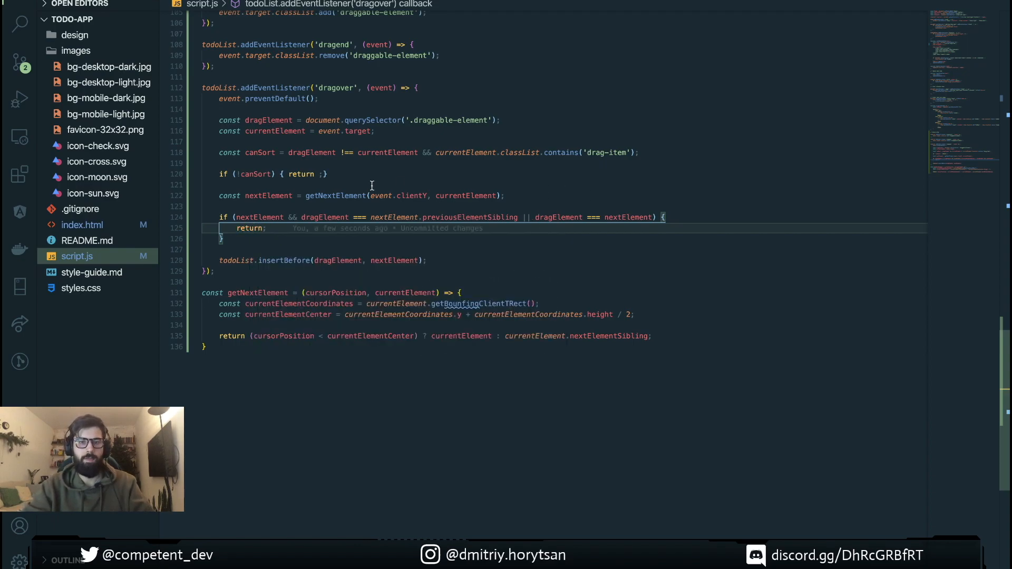
mouse_move(397, 203)
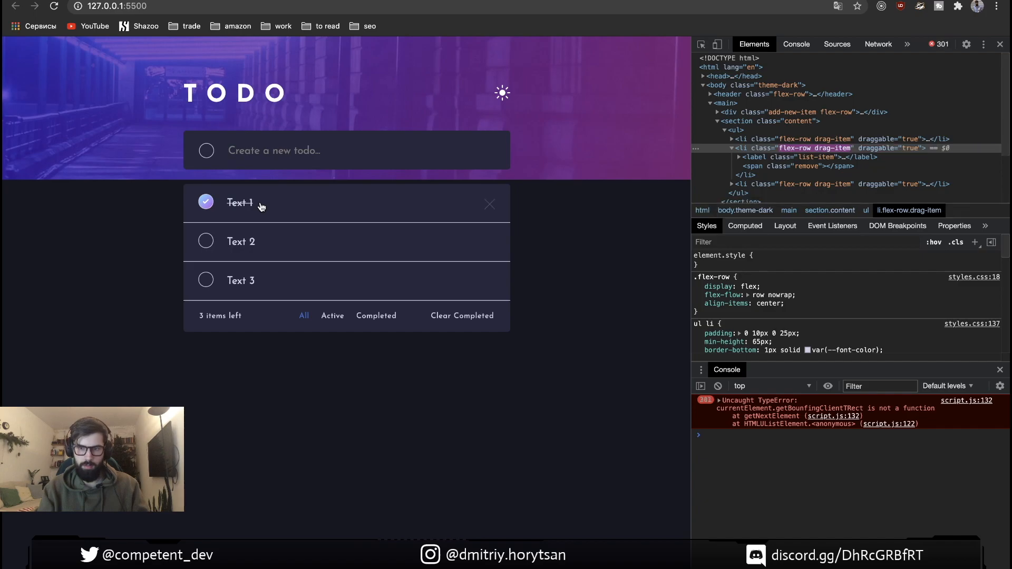
mouse_move(749, 399)
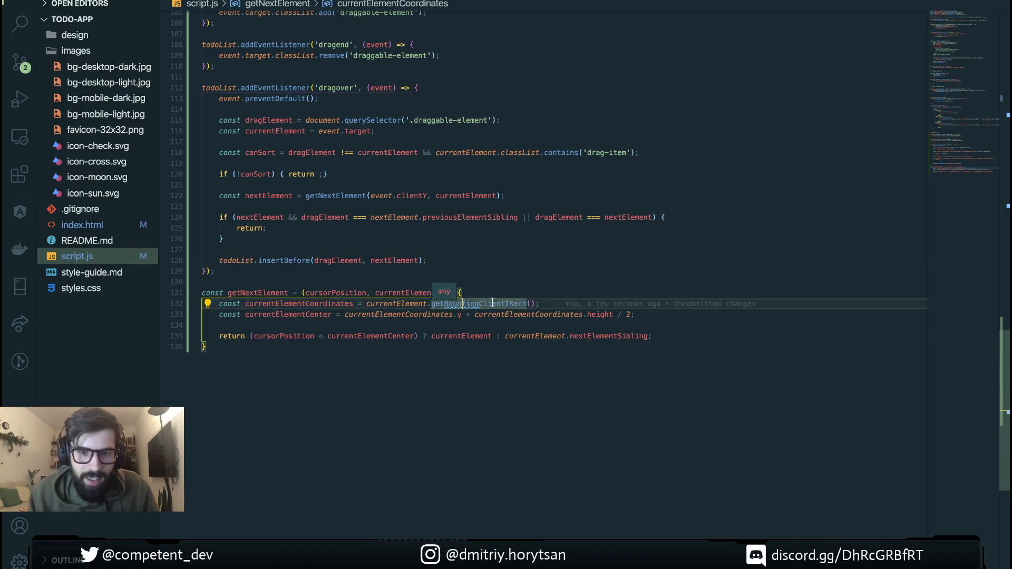
mouse_move(510, 314)
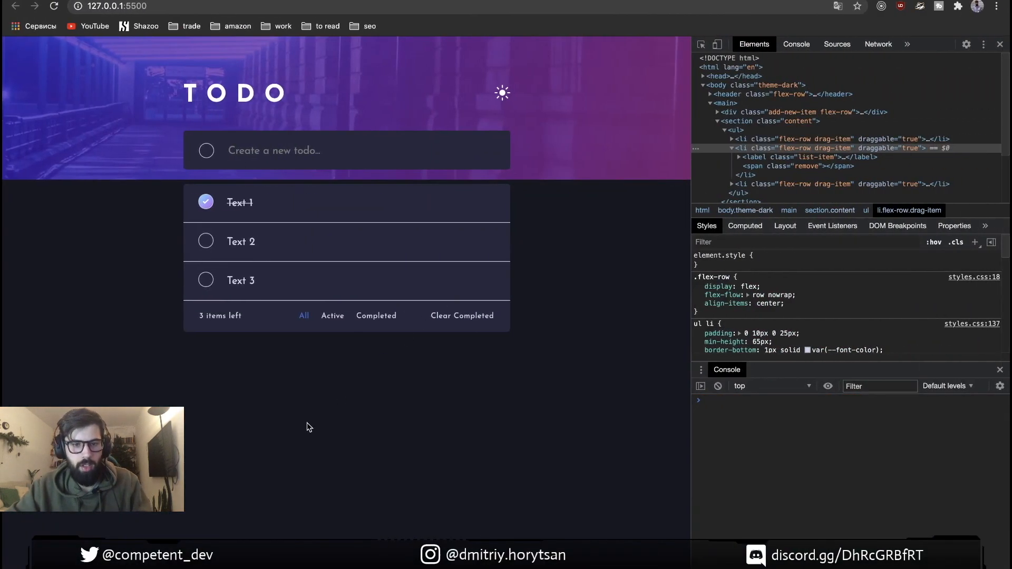
mouse_move(241, 289)
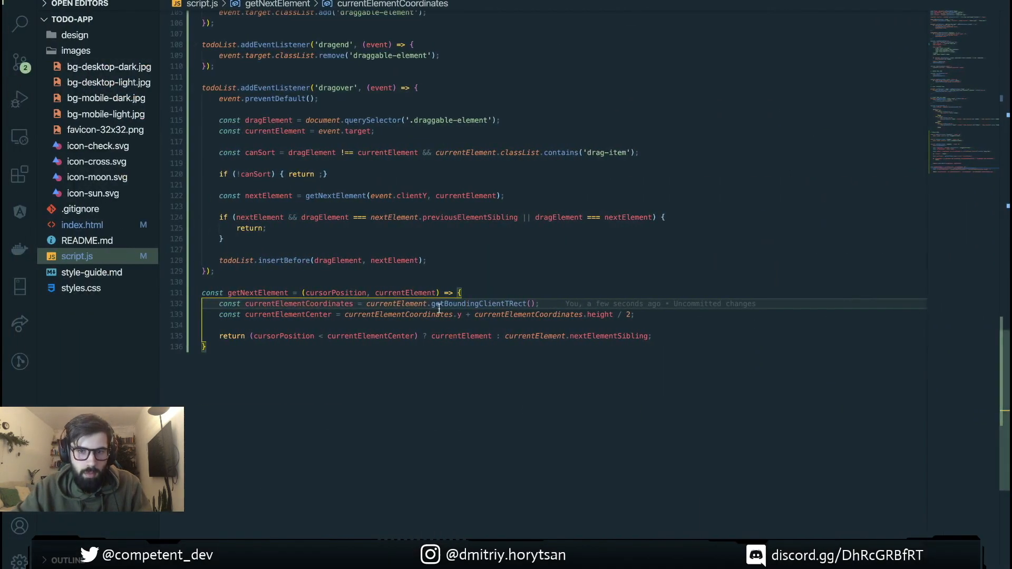
mouse_move(445, 304)
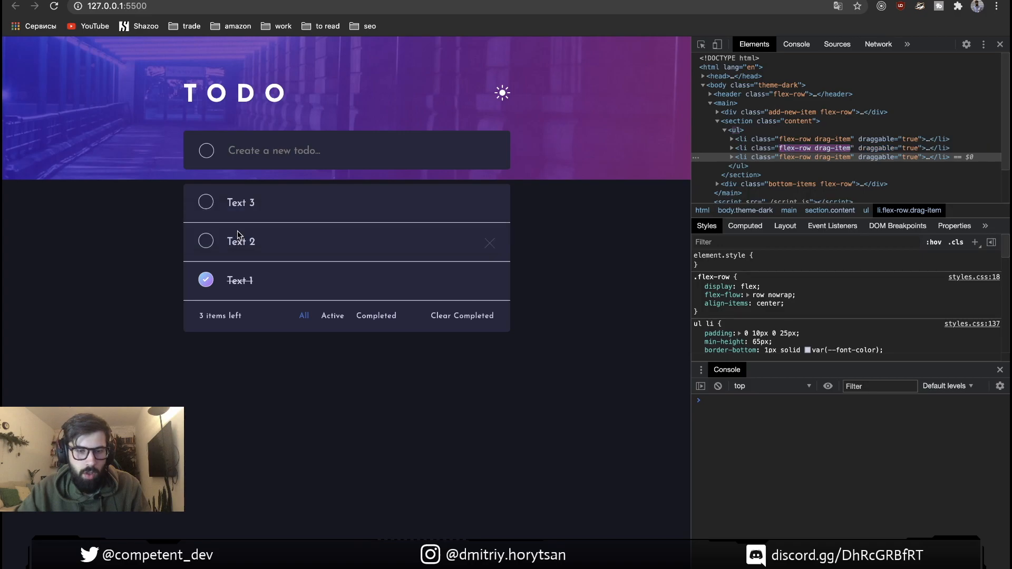
mouse_move(239, 214)
text(N)
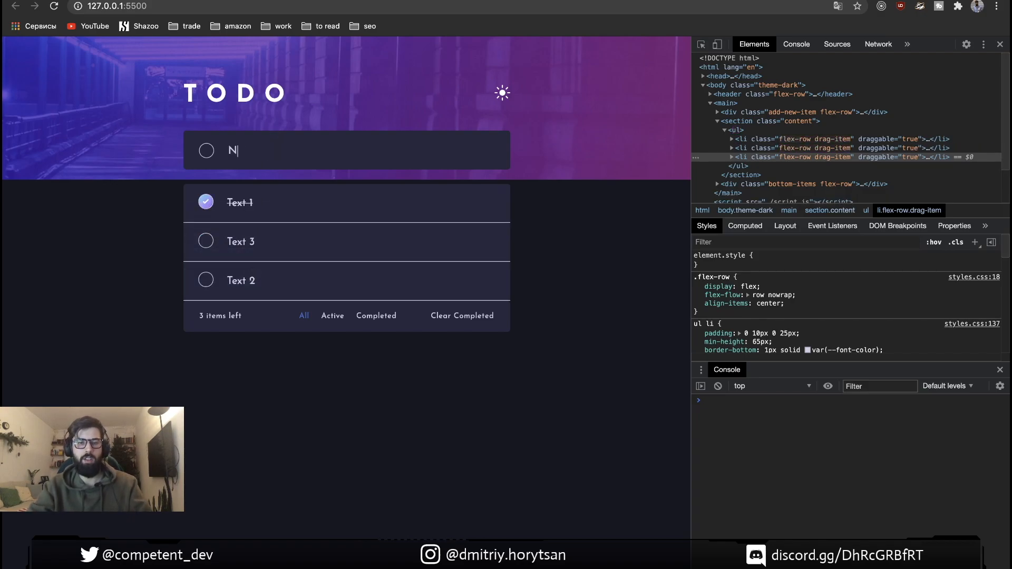
Add a 'New item' todo and test the Completed, Active and All filters
text(ew itte)
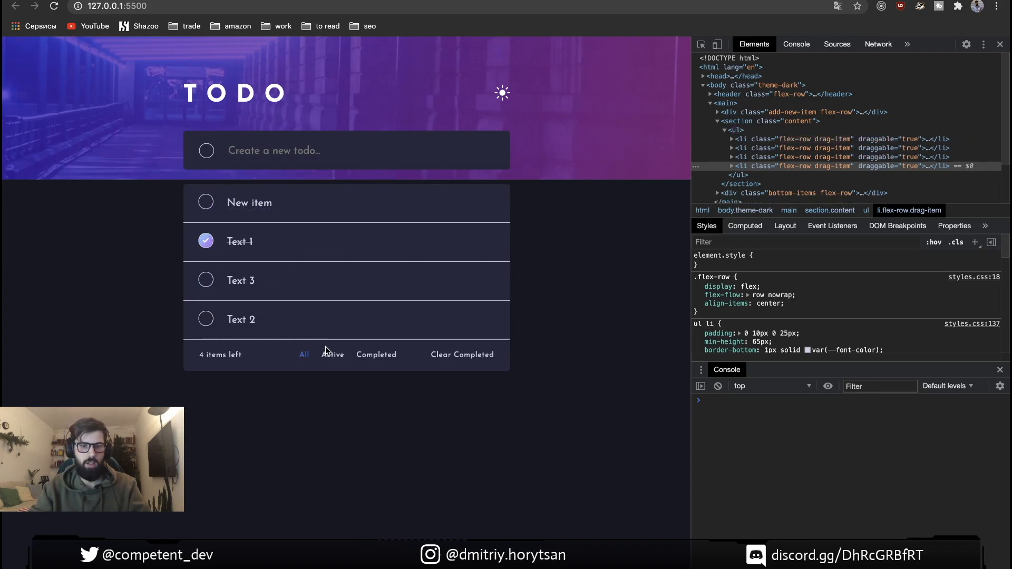
click(376, 353)
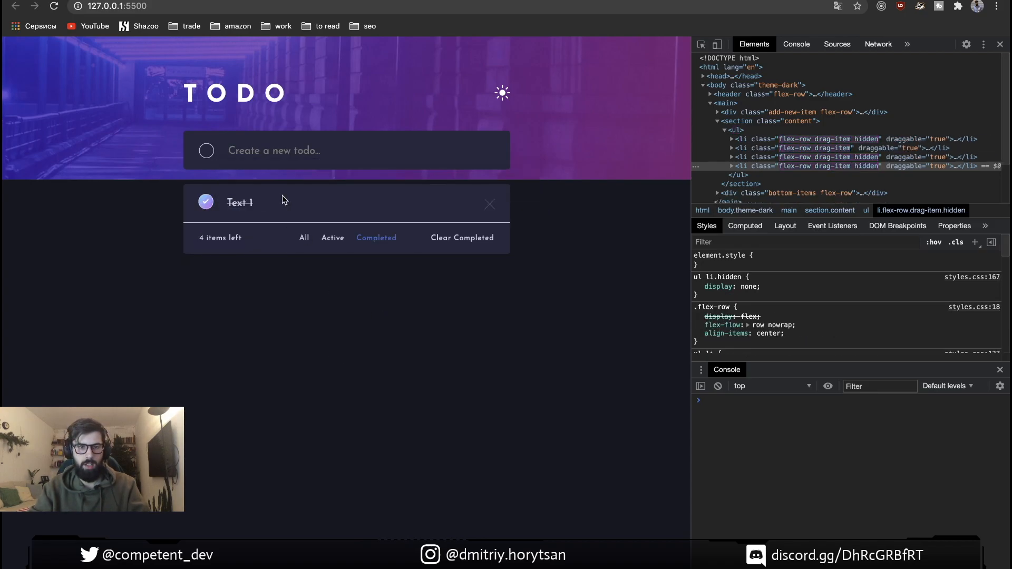
click(333, 237)
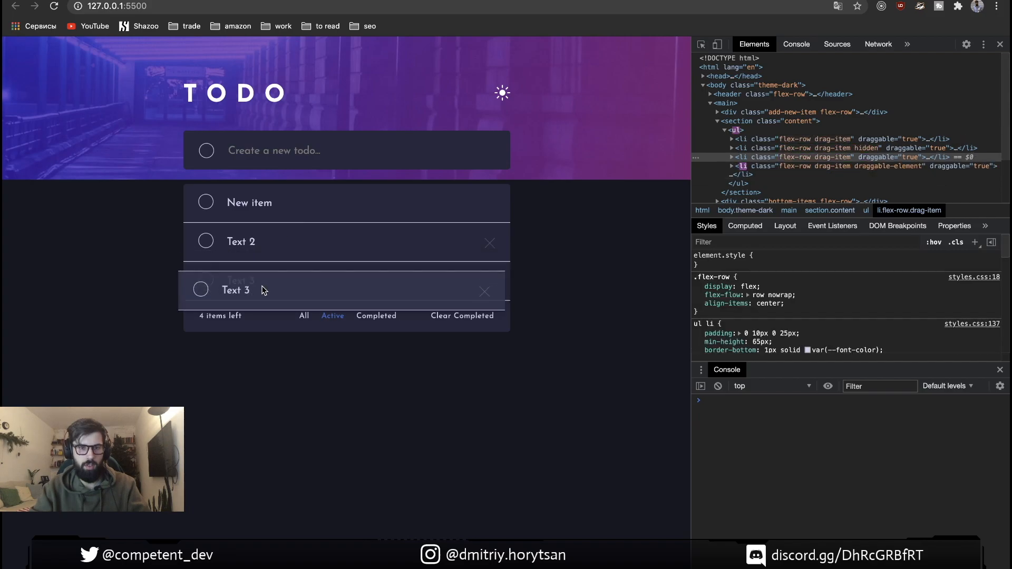
click(303, 316)
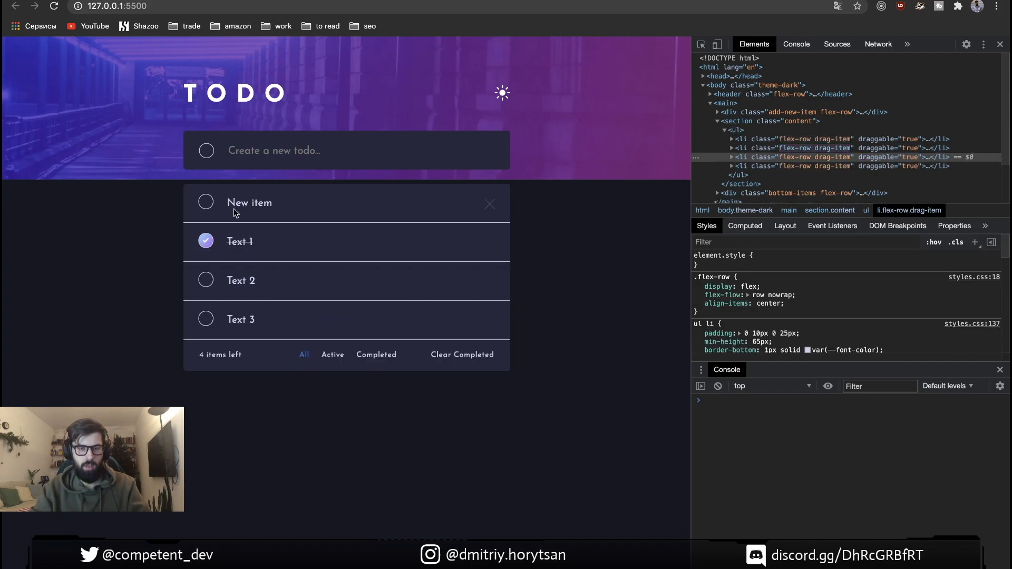